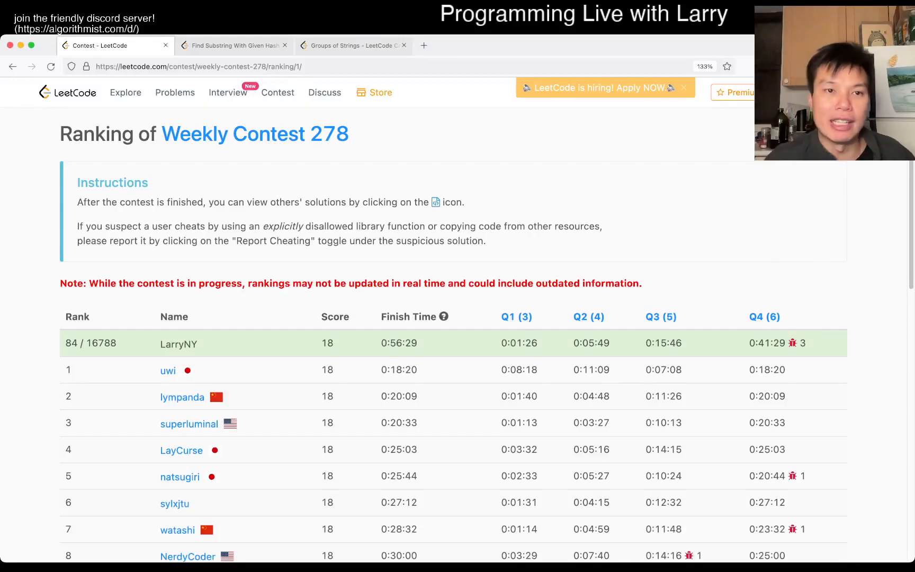
- Switch from the Weekly Contest 278 ranking to the 'Find Substring With Given Hash Value' tab
left_click(233, 45)
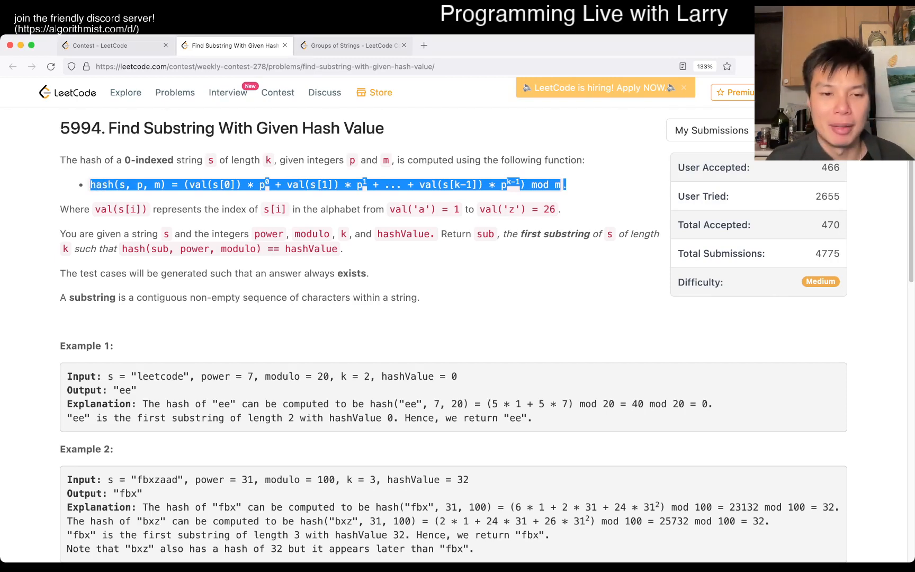
- Head the method with a '# Rabin-Karp' comment on line 3, then return to the description
scroll("down", 3)
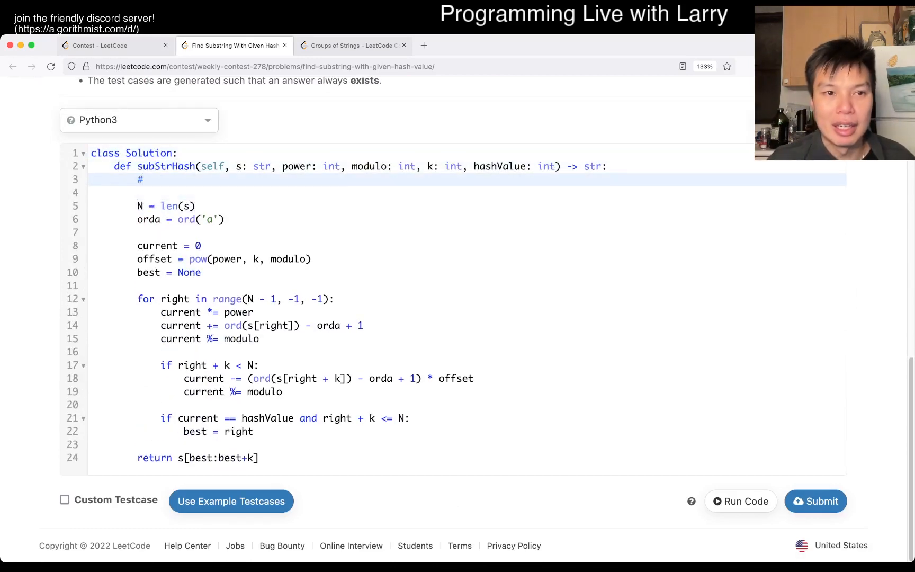
type("Rabin-Karp")
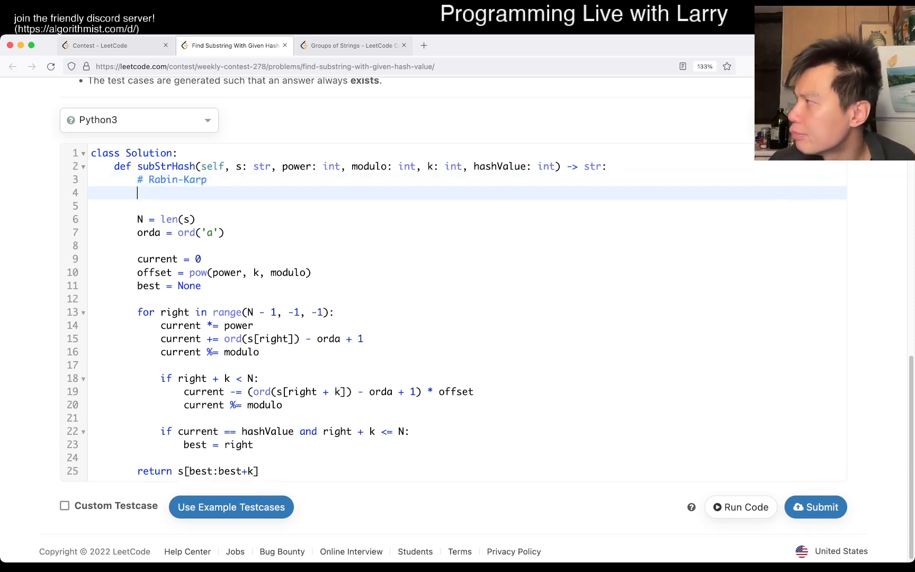
scroll("up", 3)
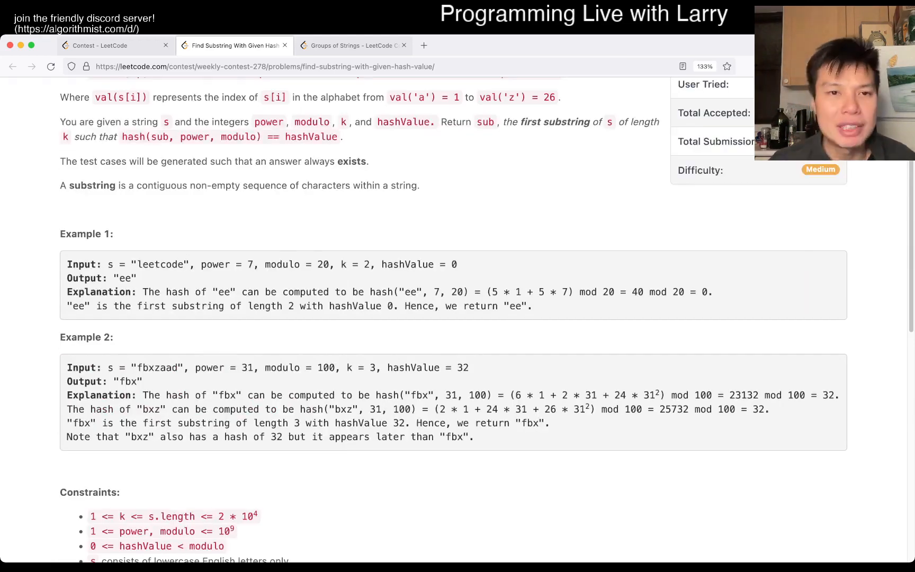
scroll("up", 3)
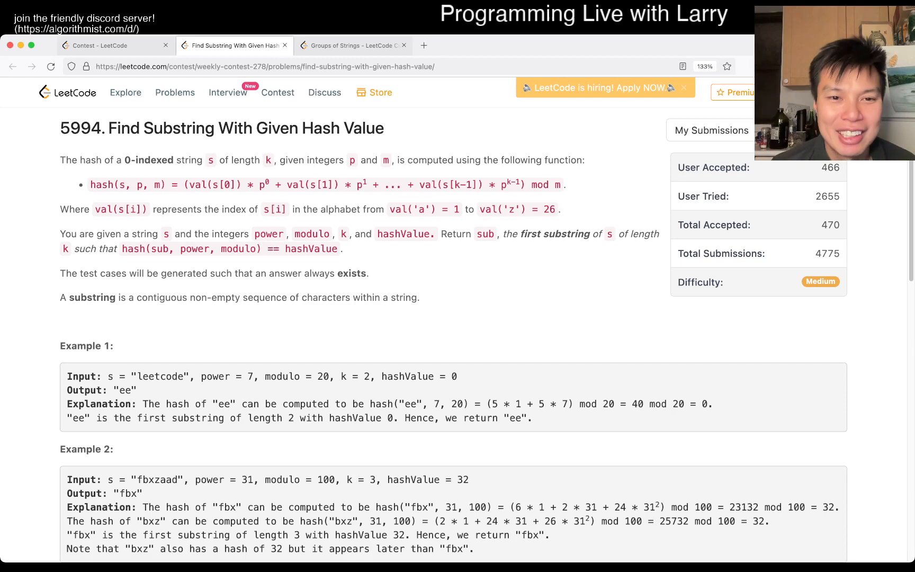
double_click(268, 233)
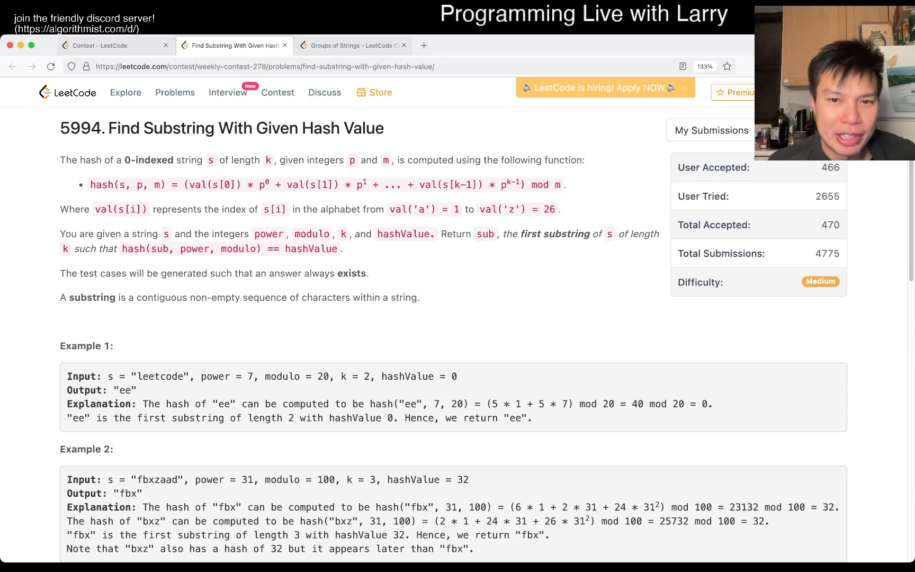
scroll("down", 3)
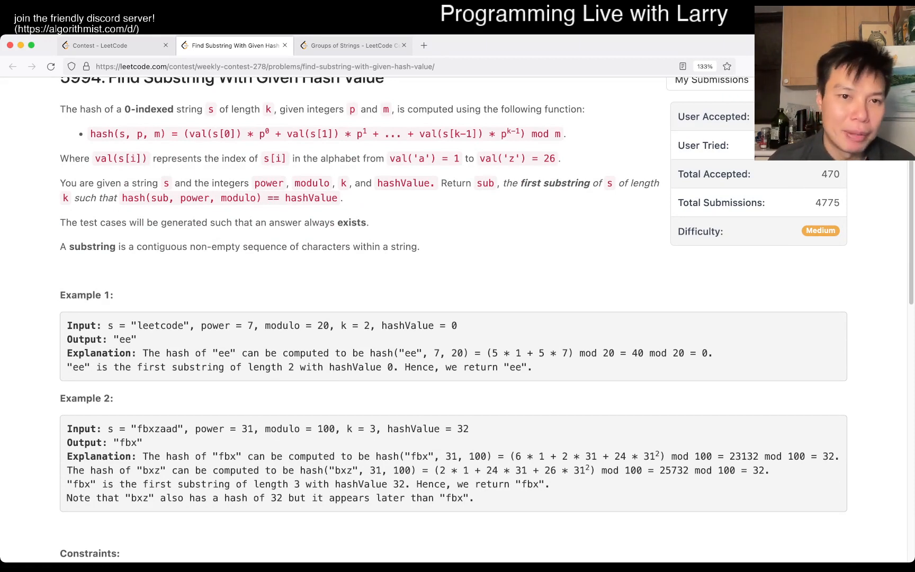
- Delete the extra blank line under the Rabin-Karp comment and add an empty line above the loop
scroll("down", 3)
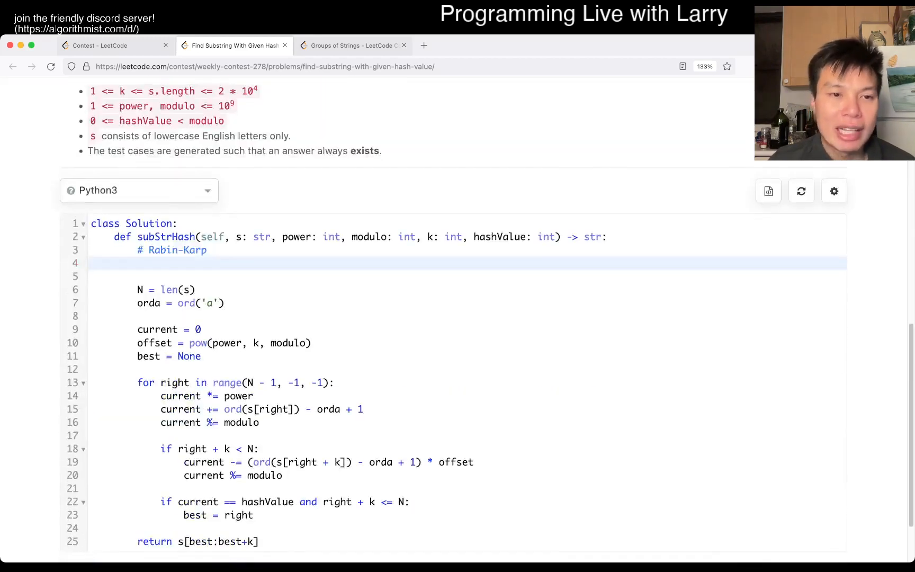
scroll("down", 3)
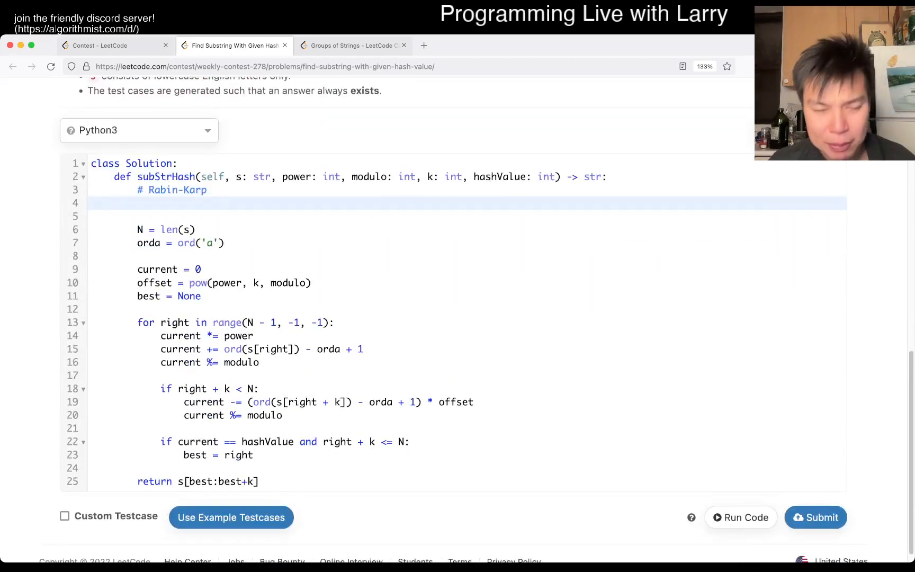
scroll("up", 3)
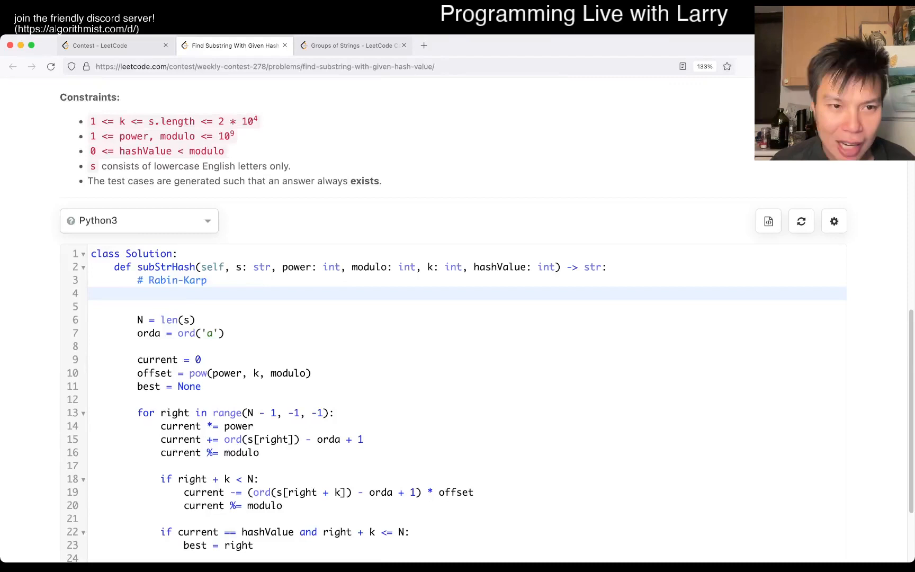
scroll("down", 3)
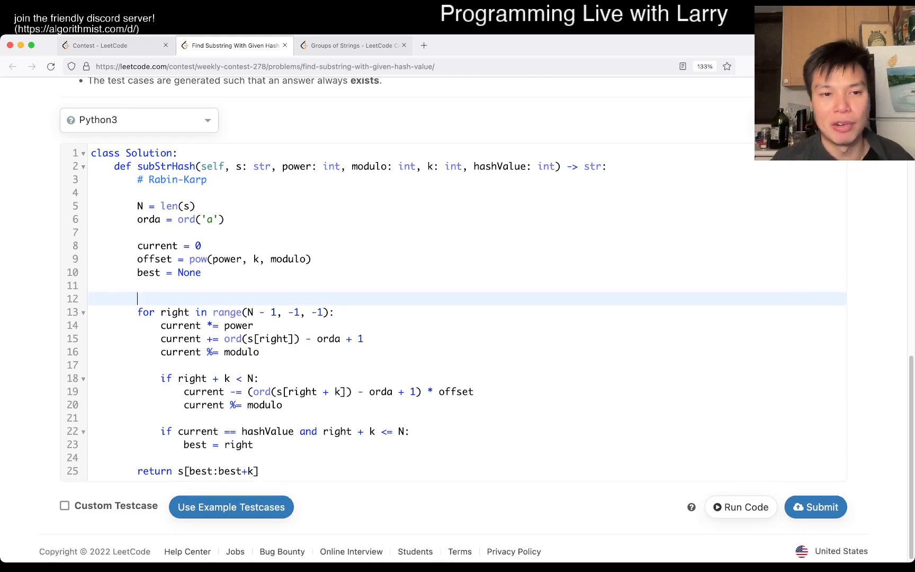
type("#")
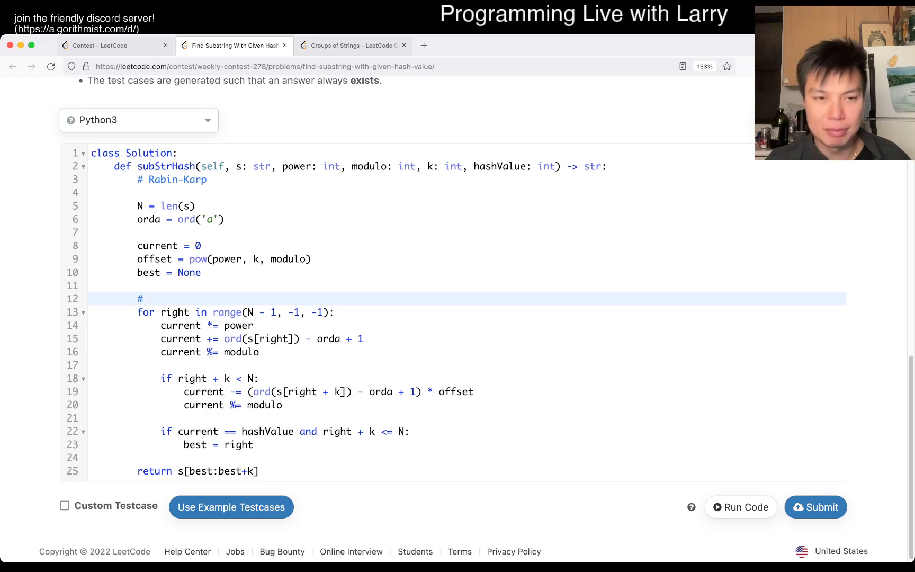
scroll("up", 3)
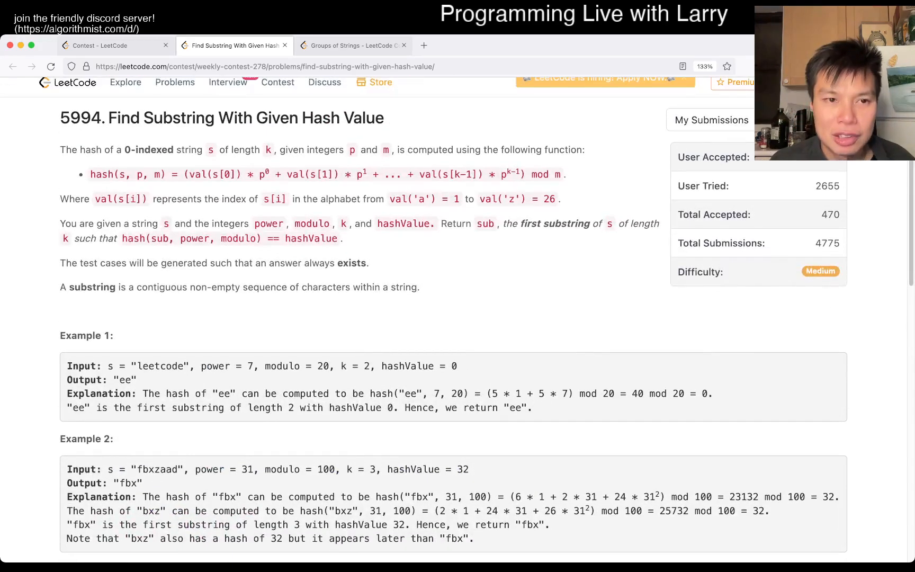
scroll("down", 3)
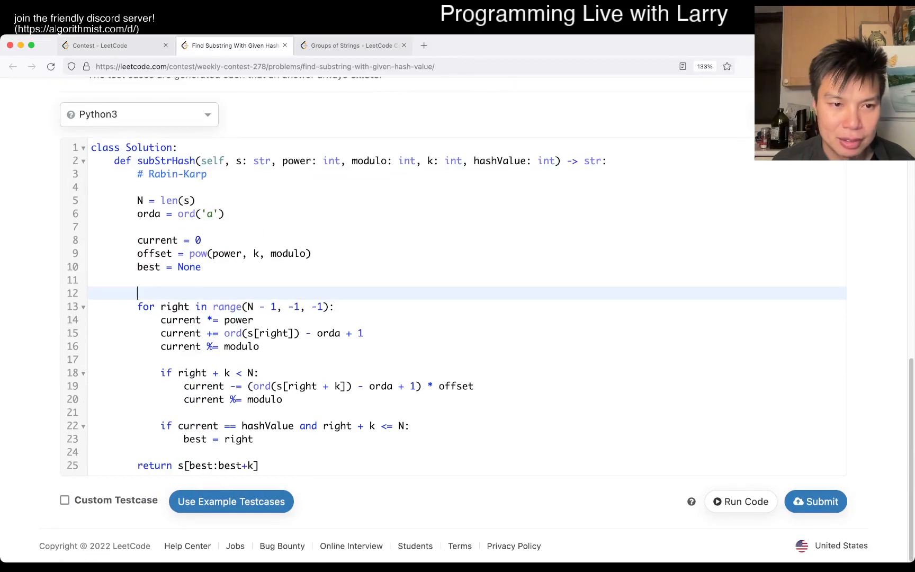
- Write the hash formula comments, ending with '# a * p^0 + b * p^1 + ... + z * p^k - 1'
type("# (val(s[0]) * p0 + val(s[1]) * p1 + ... + val(s[k-1]) * pk-1) mod m.")
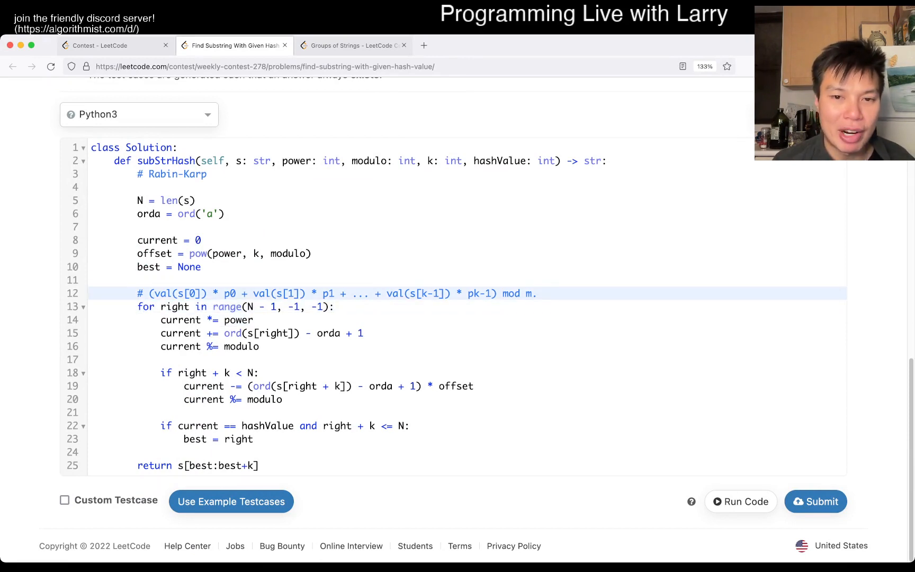
key("Return")
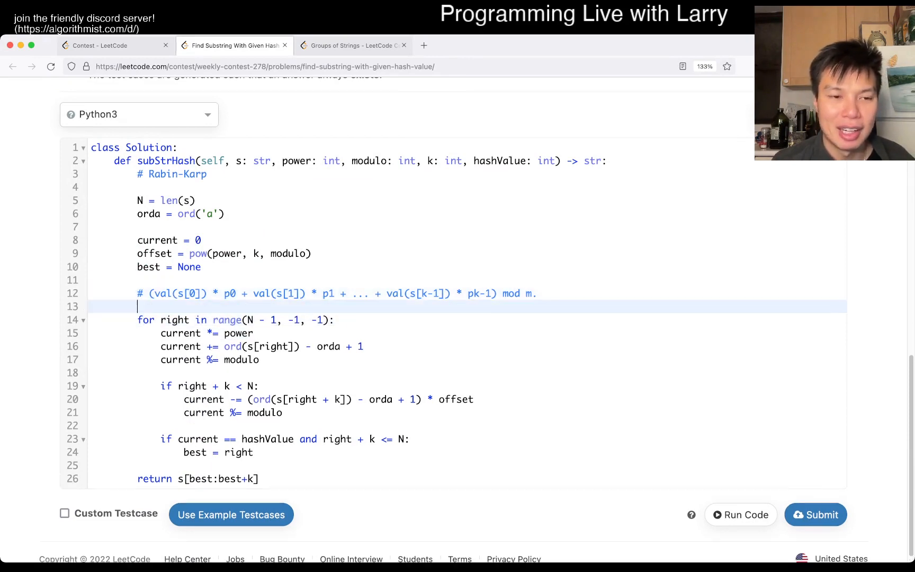
type("# a *")
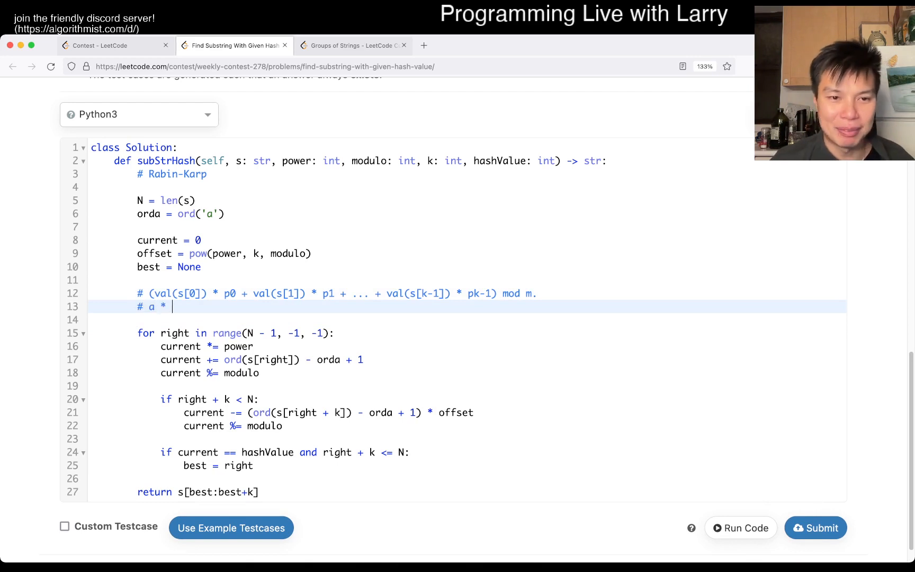
type("p0 + b")
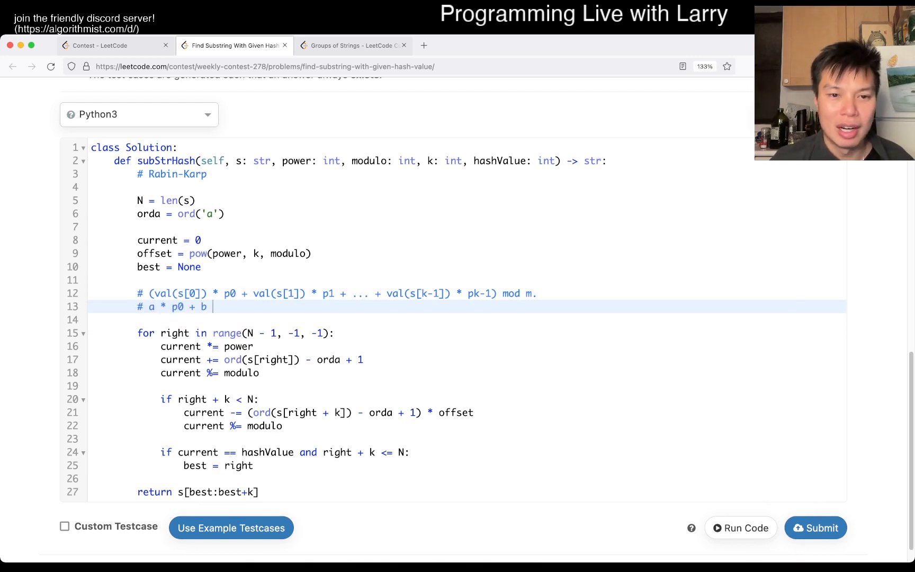
type("* p^")
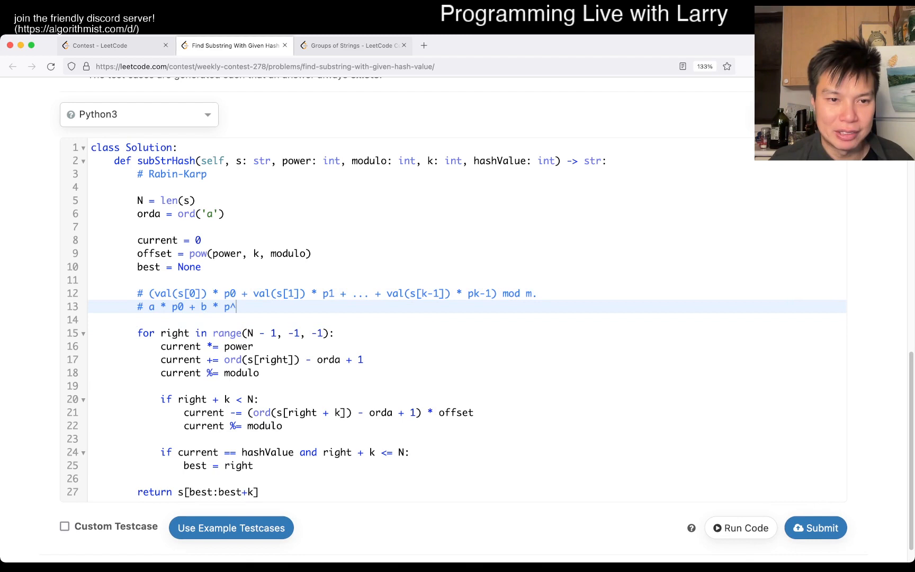
type("0 + b * p^1")
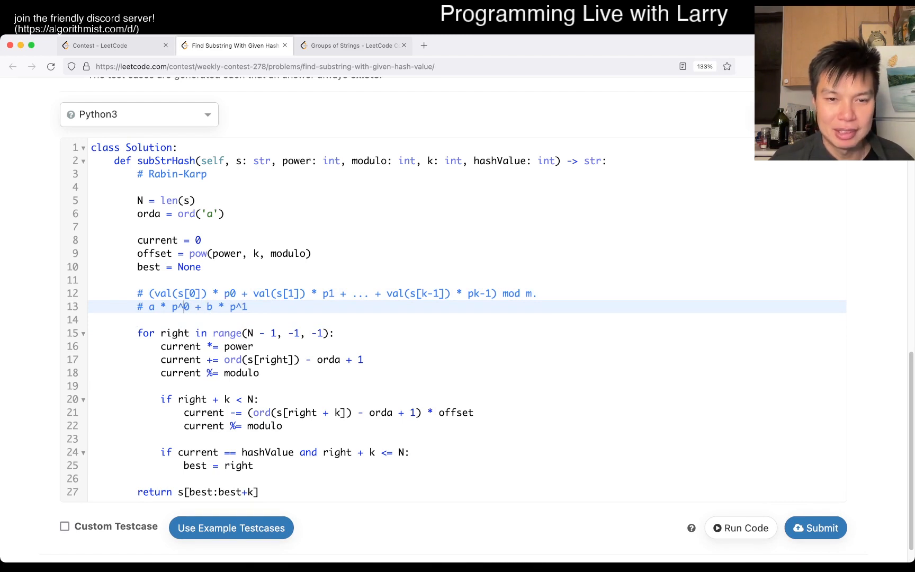
type("+ ...")
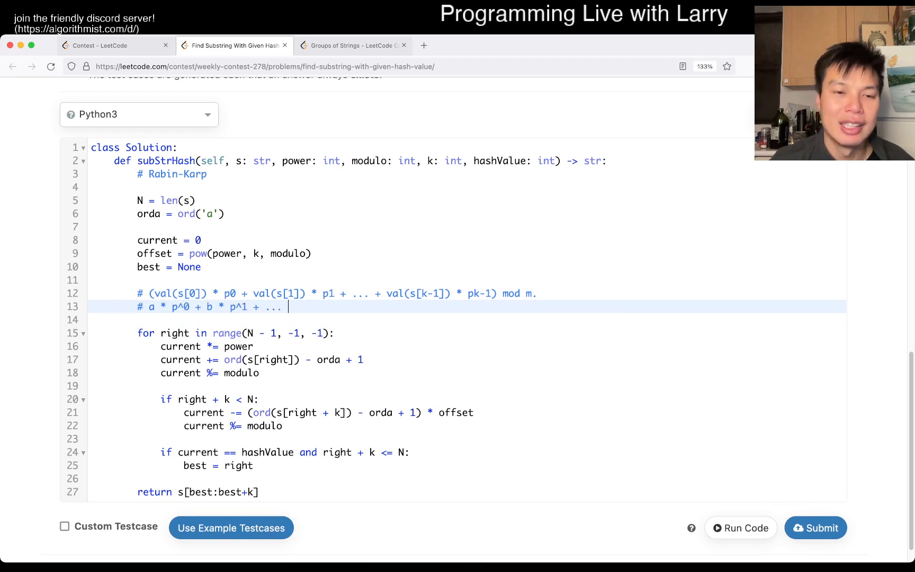
type("+ z * p")
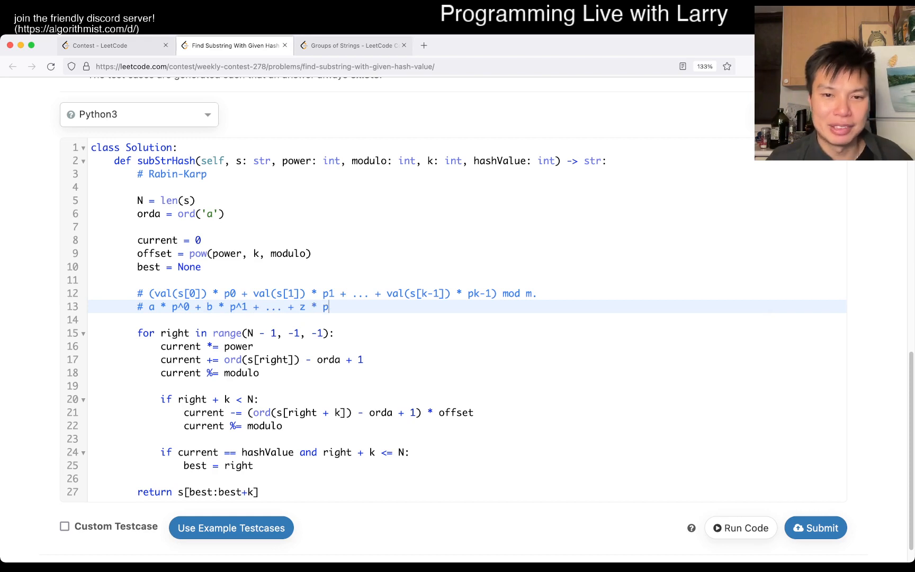
type("^K")
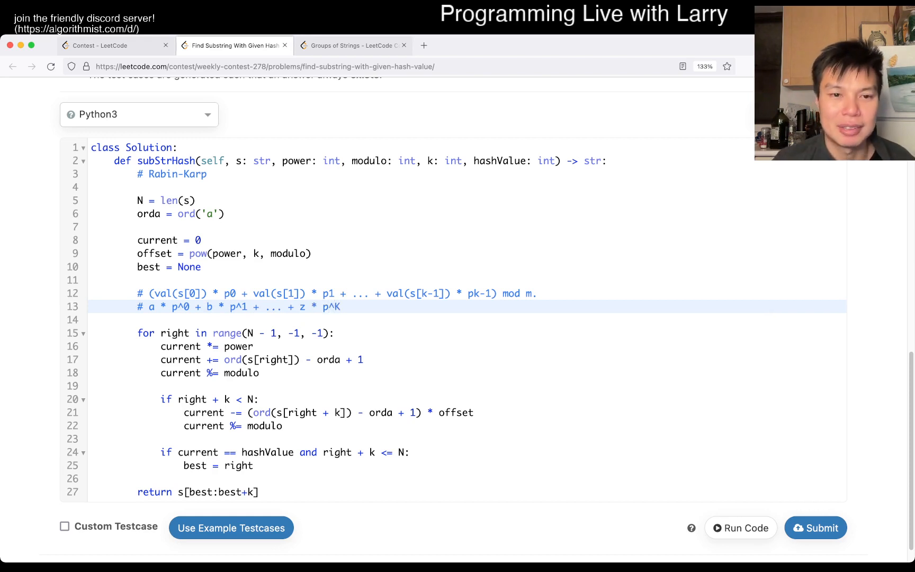
type("-1")
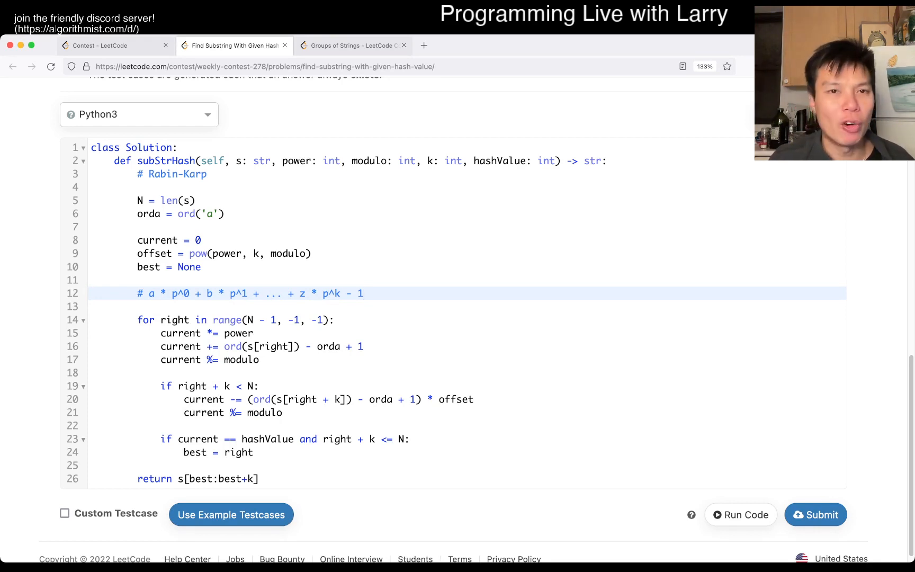
- Add a '# Horner's Method' comment line above the loop
type("# H")
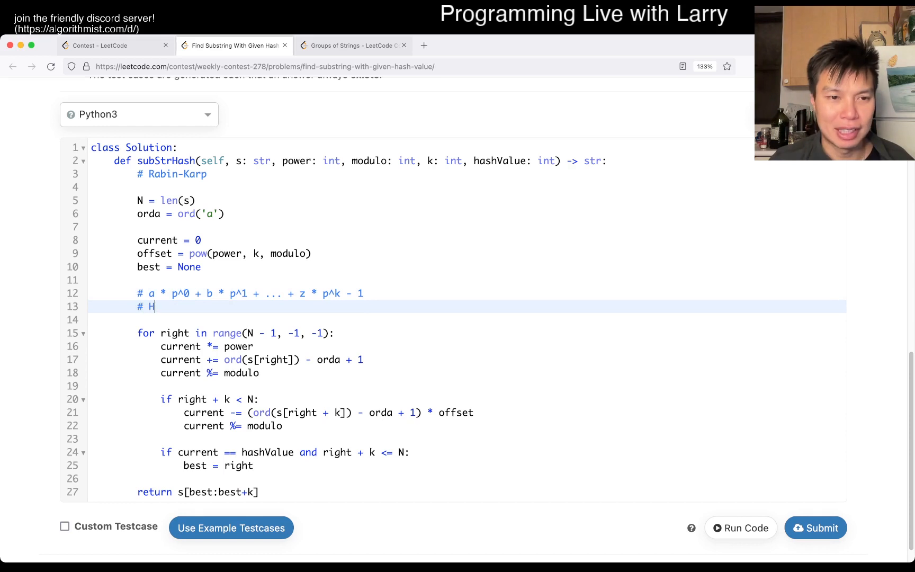
type("orner's")
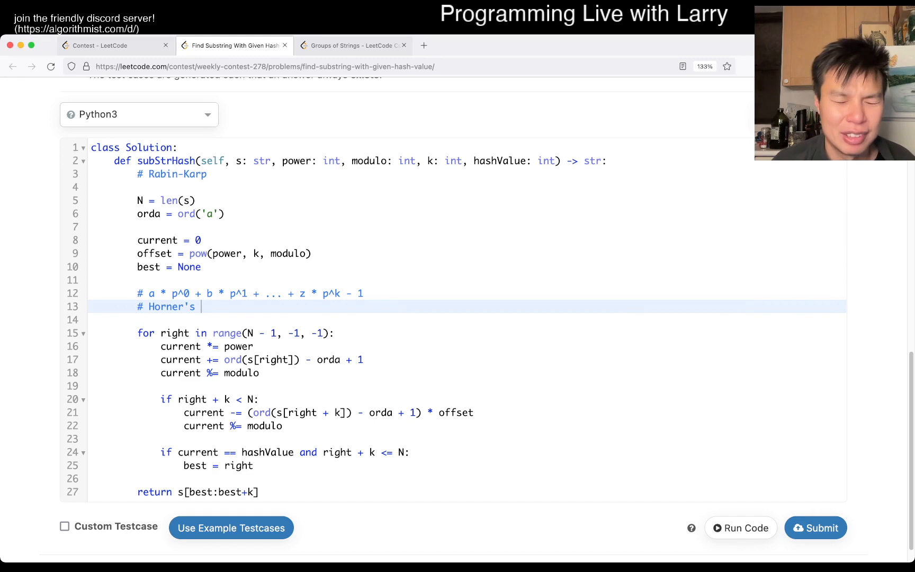
type("Method")
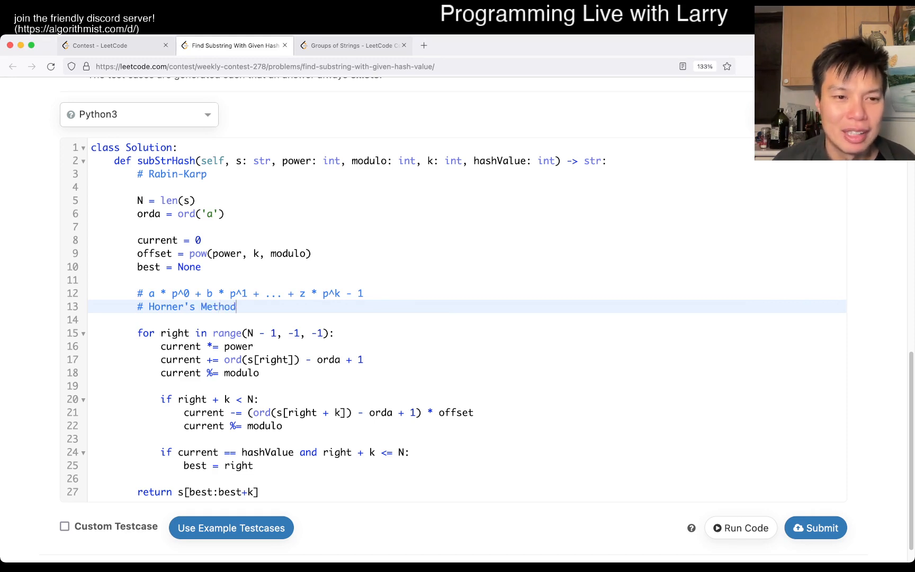
key("Return")
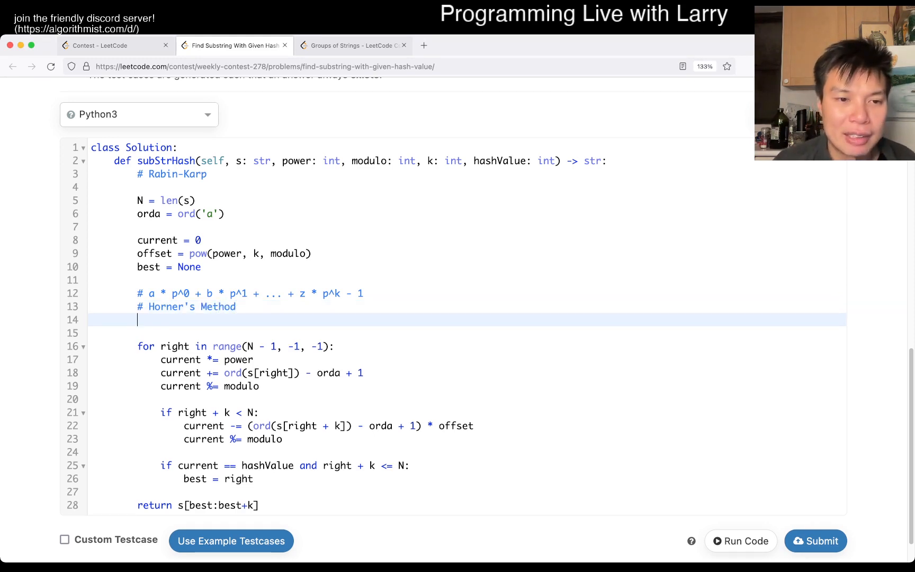
- Write the nested expansion comment '# (((z * p) + y) * p + x) * p ...'
type("#")
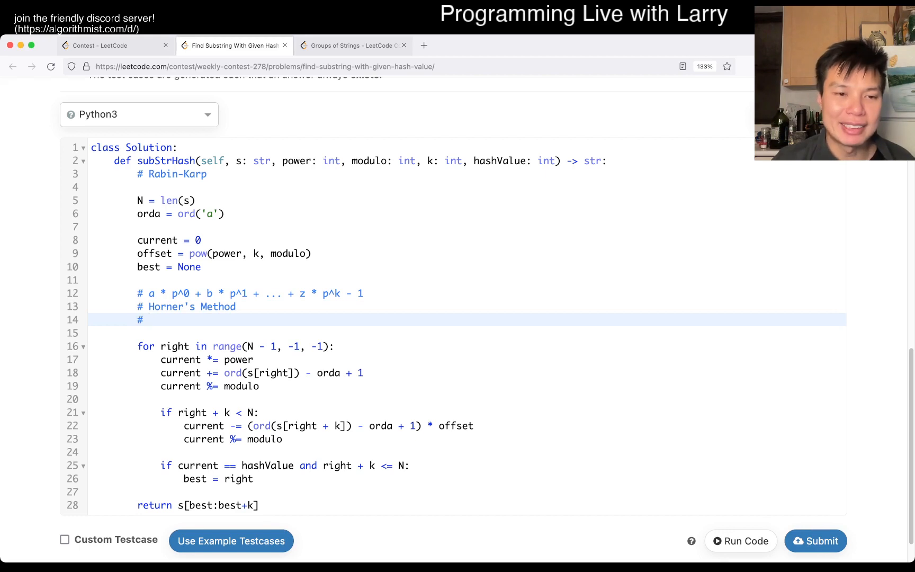
type("z * p")
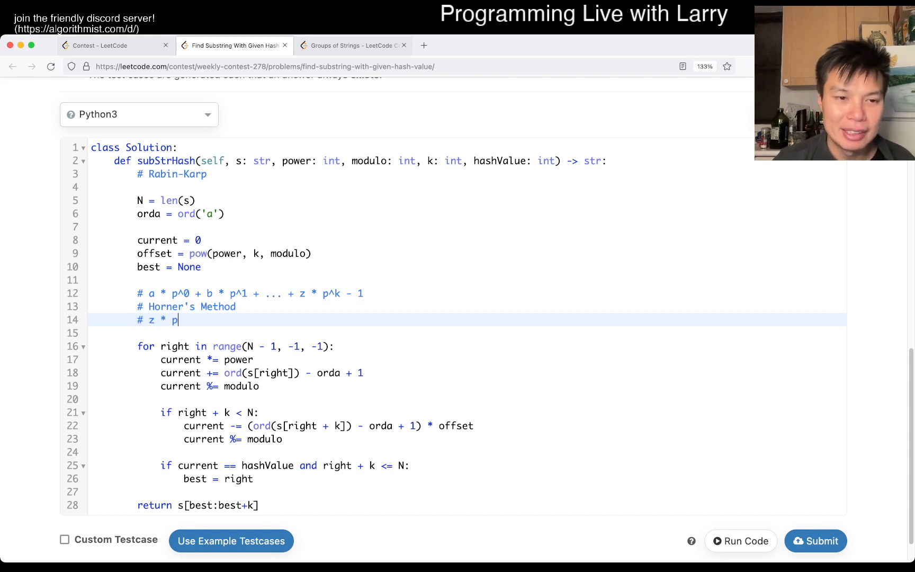
type("(")
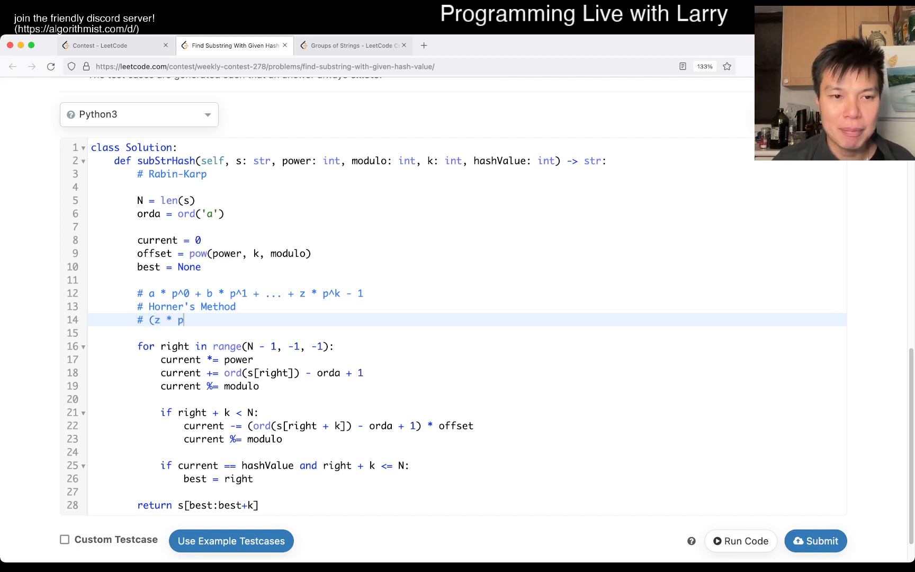
type(") +")
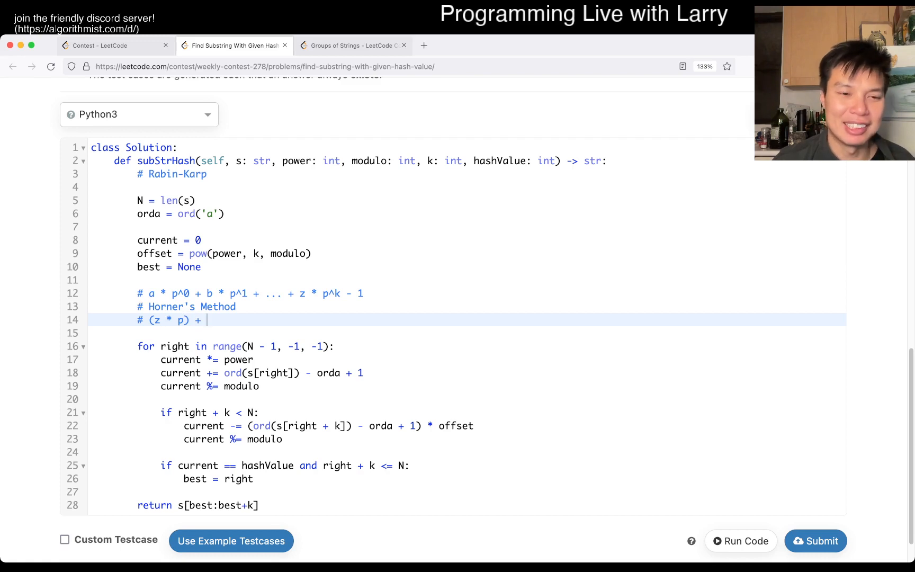
type("y")
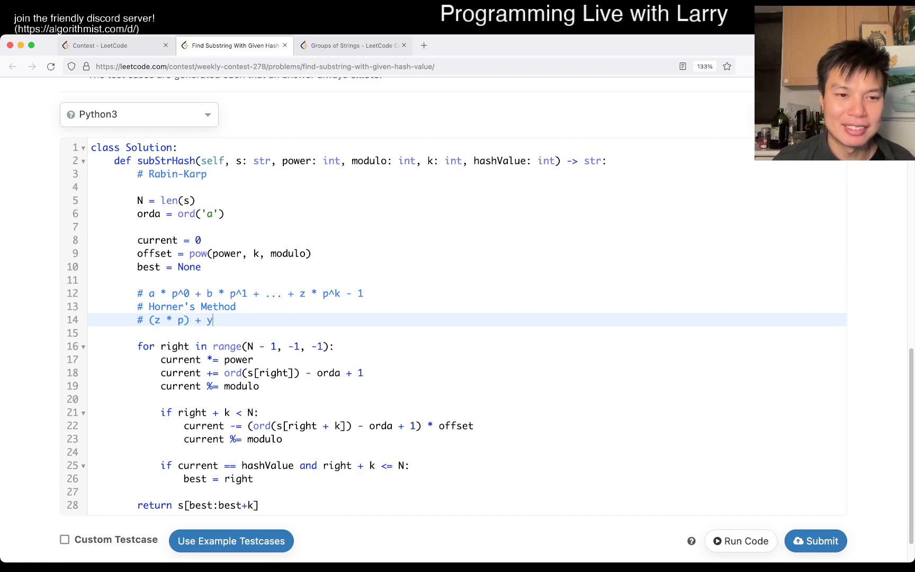
type(") * p +")
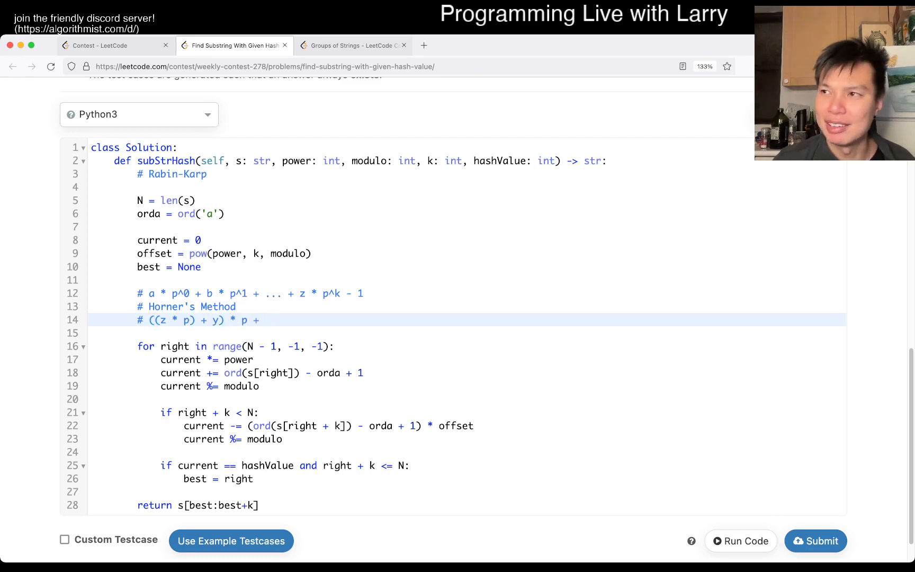
type("x")
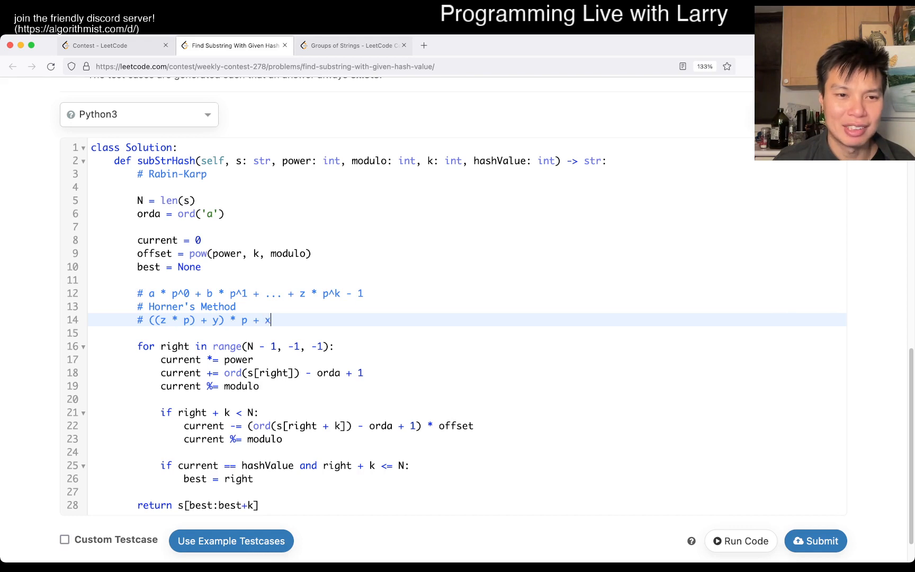
type(")")
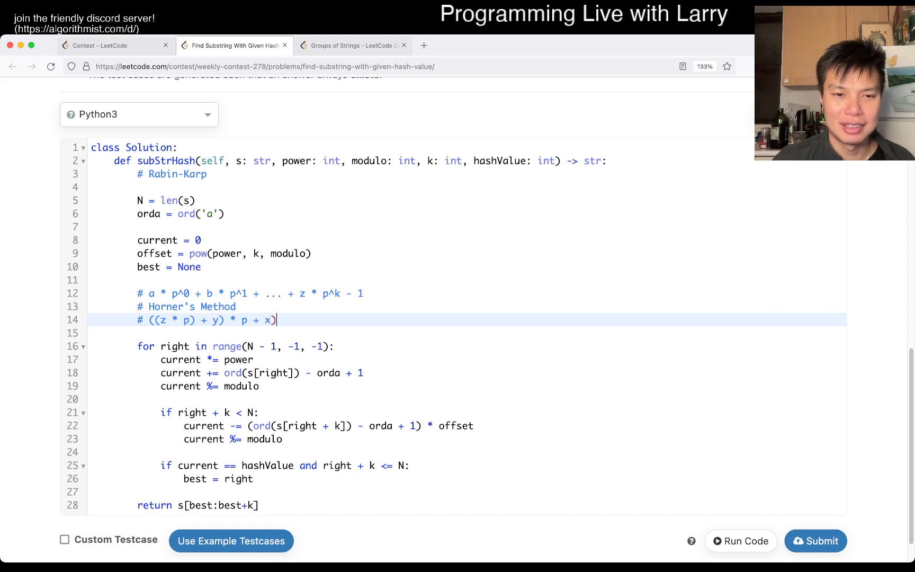
type("* p")
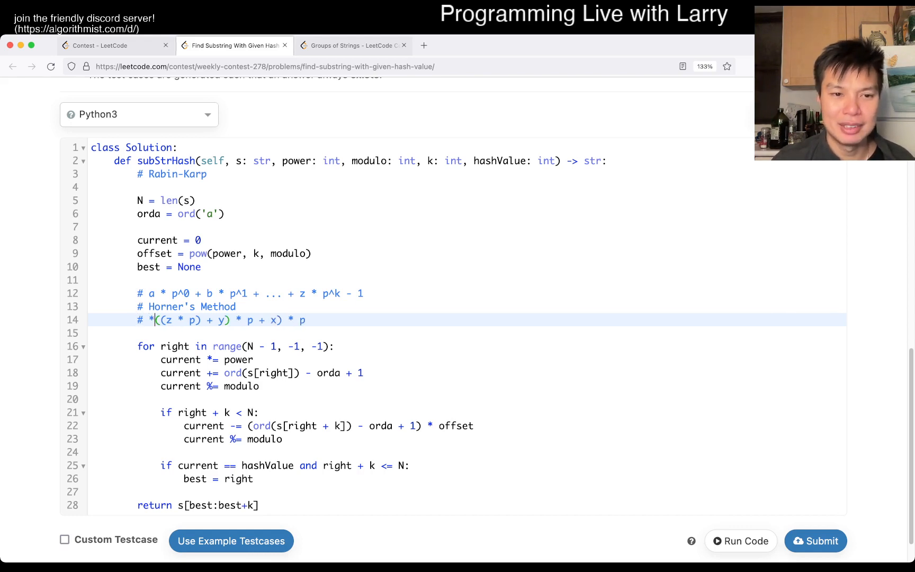
type("(((z * p) + y) * p + x) * p ...")
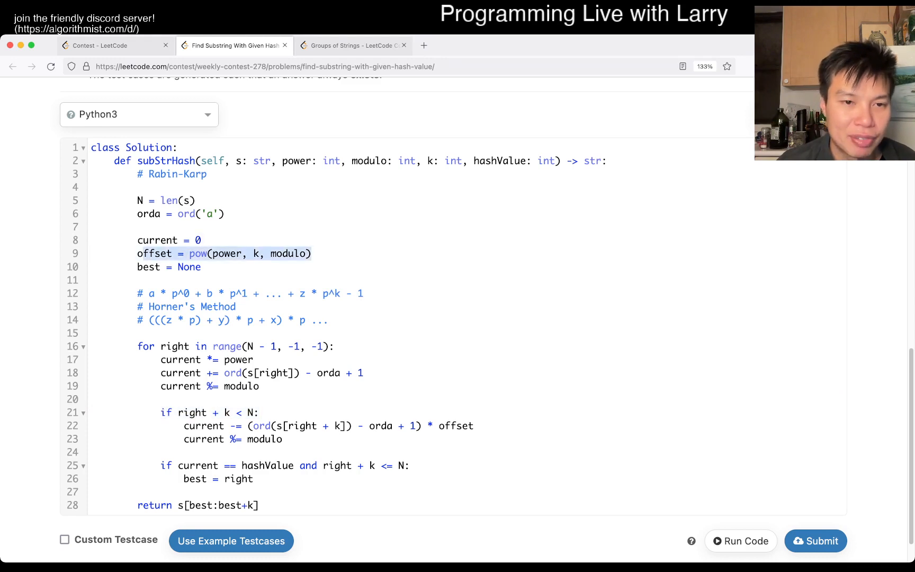
- Add the rolling-step comment '# ((y * p) + x) * p ...) - z * p^k'
left_click(234, 320)
type("#")
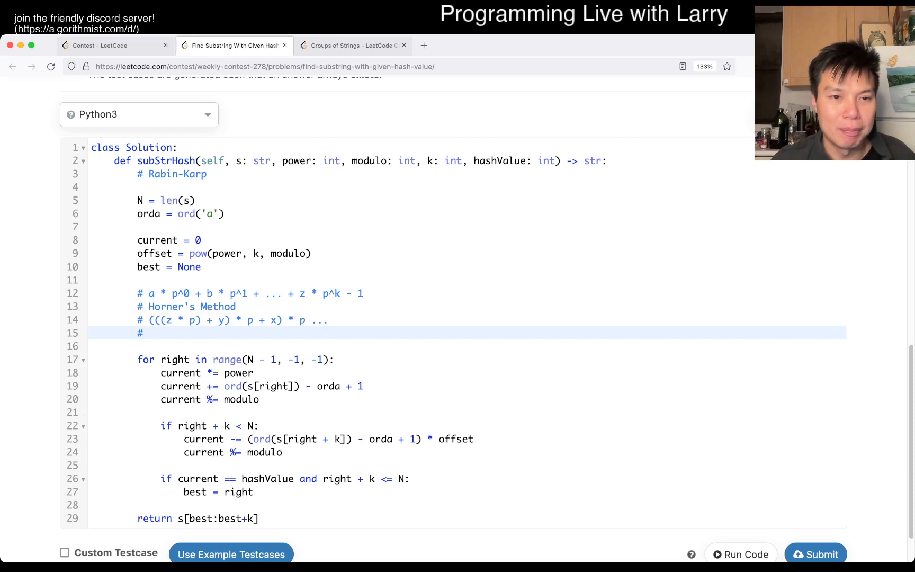
type("p^k")
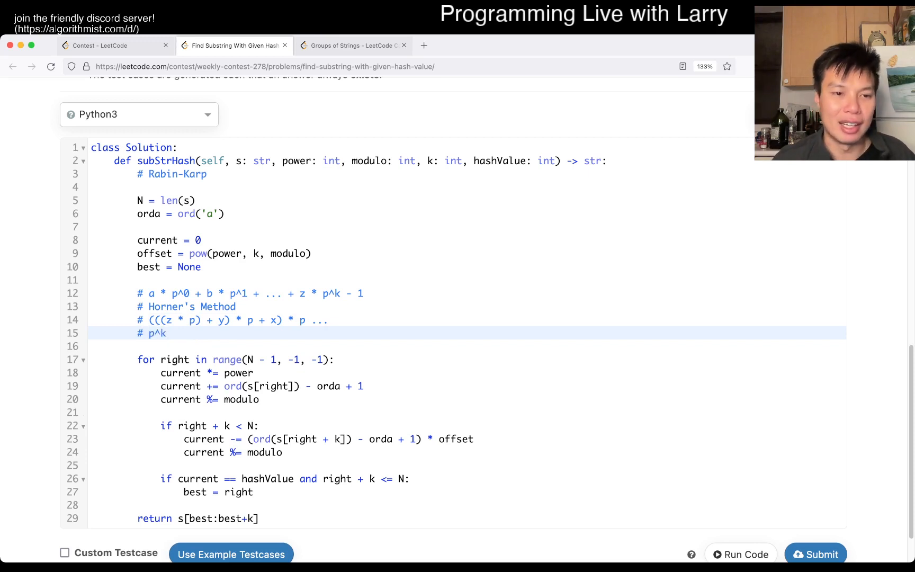
type("z *")
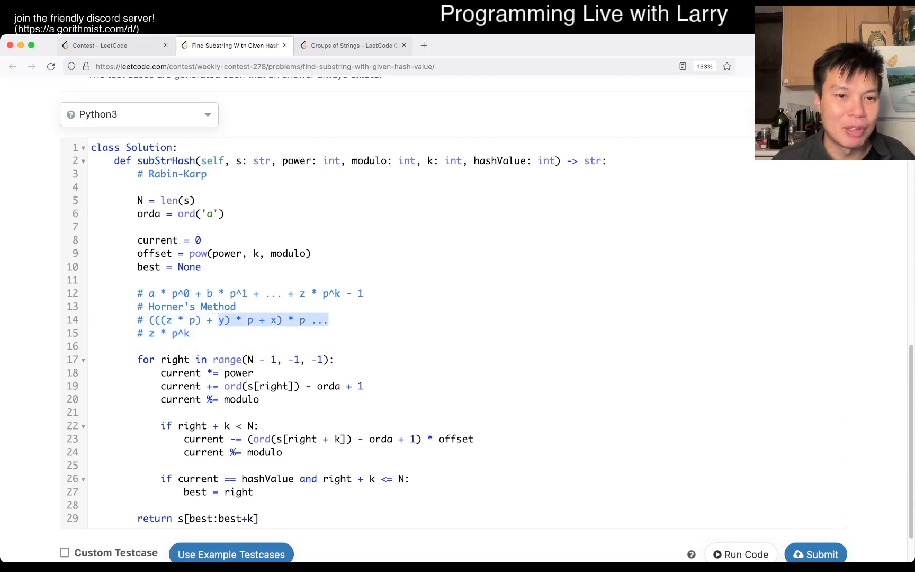
left_click(189, 333)
type(" ((y * p) + x) * p ...) -")
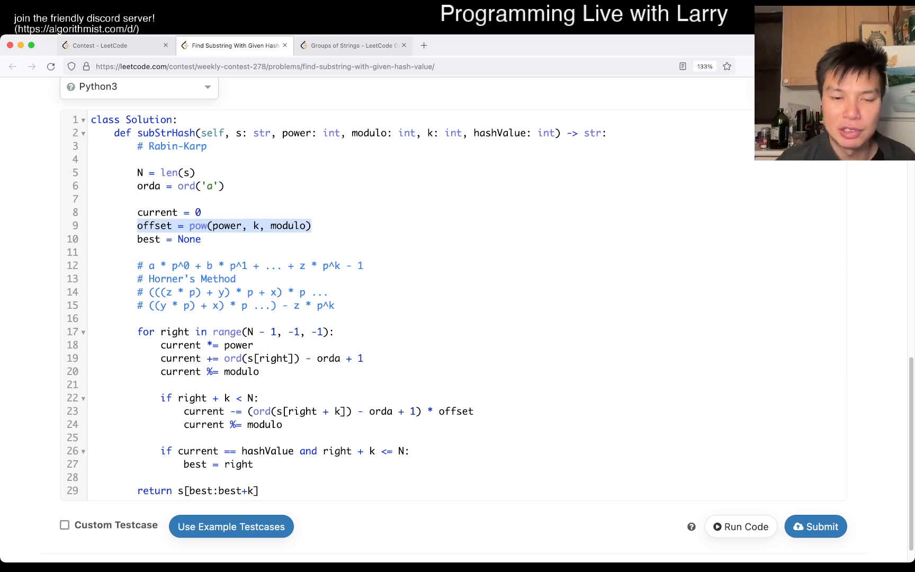
- Highlight the best-start-index line and the hashValue check in the loop, then clear the selection
left_click(260, 399)
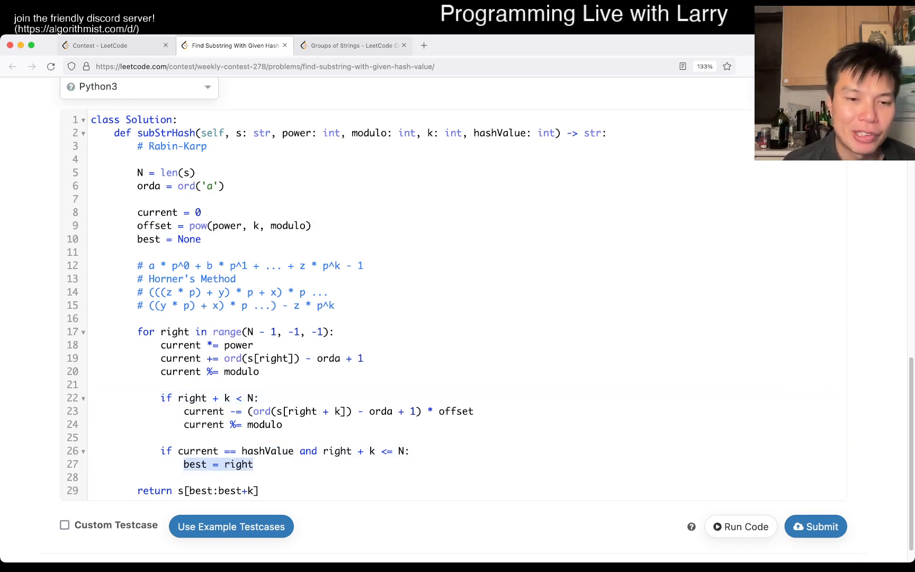
double_click(198, 451)
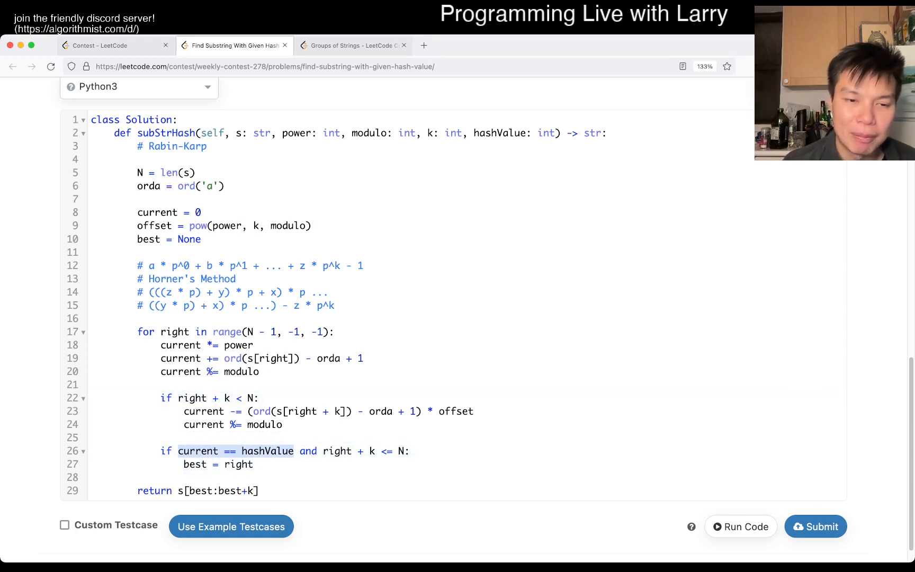
double_click(174, 331)
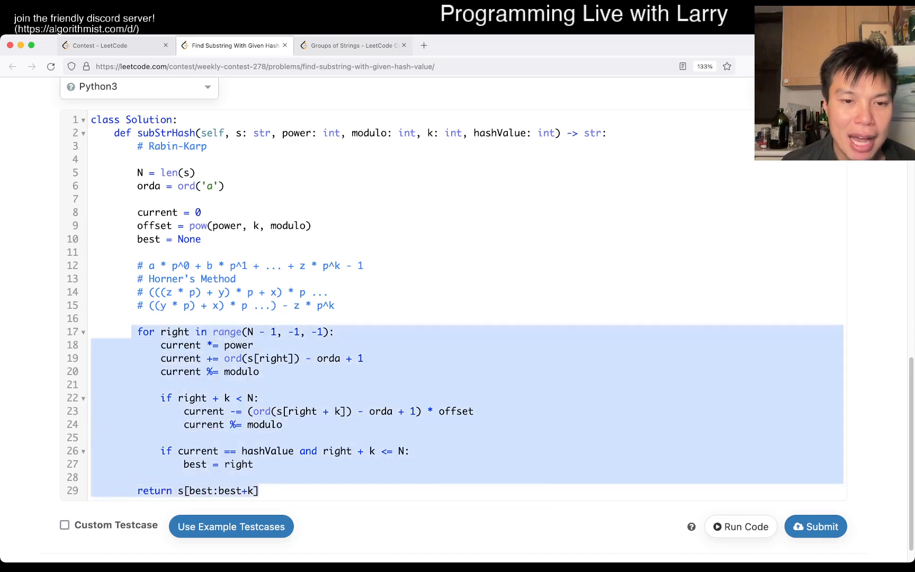
left_click(363, 359)
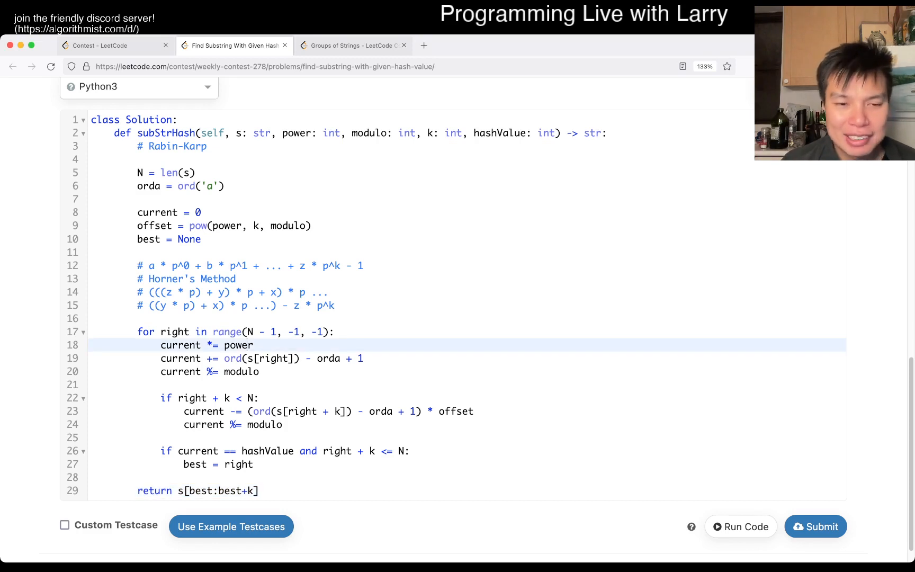
scroll("up", 3)
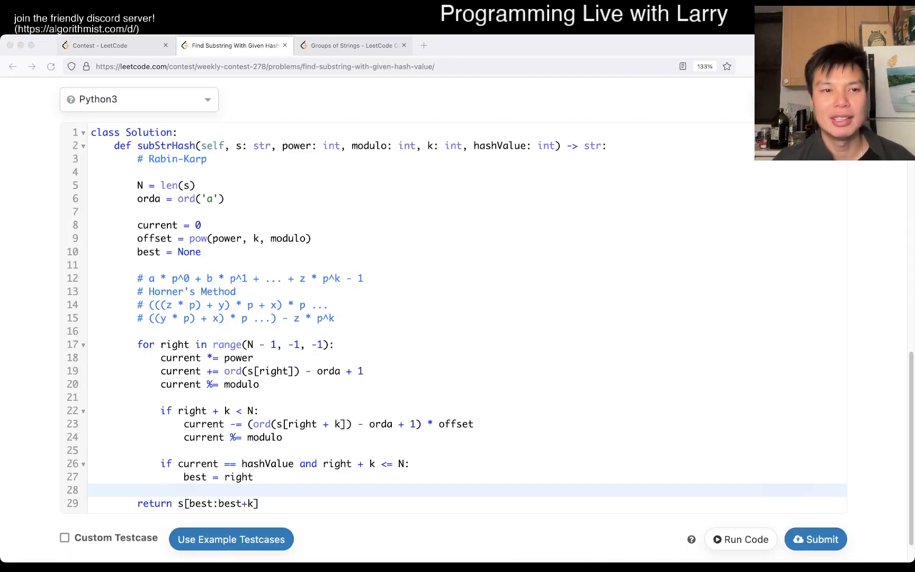
- Scroll to the top of the problem showing the description, hash formula and examples
scroll("up", 3)
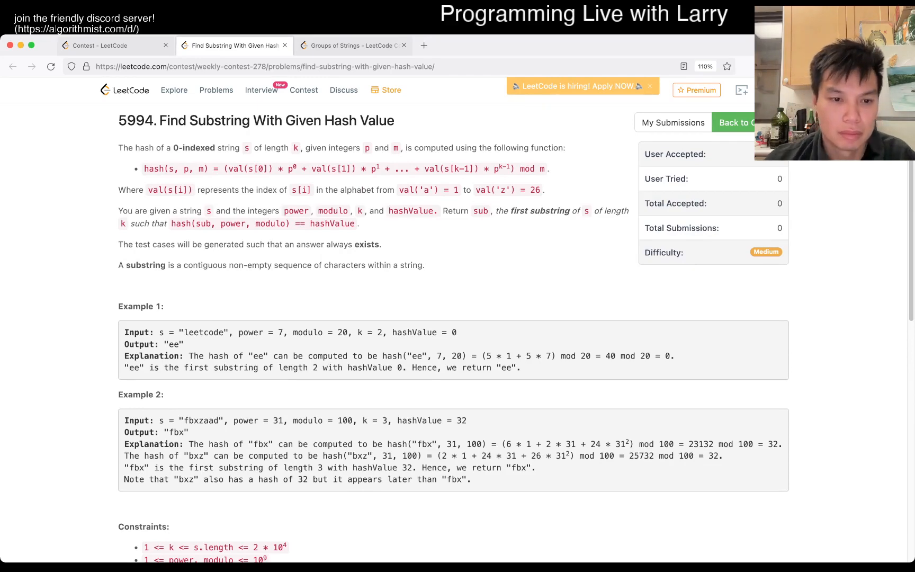
scroll("down", 3)
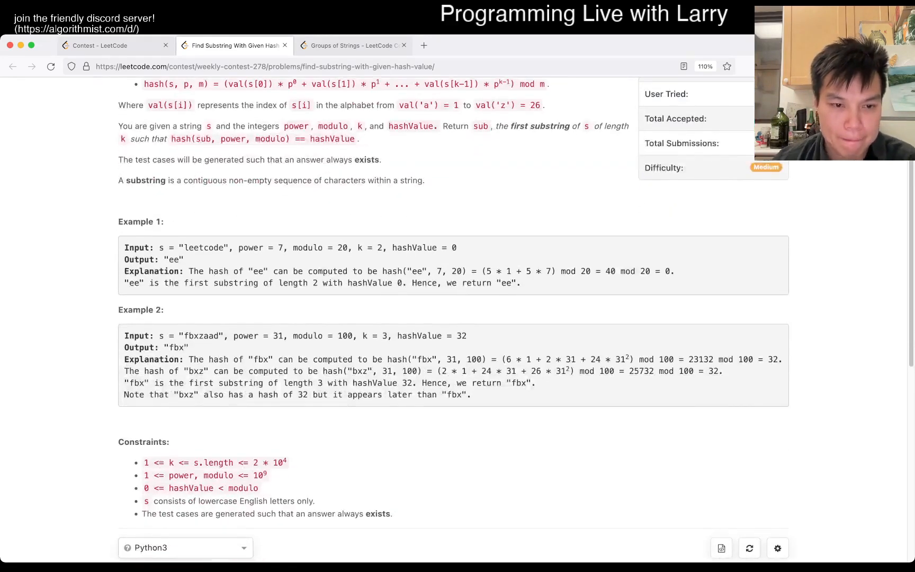
scroll("up", 3)
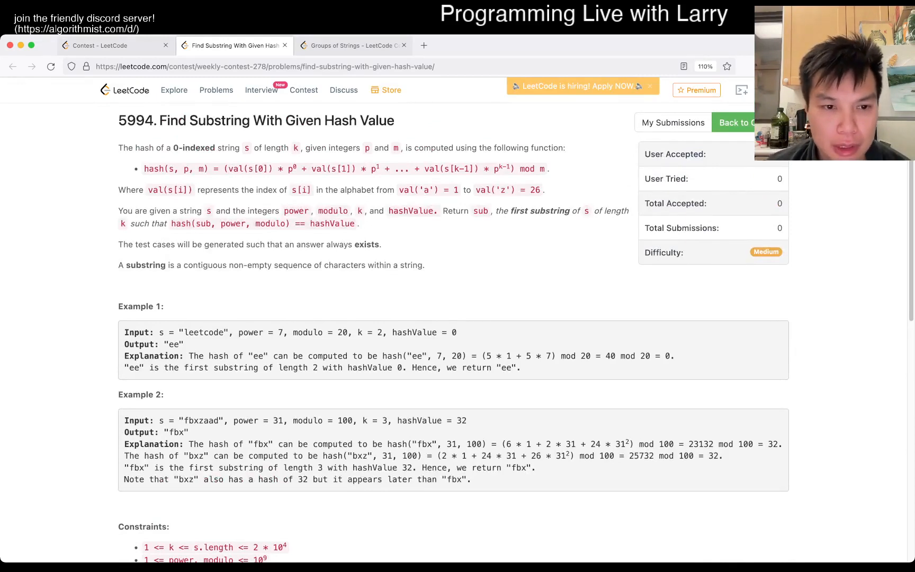
double_click(191, 332)
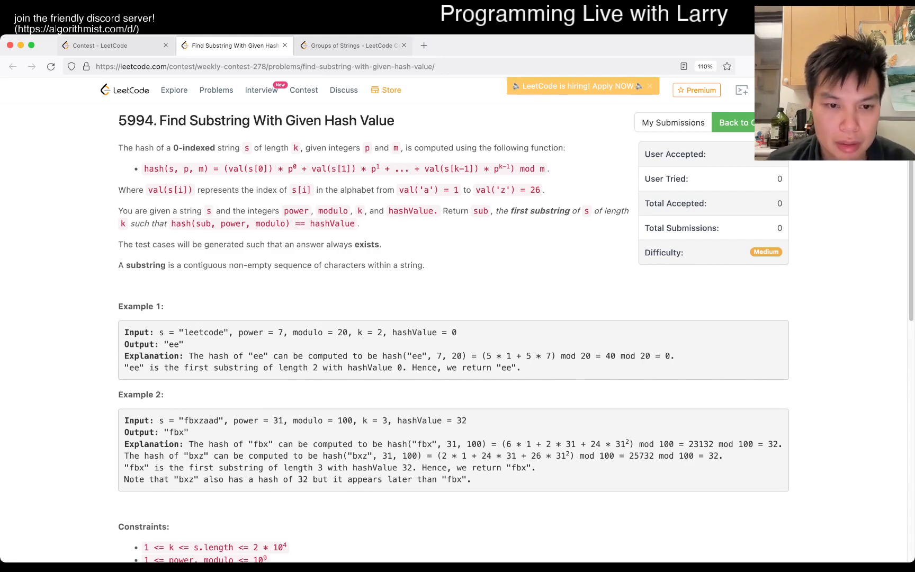
scroll("down", 3)
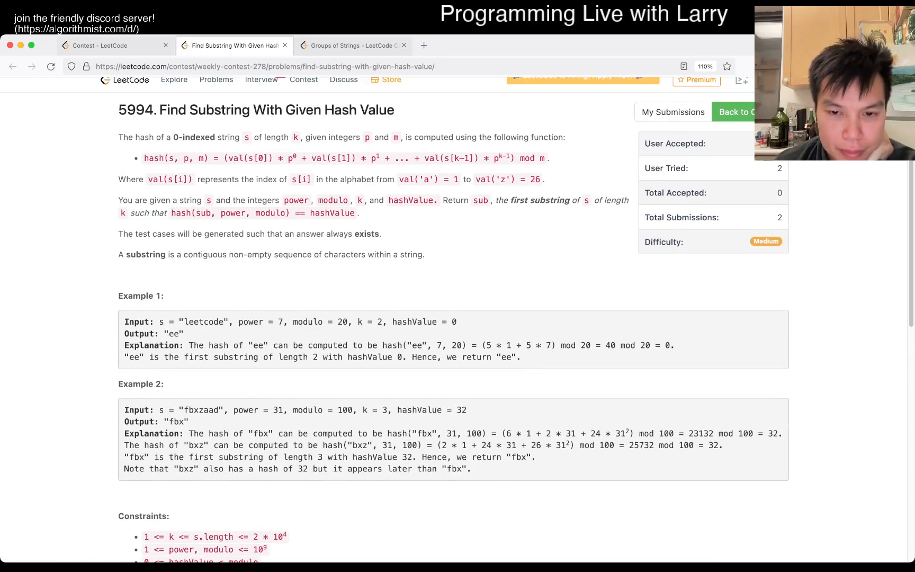
scroll("down", 3)
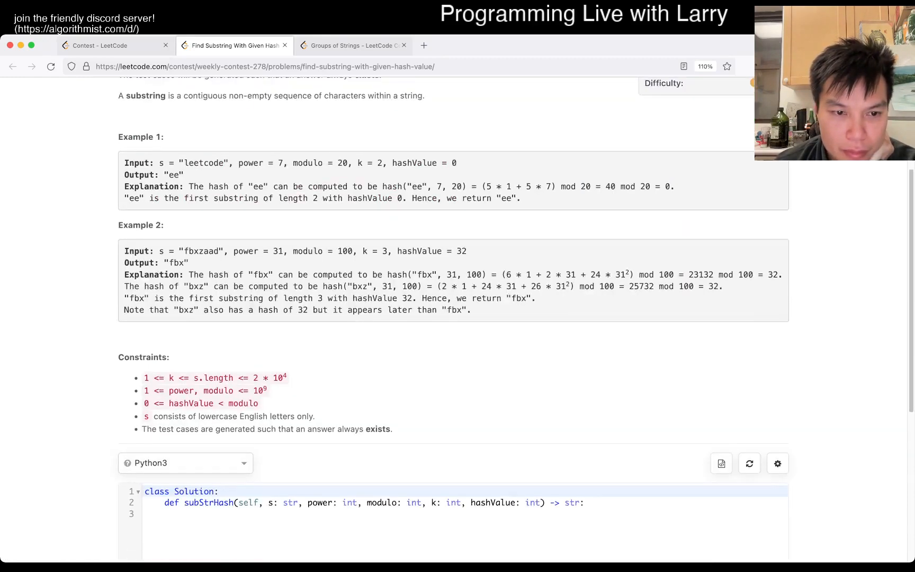
scroll("up", 3)
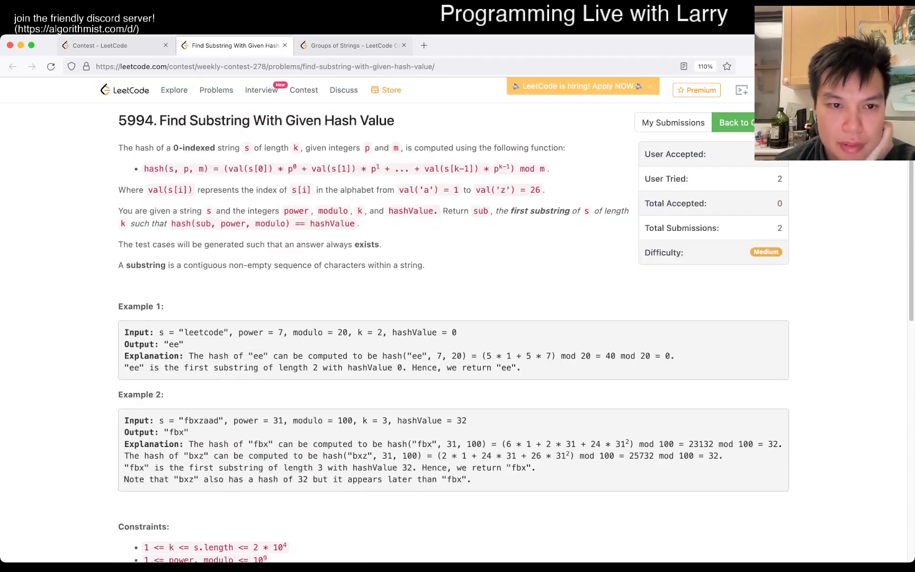
scroll("down", 3)
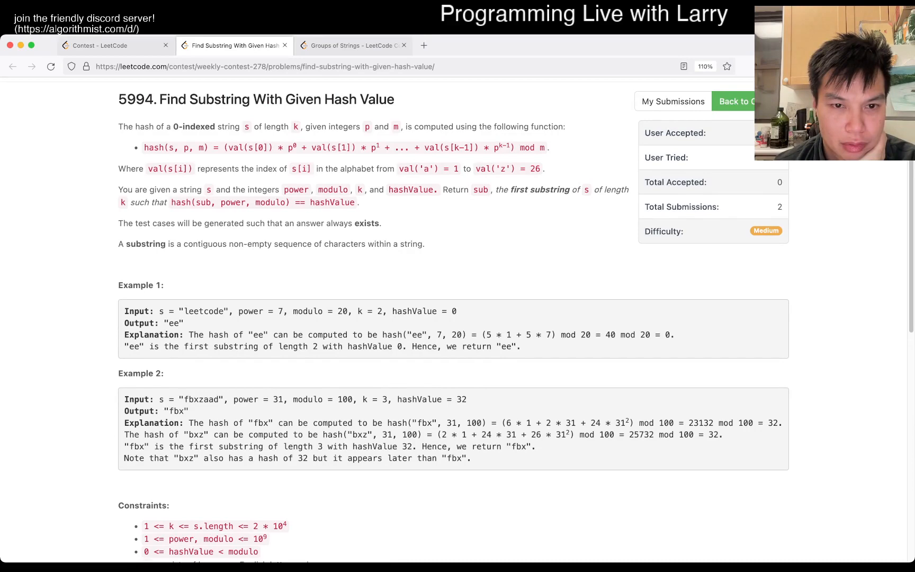
scroll("down", 3)
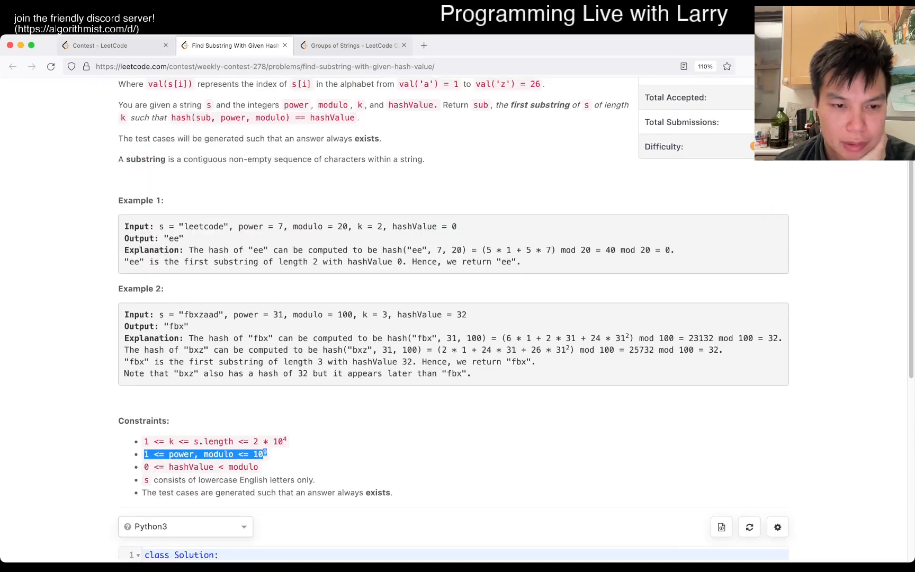
scroll("up", 3)
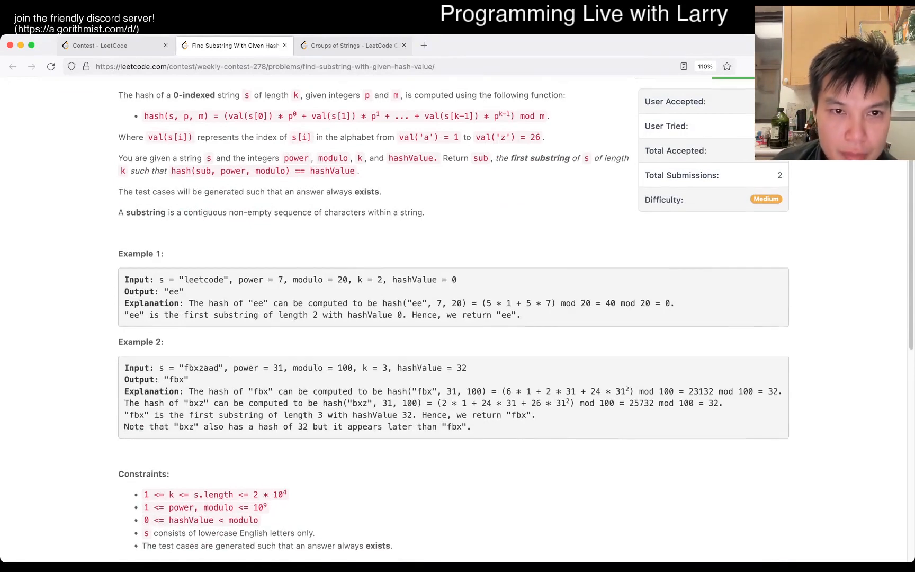
scroll("up", 3)
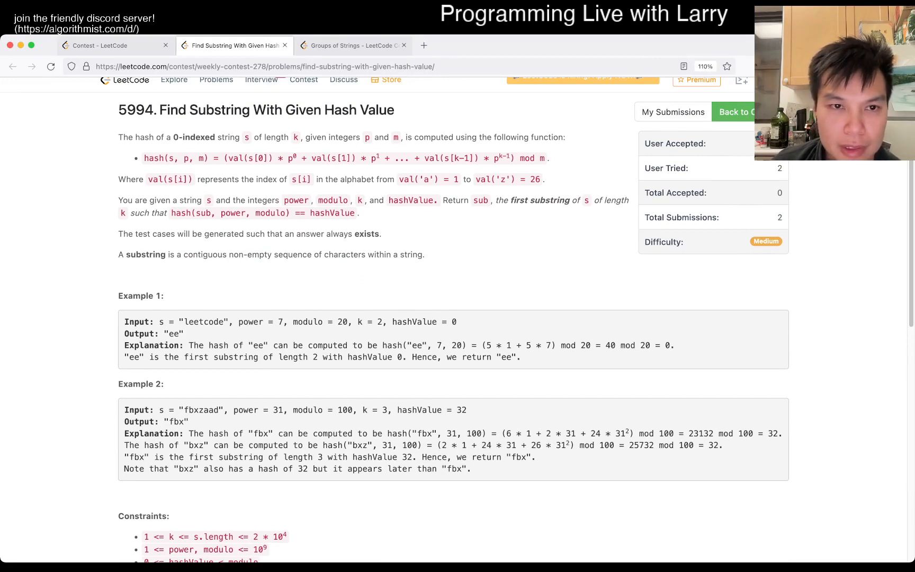
double_click(233, 213)
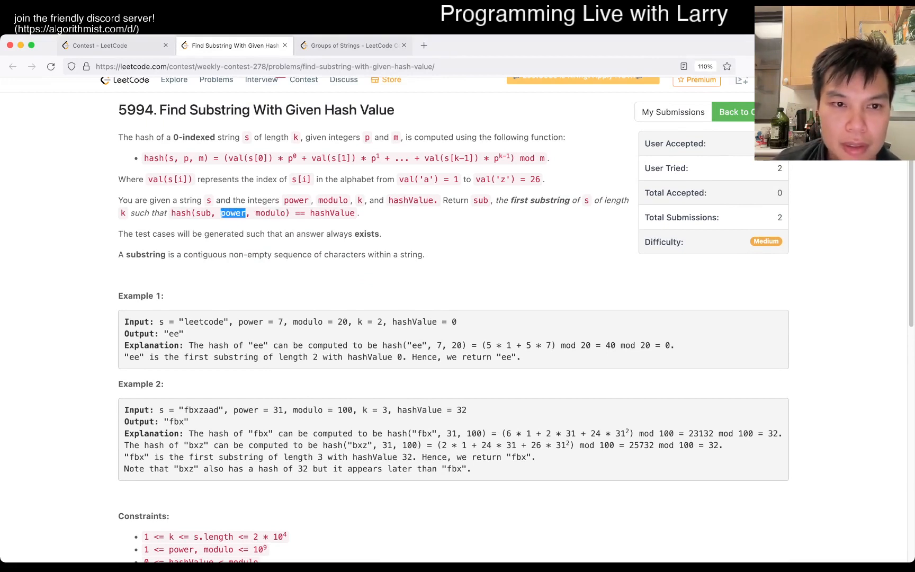
scroll("down", 3)
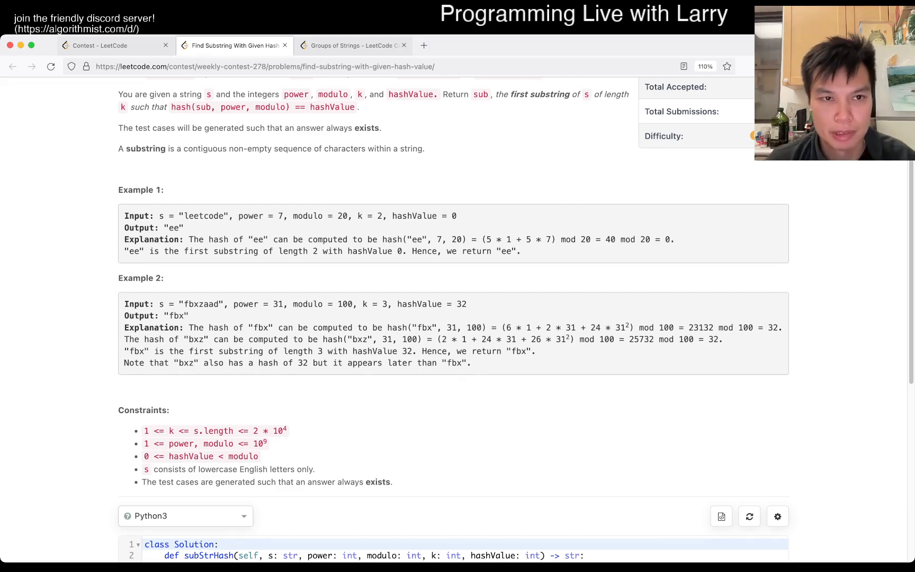
scroll("up", 3)
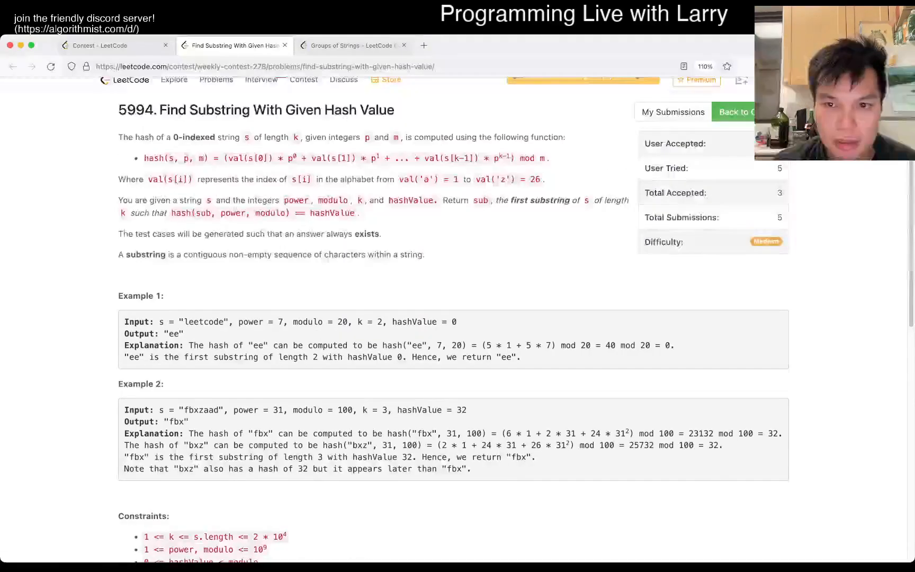
scroll("down", 3)
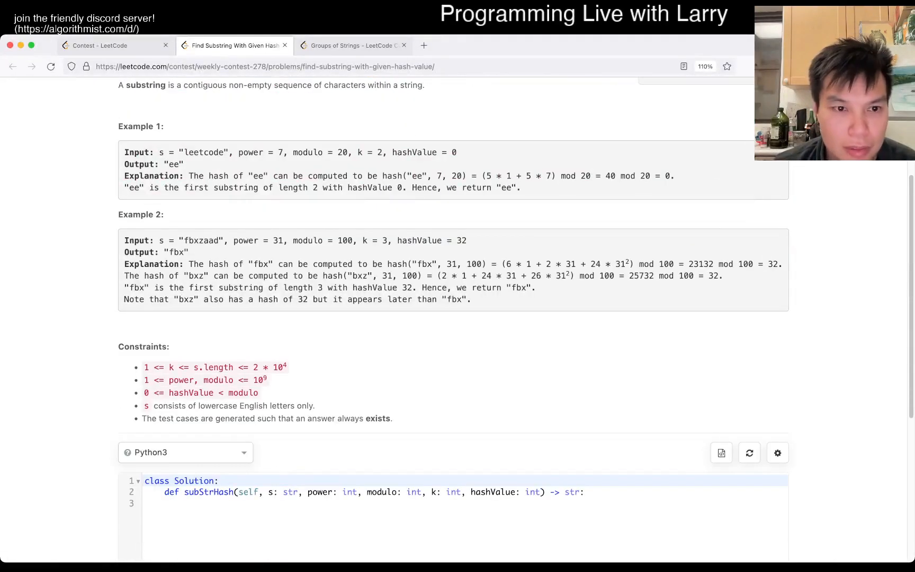
scroll("up", 3)
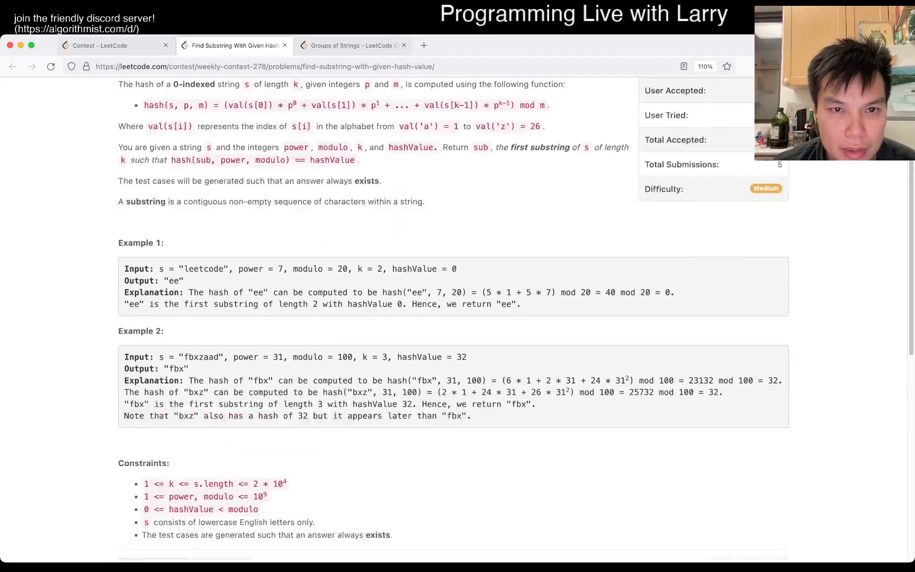
scroll("down", 3)
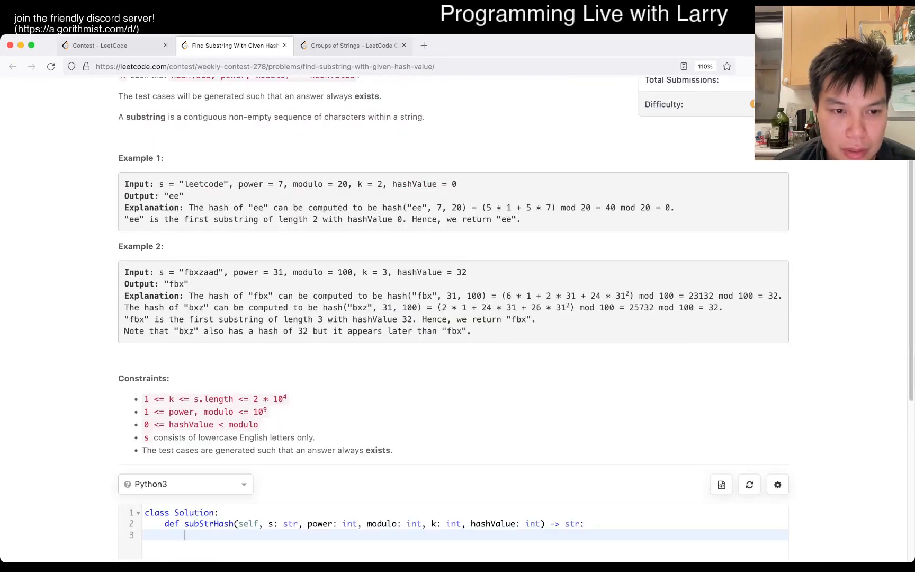
scroll("up", 3)
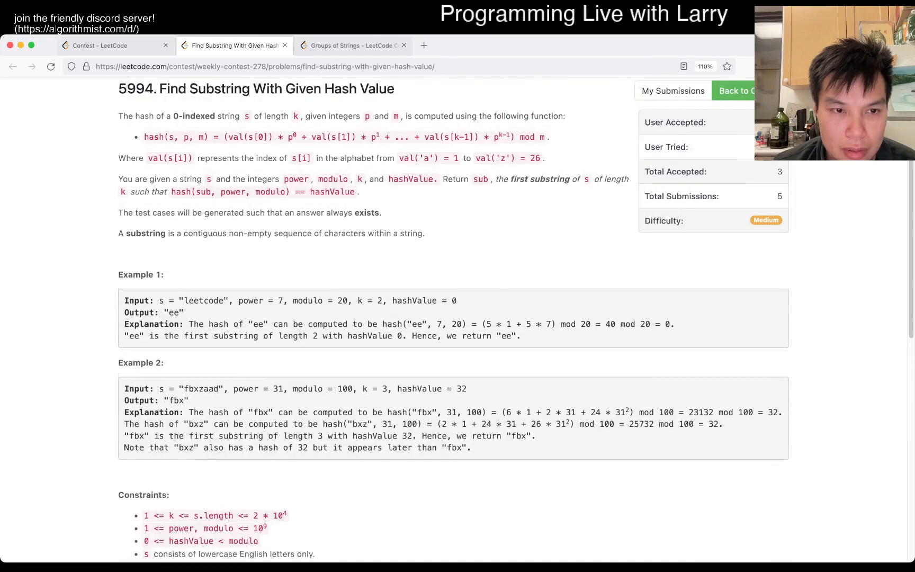
scroll("down", 3)
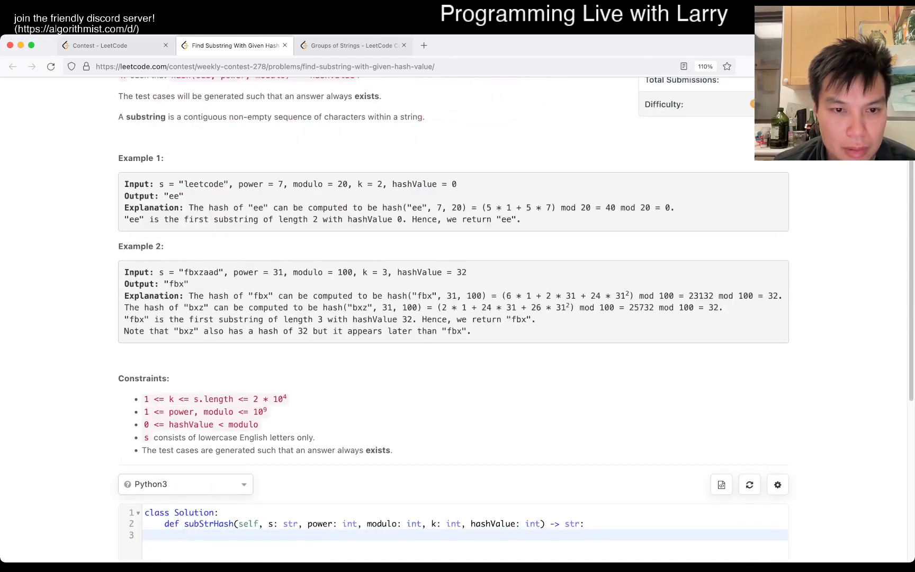
scroll("up", 3)
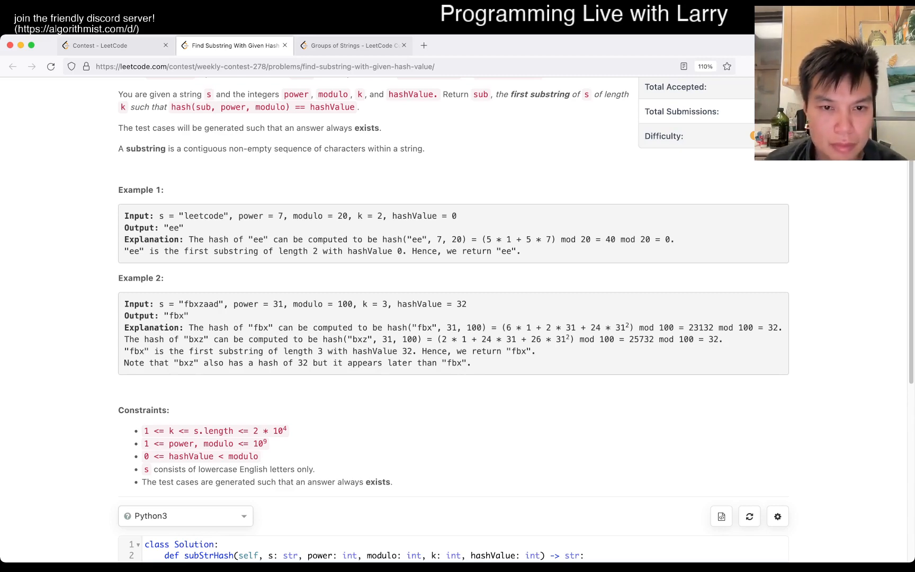
scroll("up", 3)
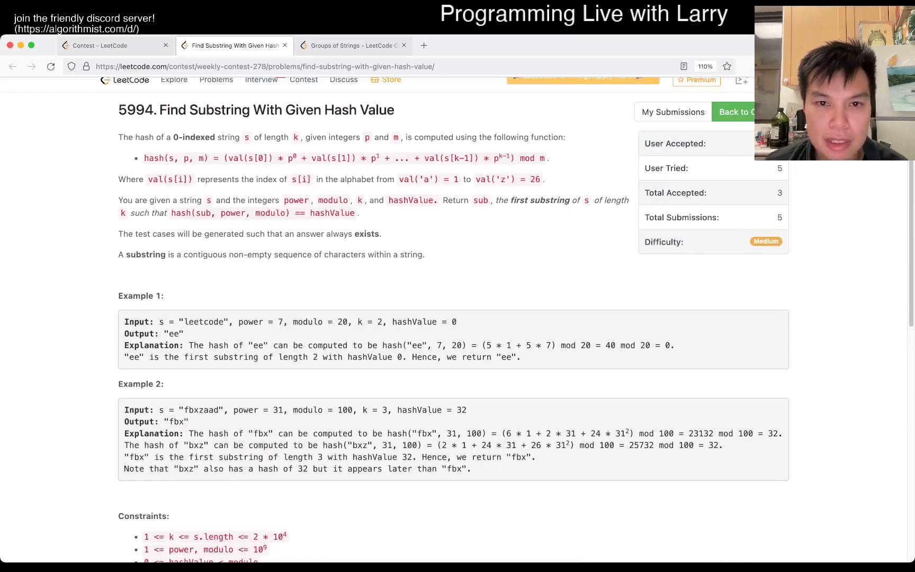
double_click(370, 322)
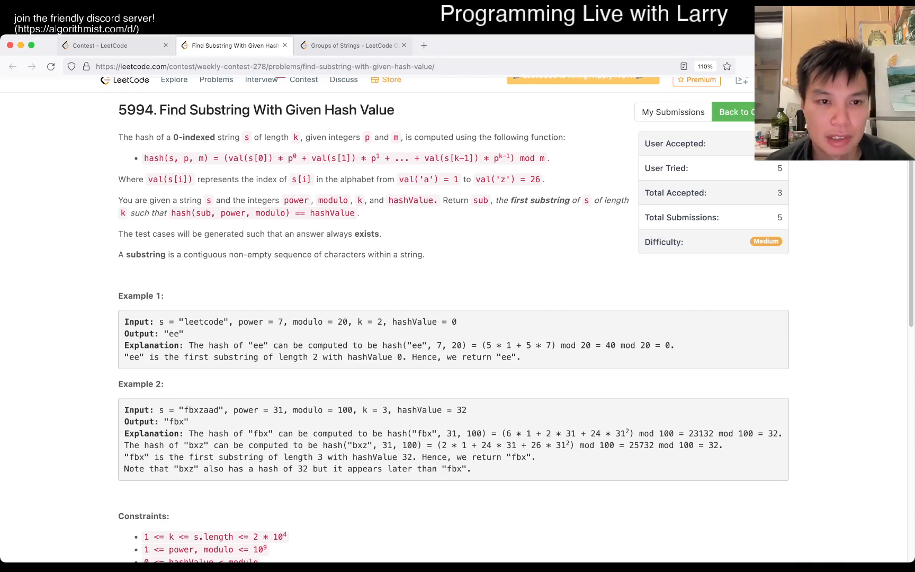
scroll("down", 3)
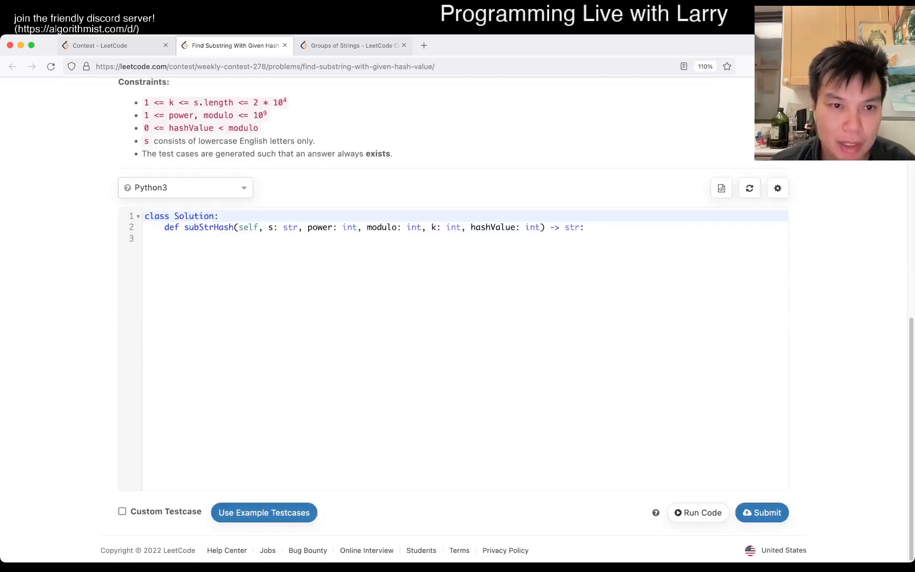
scroll("up", 3)
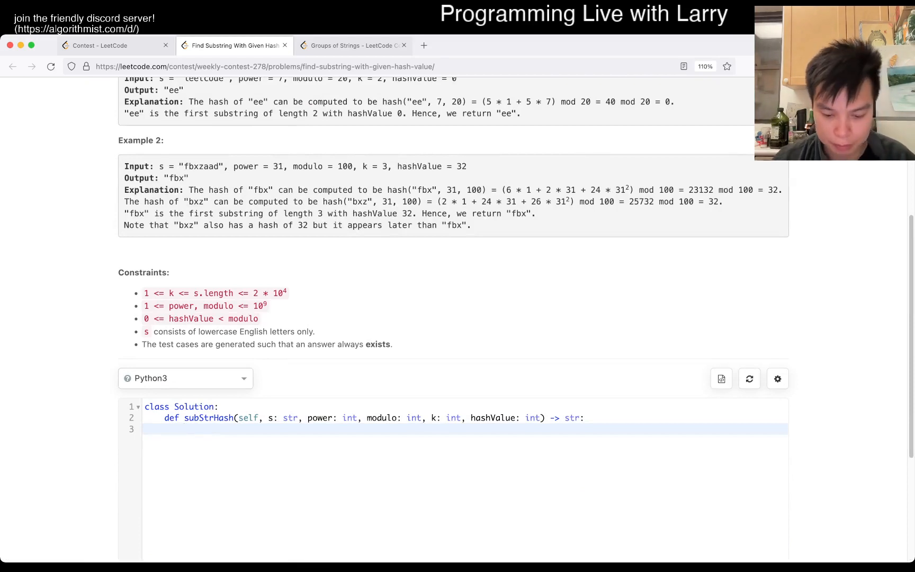
- Write N = len(s), a loop over range(N - 1, -1, -1), and current = 0
type("N = len(s)")
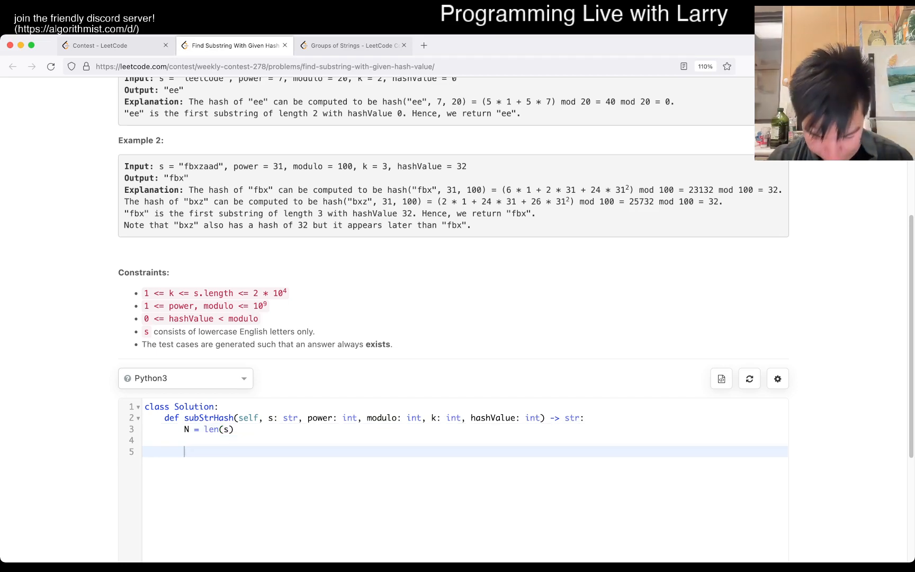
type("for right in")
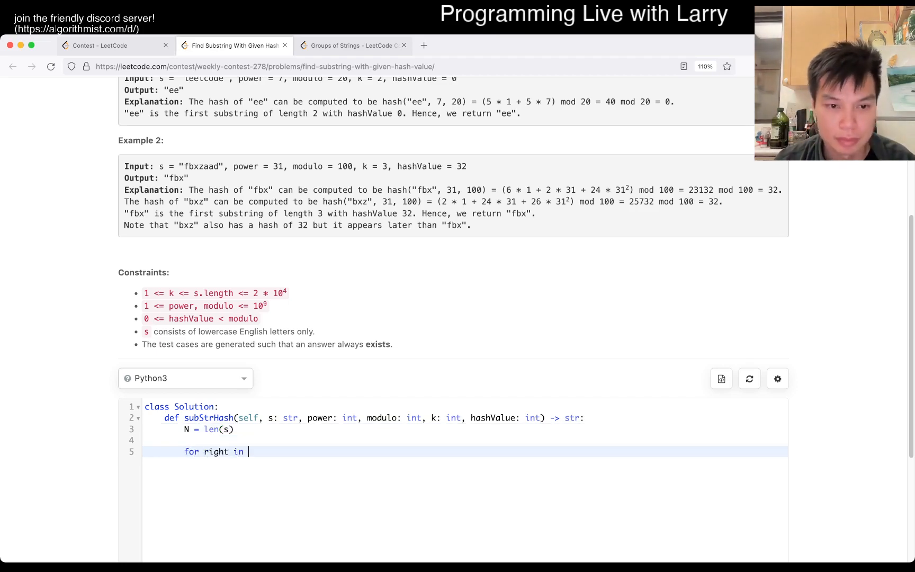
type("range(N - 1, -1, -1):")
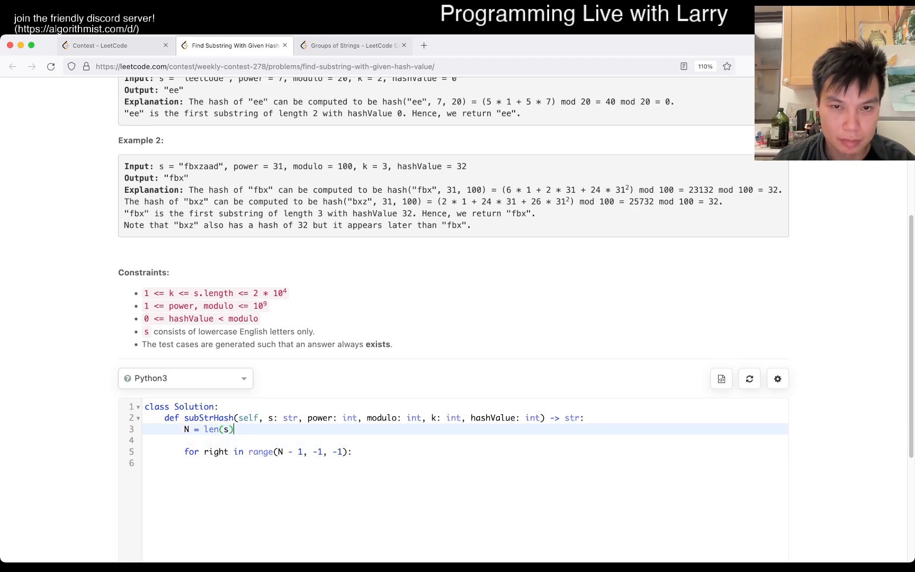
type("c")
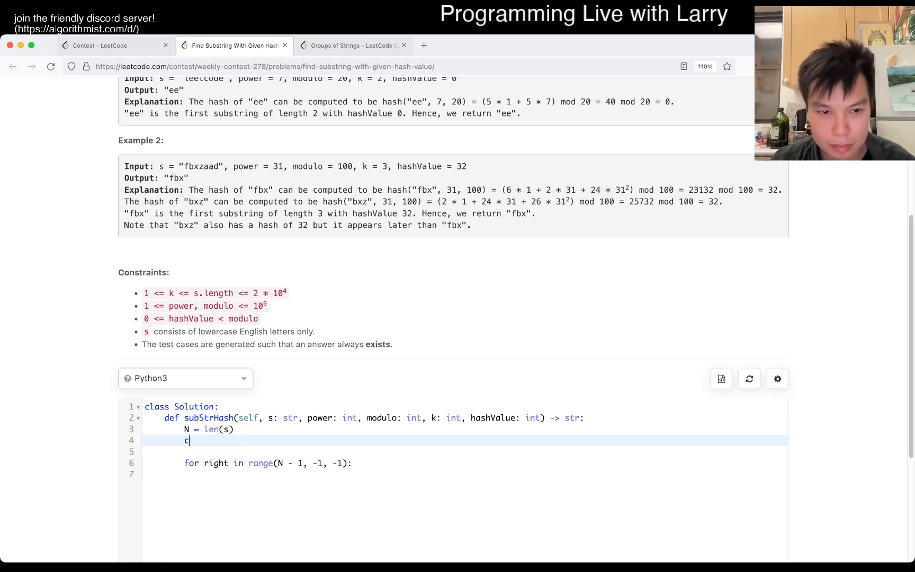
type("urrent = 0")
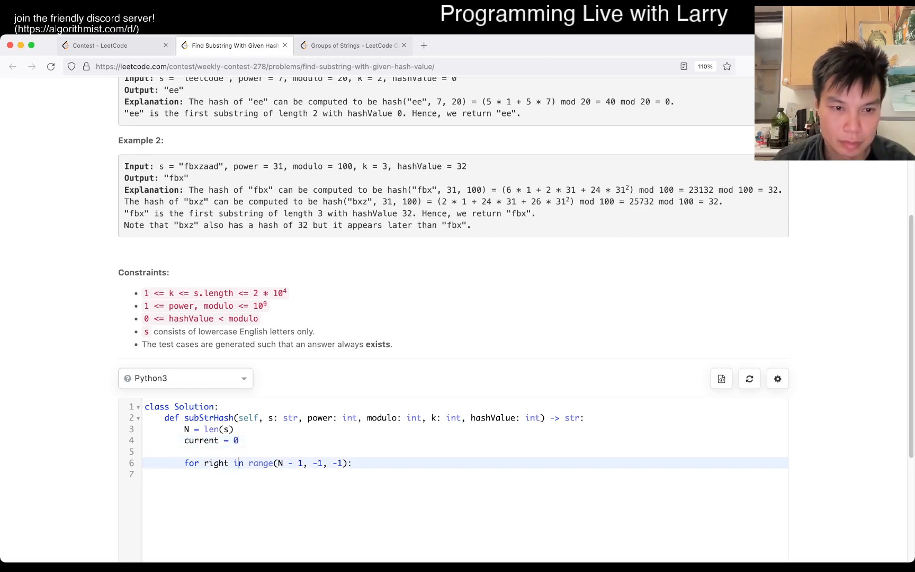
key("Return")
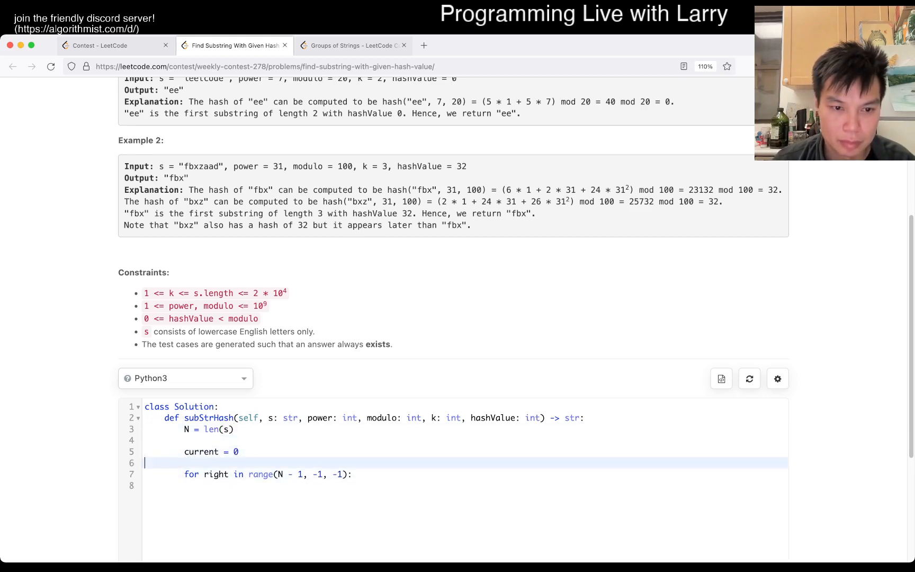
- Make the loop body add each character's value, ord(s[right]) - ord('a')
type("current")
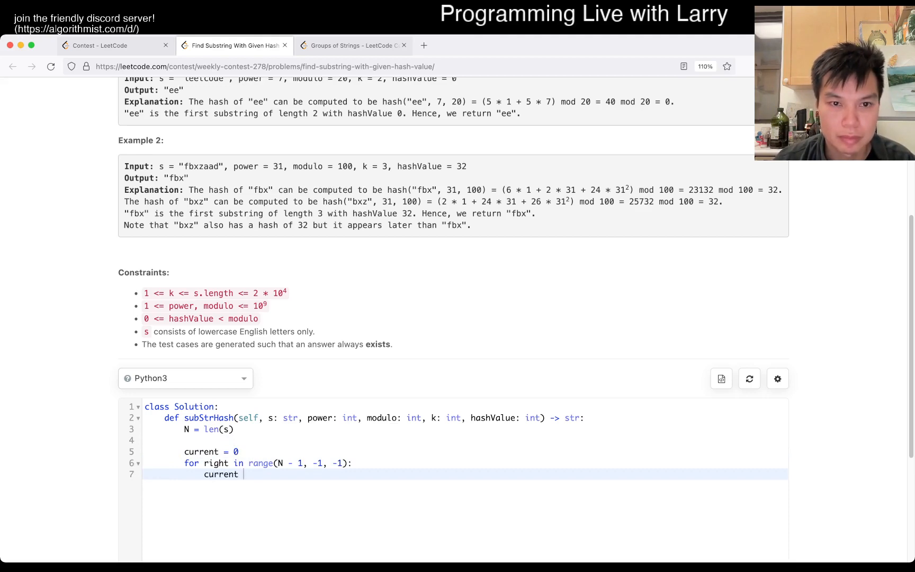
scroll("up", 3)
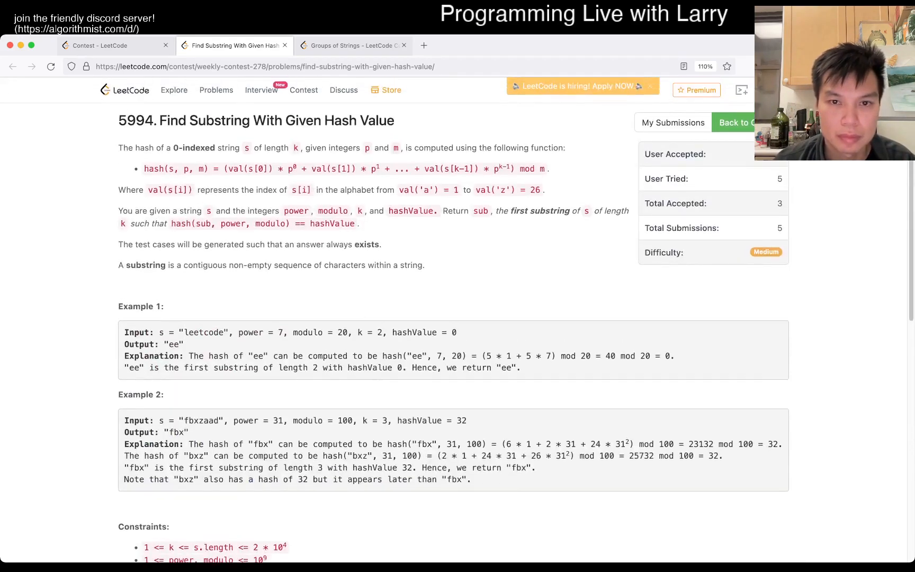
scroll("down", 3)
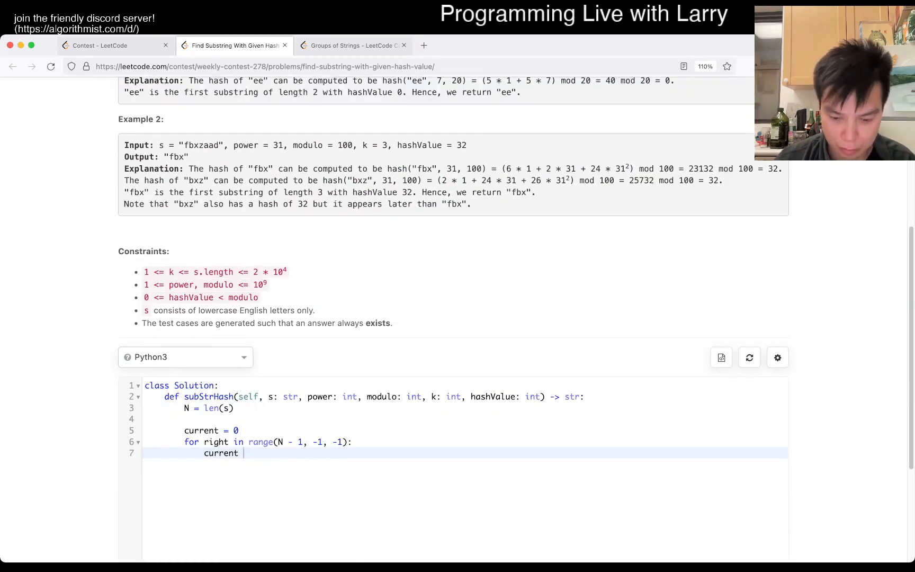
scroll("up", 3)
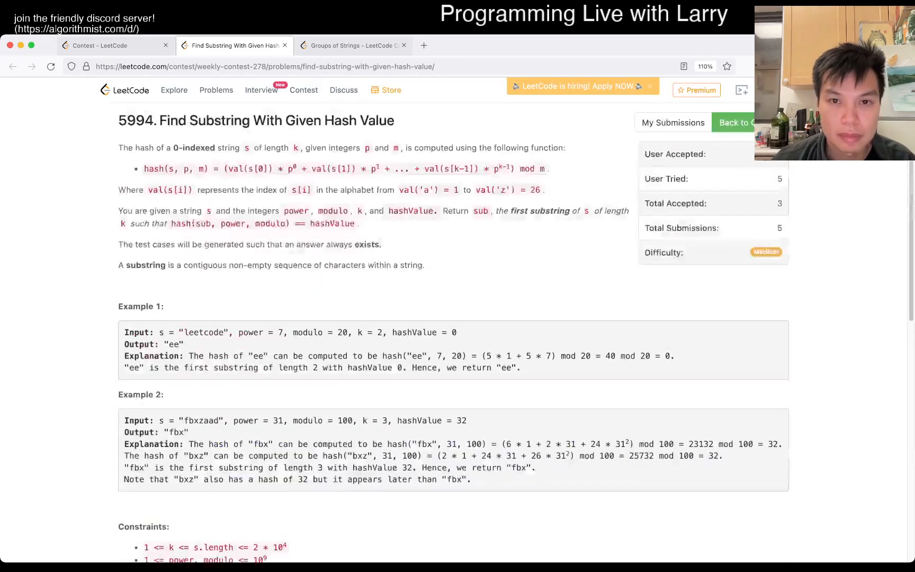
scroll("down", 3)
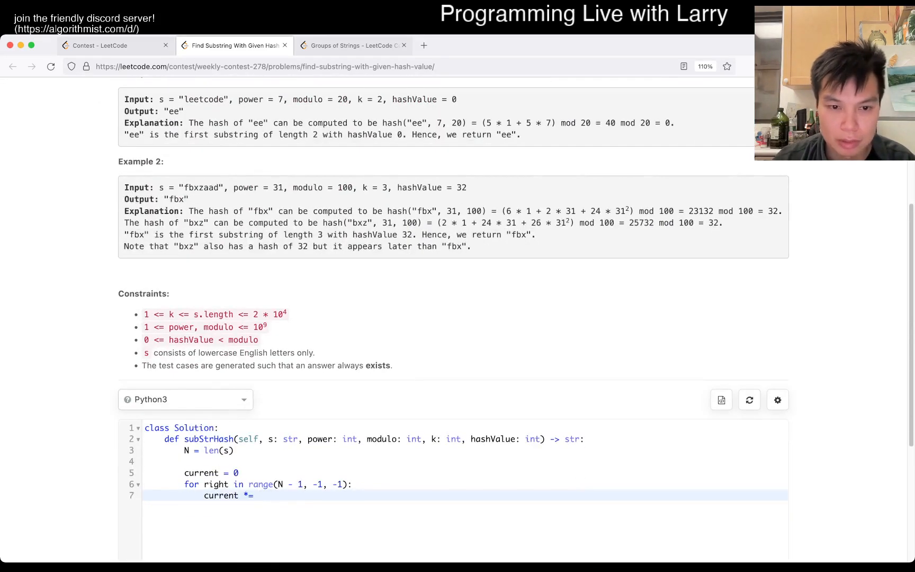
scroll("up", 3)
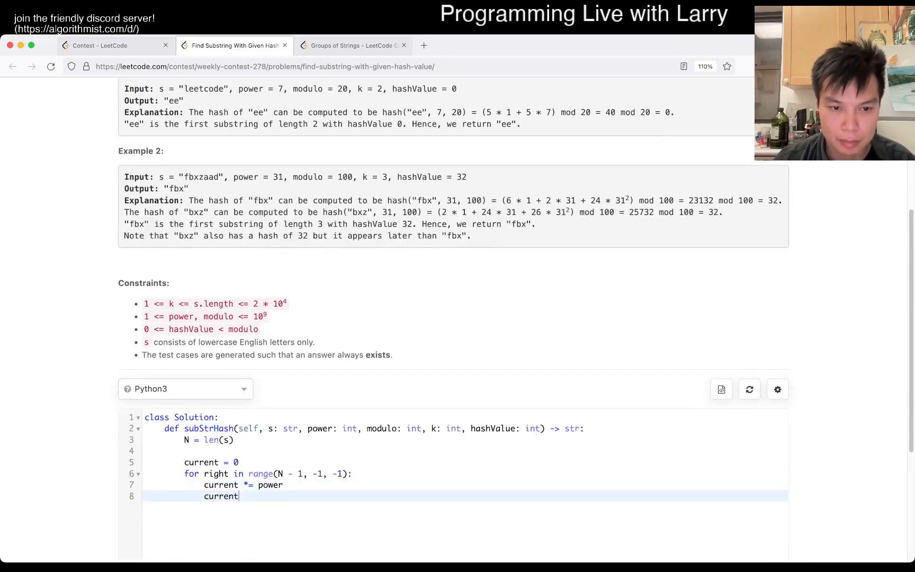
scroll("up", 3)
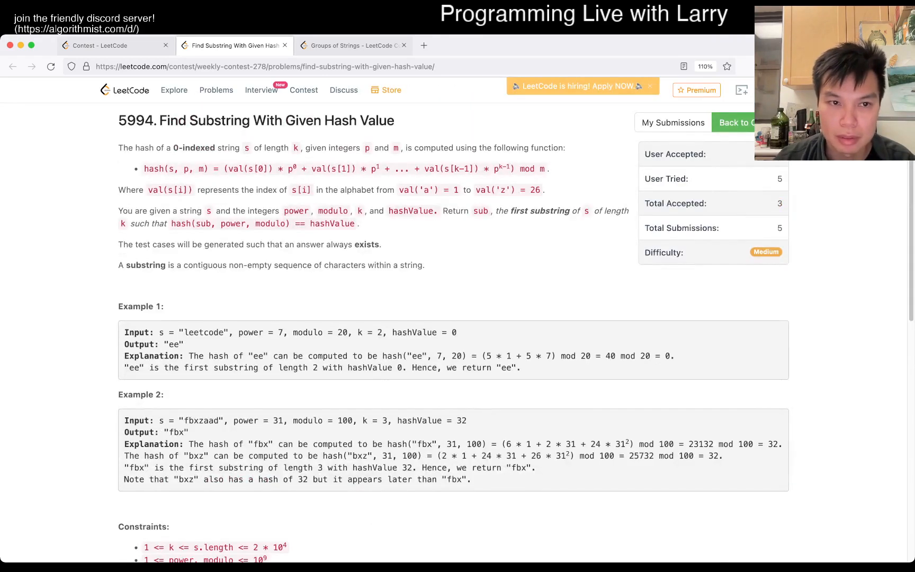
scroll("down", 3)
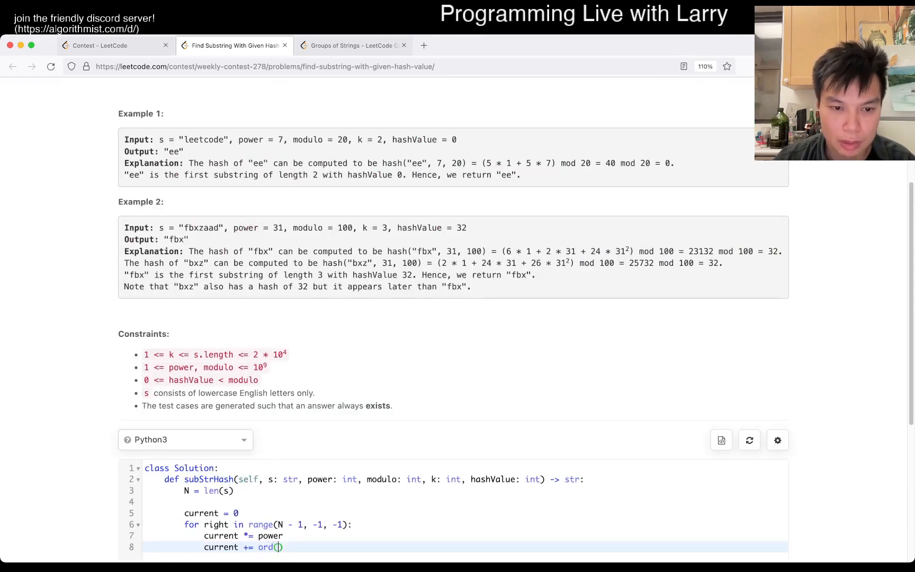
type("s[")
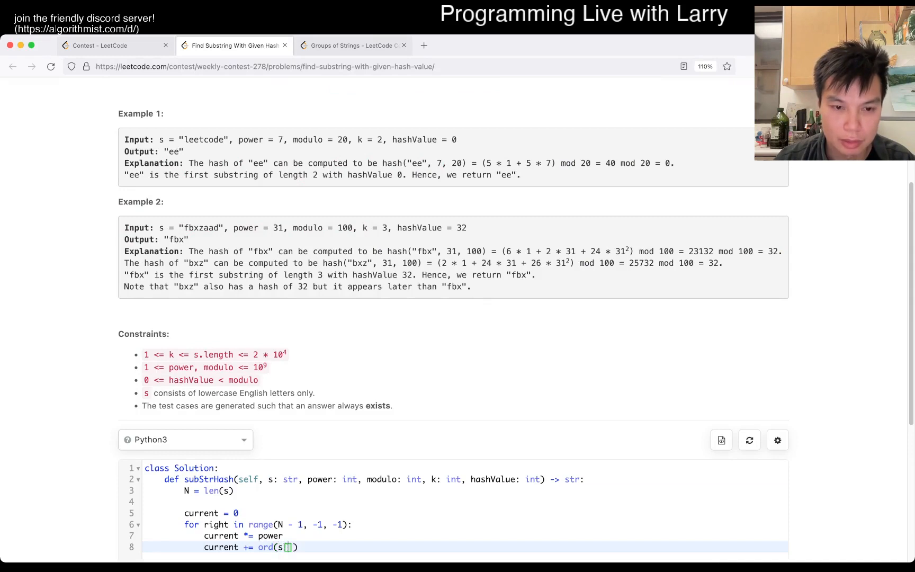
type("right")
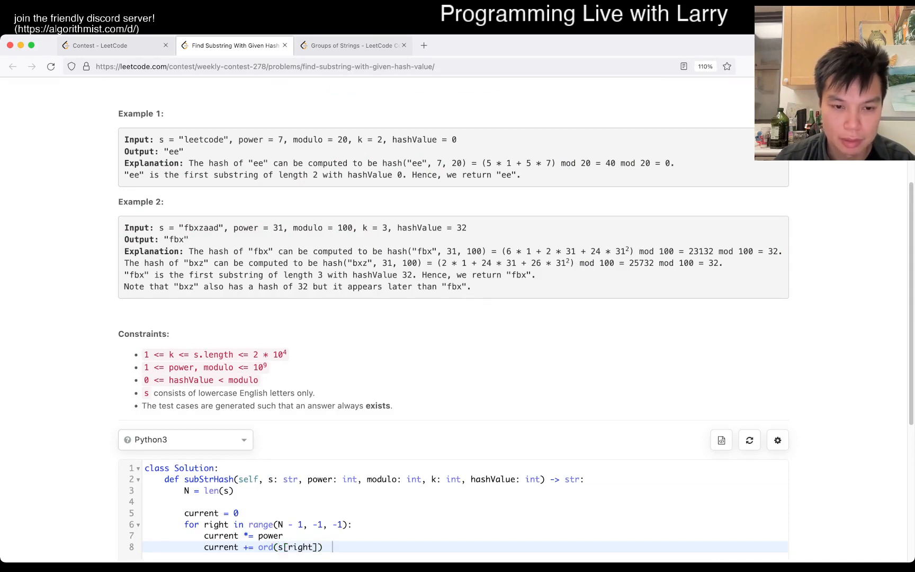
type("- ord('a')")
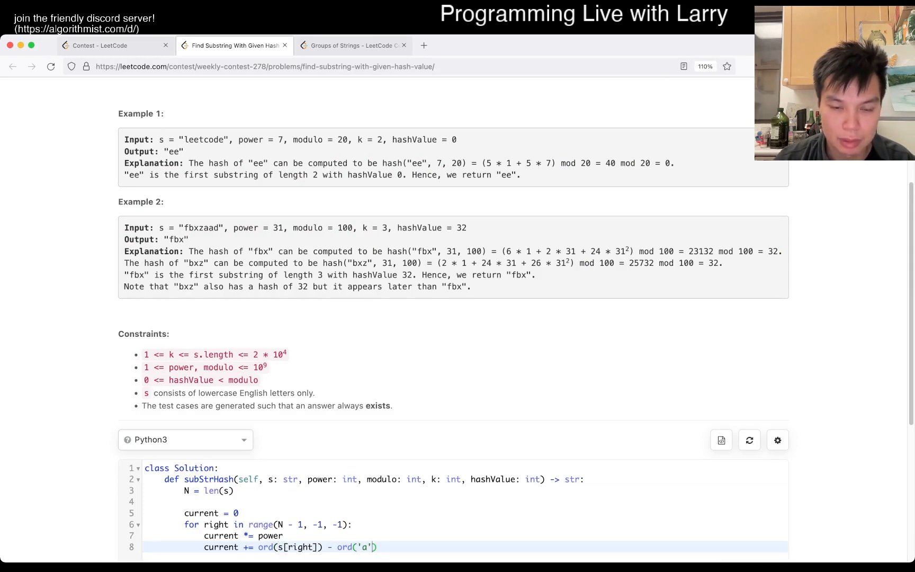
- Store ord('a') once as orda after N = len(s)
scroll("up", 3)
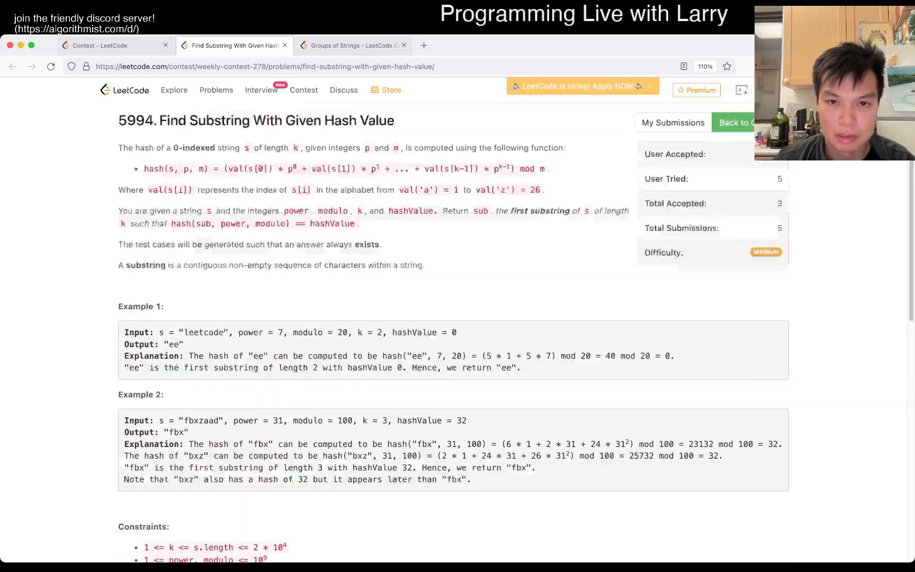
scroll("down", 3)
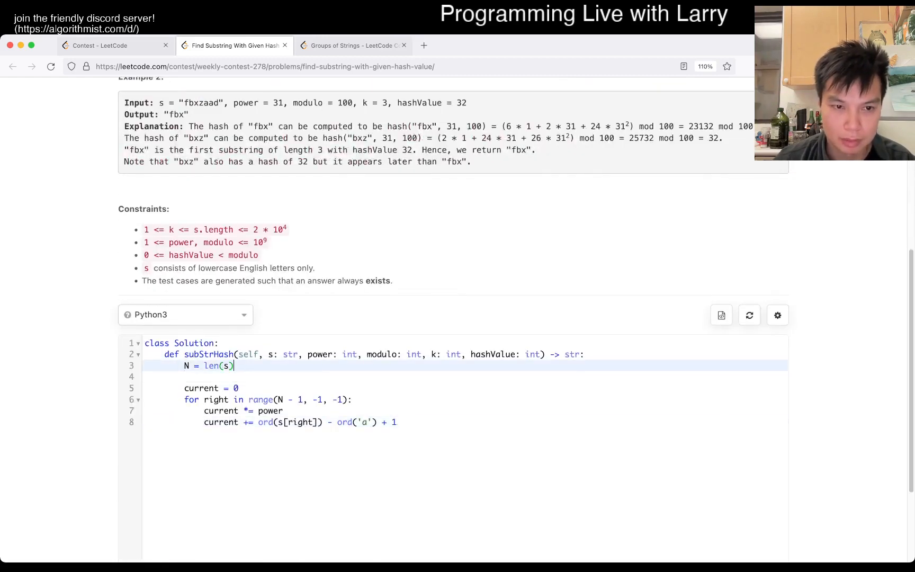
type("orda = ord('a")
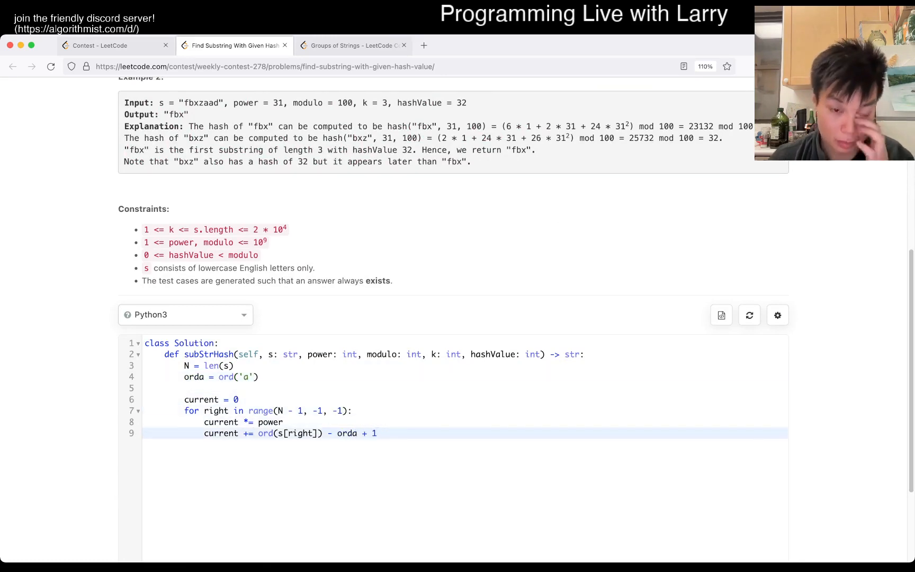
key("Return")
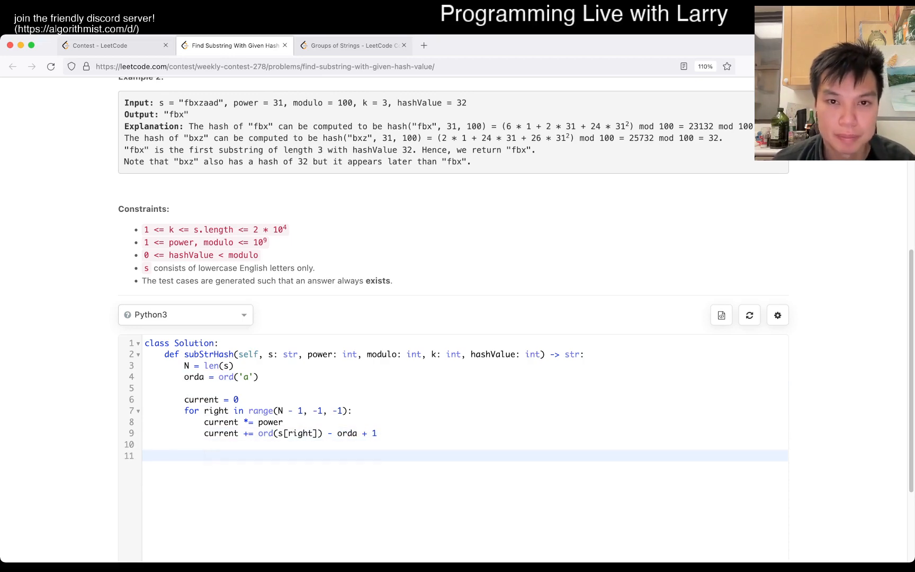
scroll("up", 3)
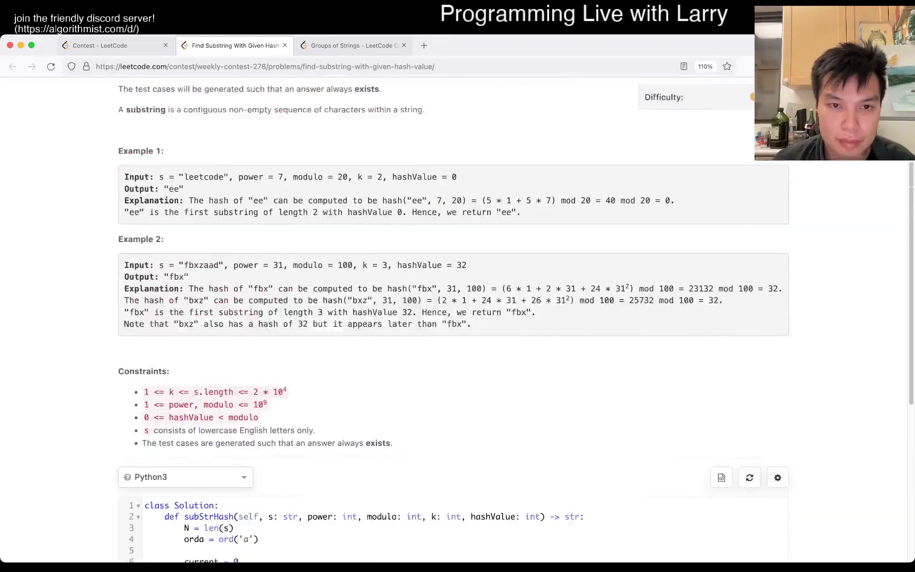
scroll("up", 3)
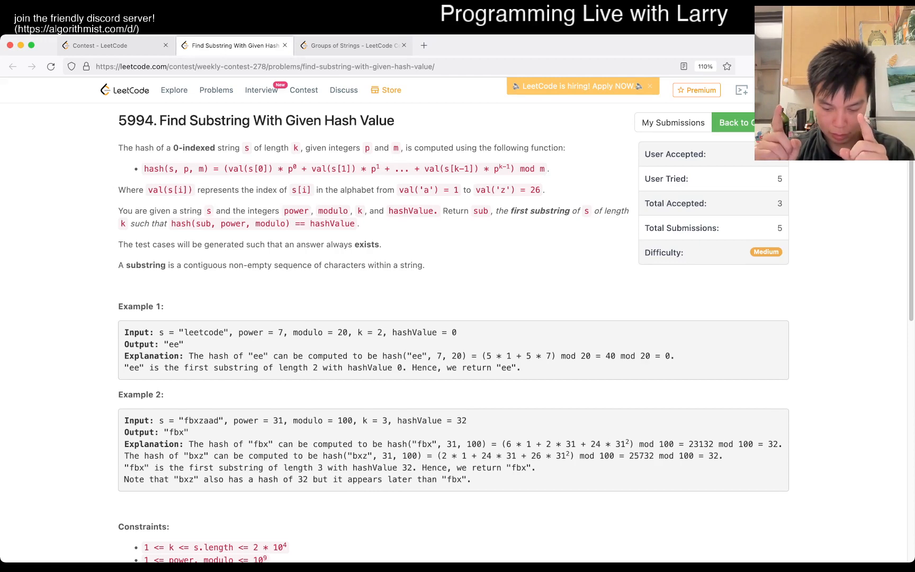
scroll("down", 3)
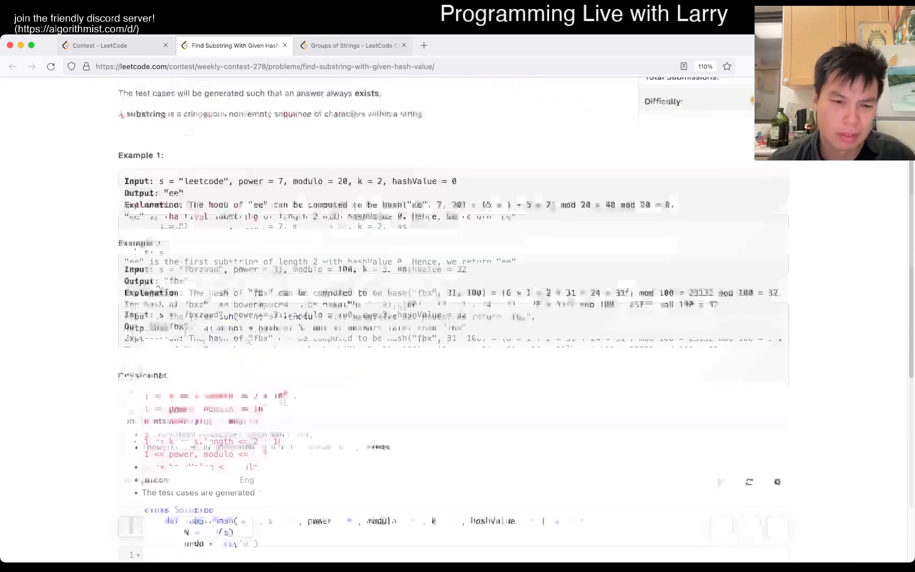
scroll("up", 3)
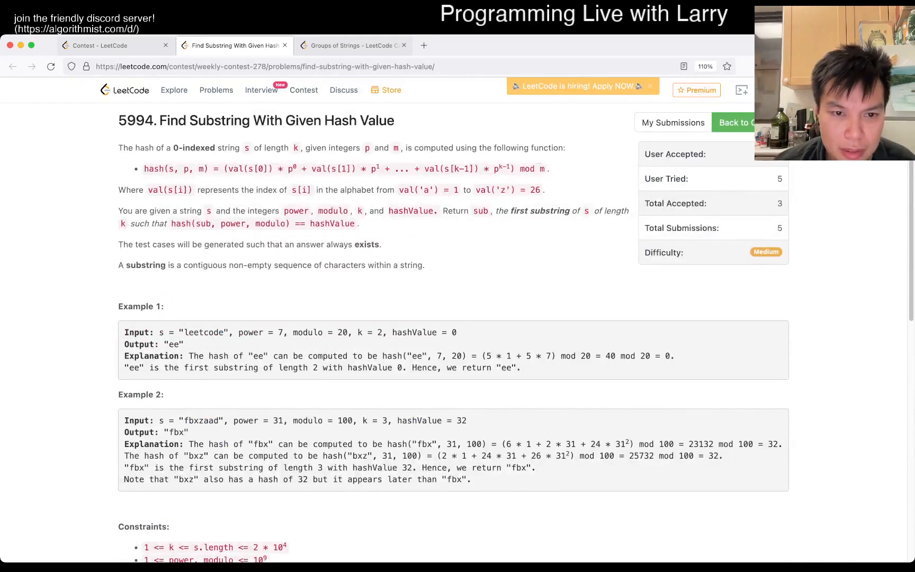
double_click(191, 333)
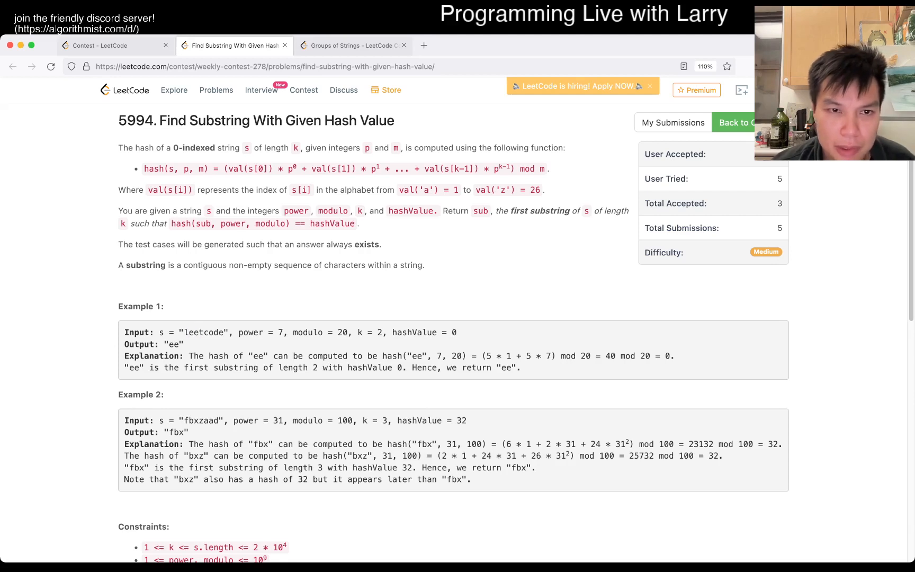
double_click(217, 333)
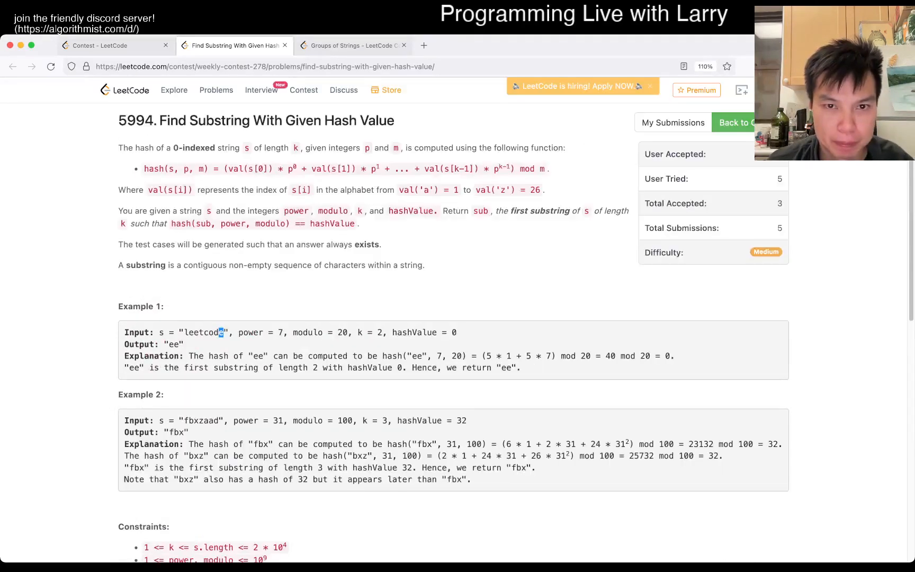
- Insert offset = pow(power, k, modulo) below current = 0, correcting the pow arguments
scroll("down", 3)
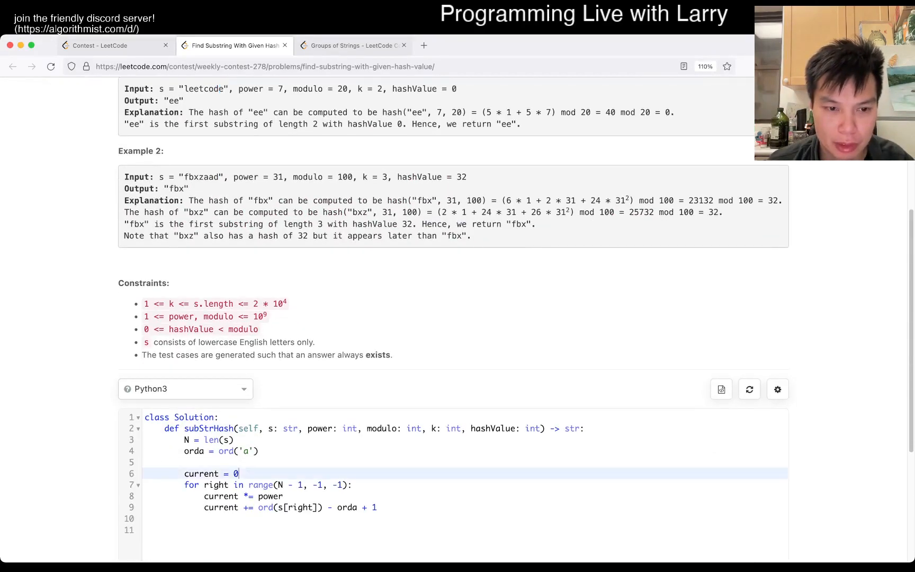
type("offset =")
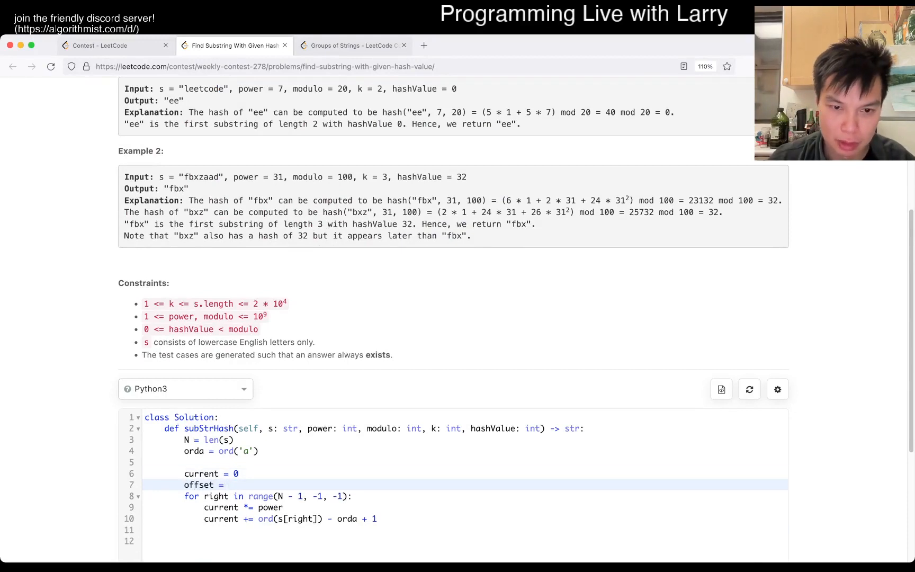
type("pow()")
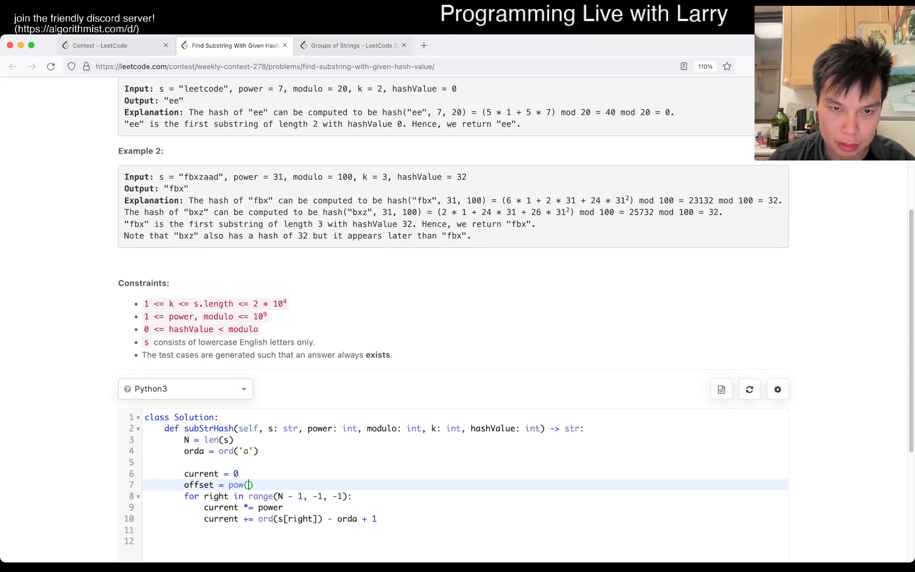
scroll("up", 3)
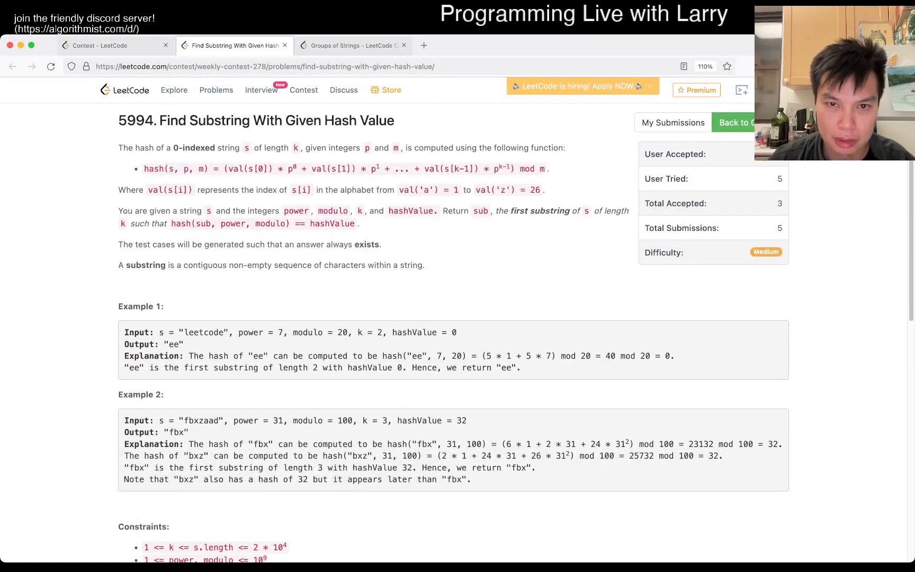
scroll("down", 3)
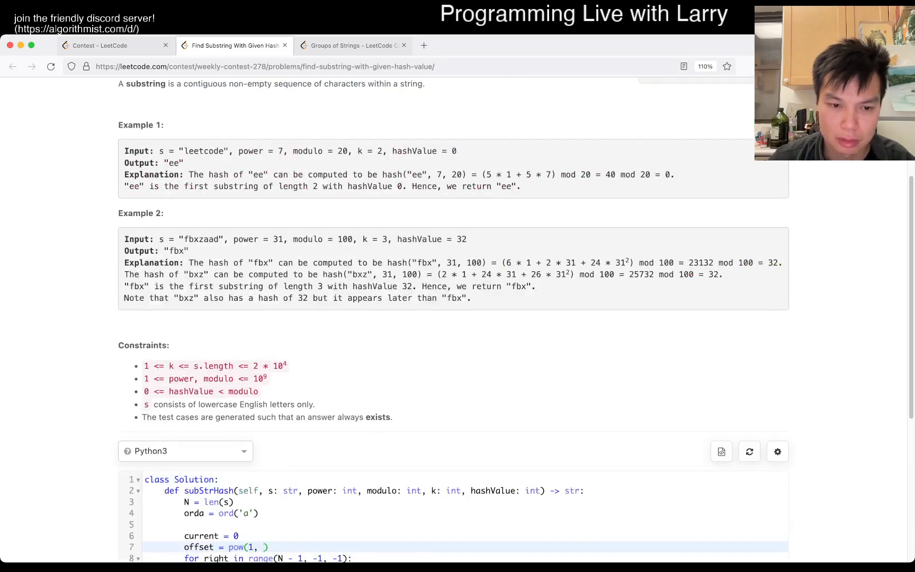
key("Backspace")
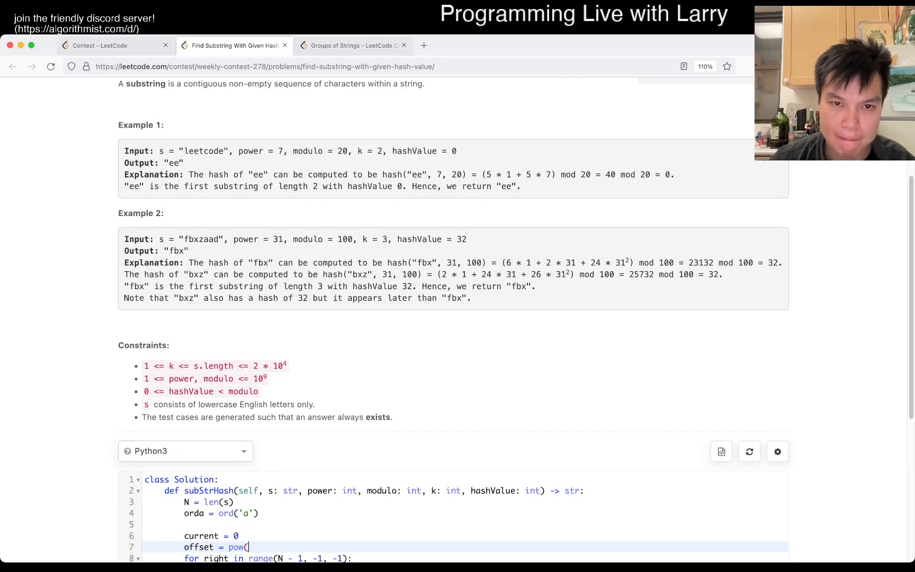
scroll("up", 3)
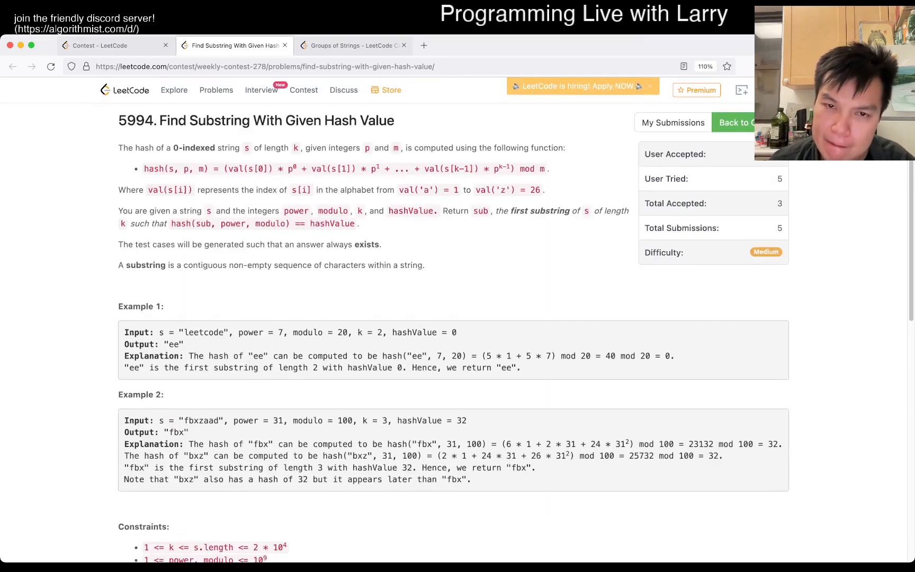
scroll("down", 3)
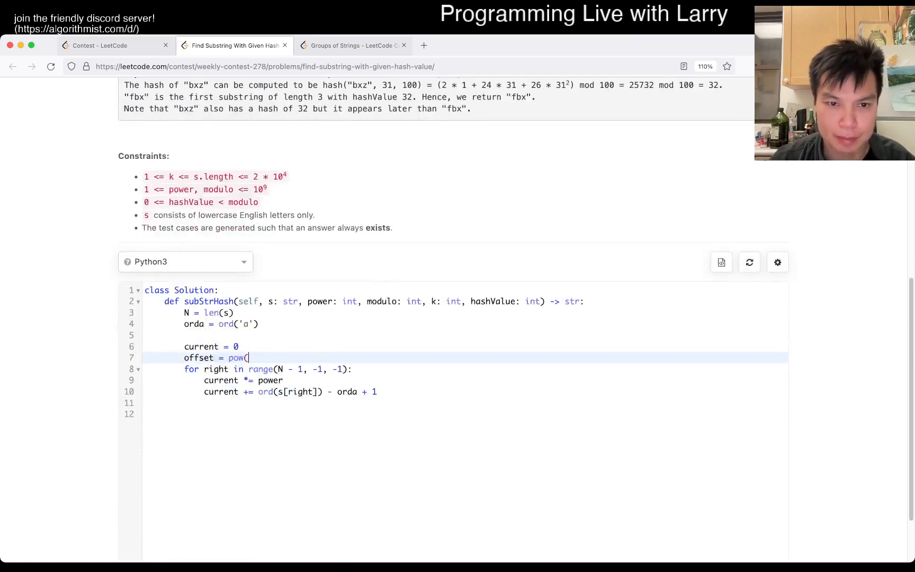
scroll("up", 3)
type("power,")
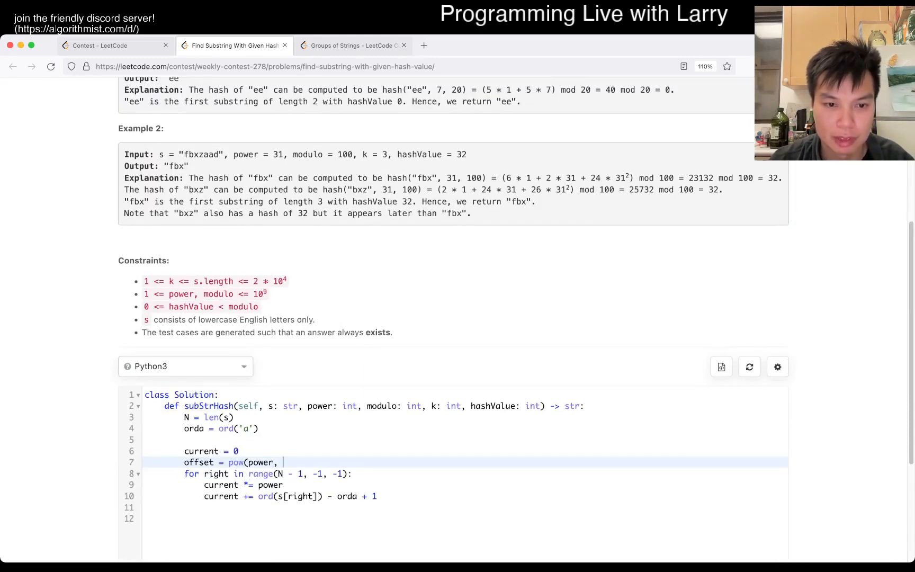
type("k, modo")
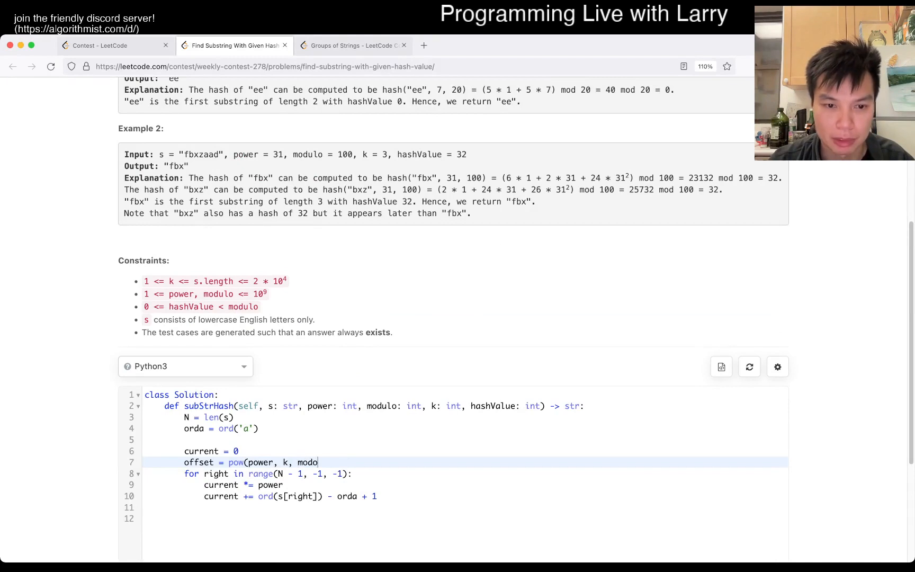
type("ulo)")
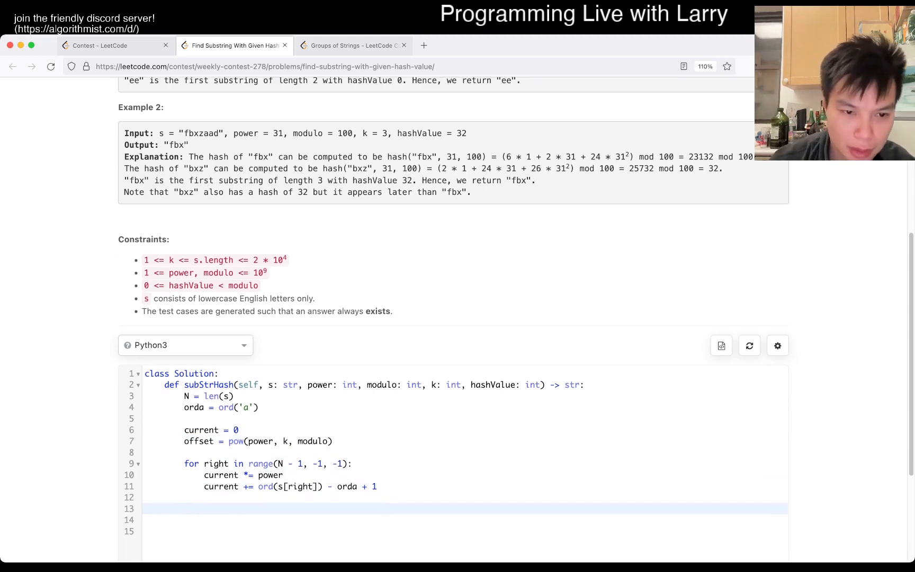
- Under an 'if right + k' bound check, subtract the outgoing character times offset, then apply current %= modulo
type("if right + k <")
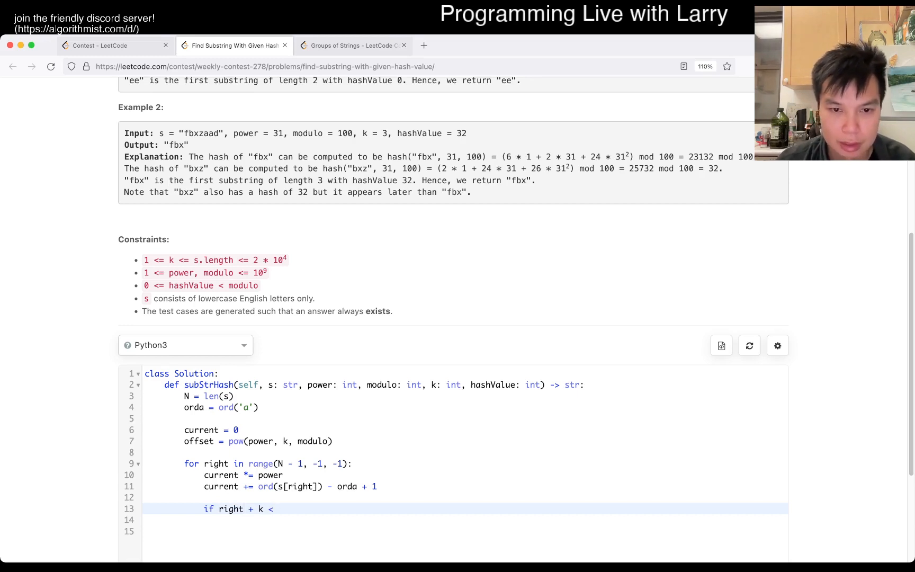
type("N:")
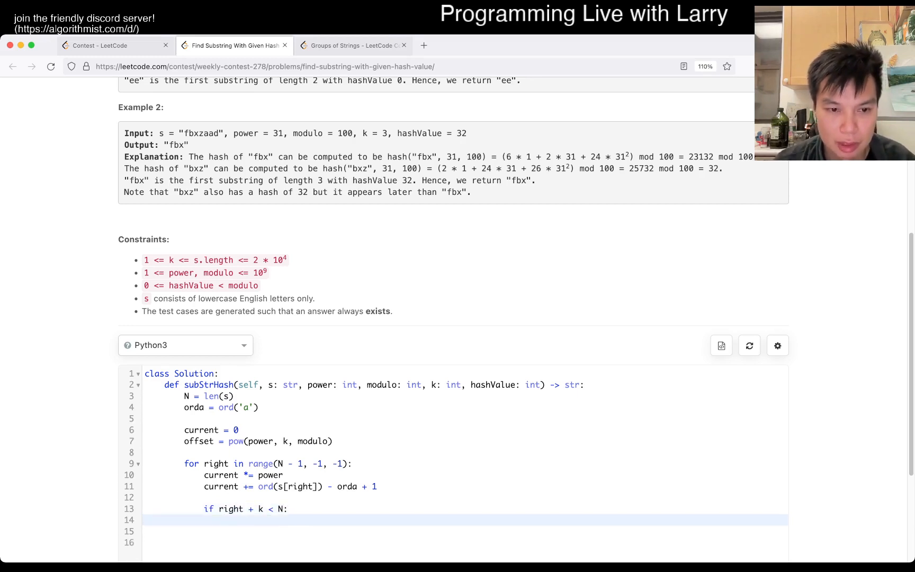
type("current -=")
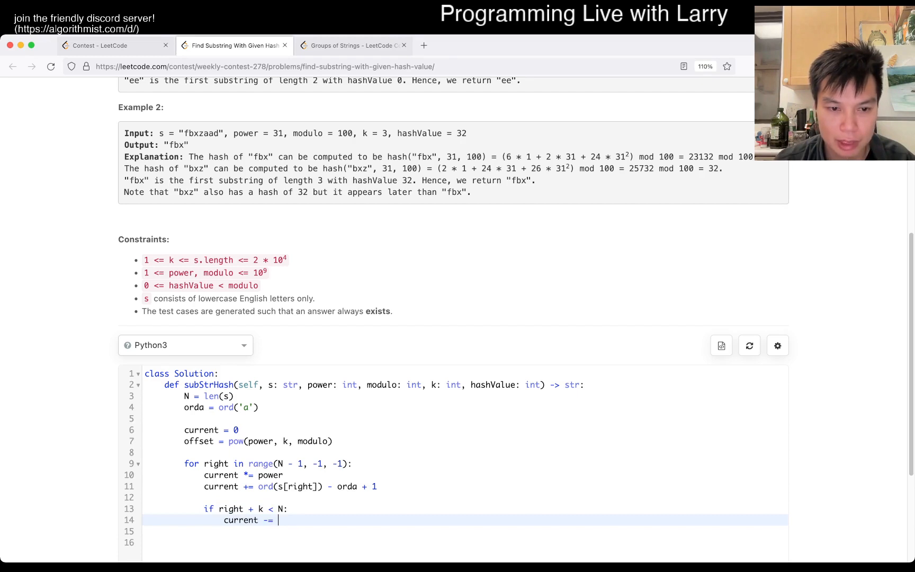
type("o)")
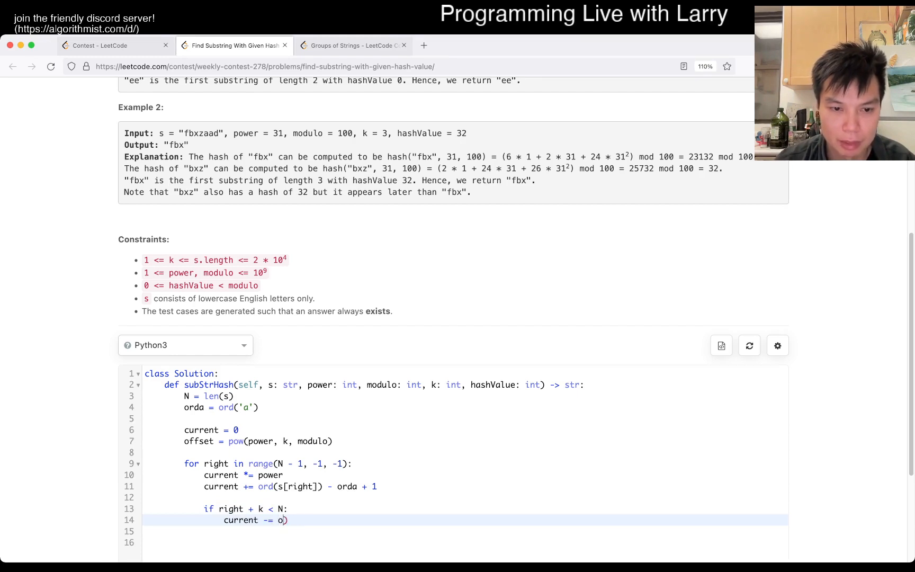
type("ffset")
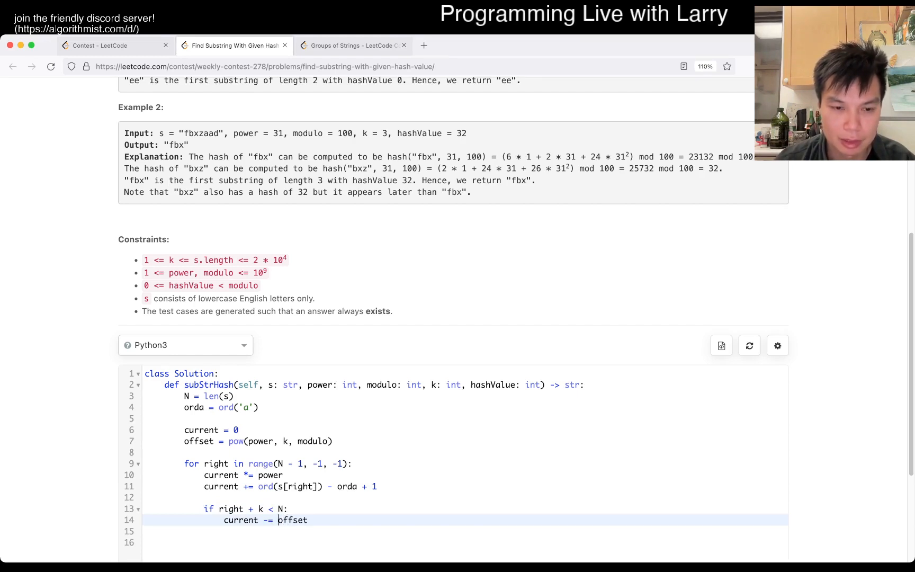
type("ord(o")
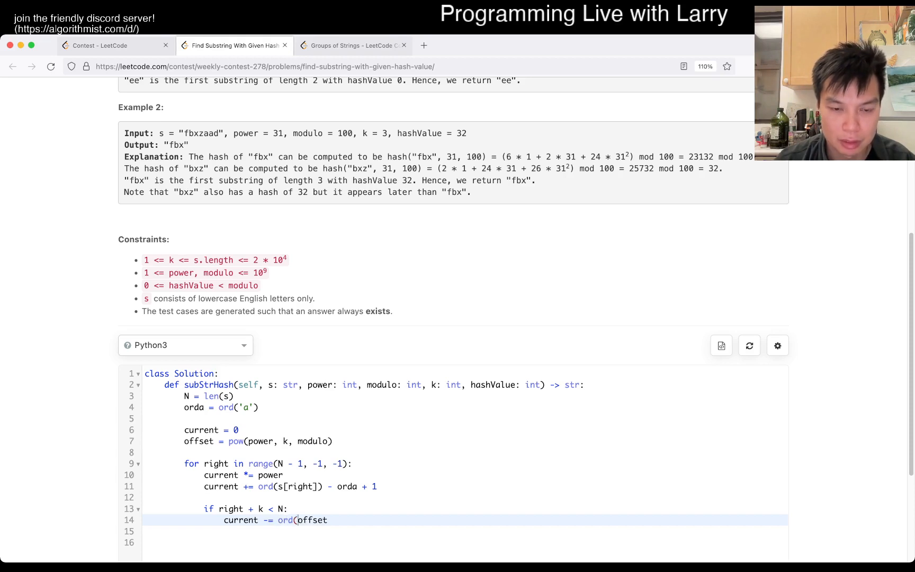
type("s[right")
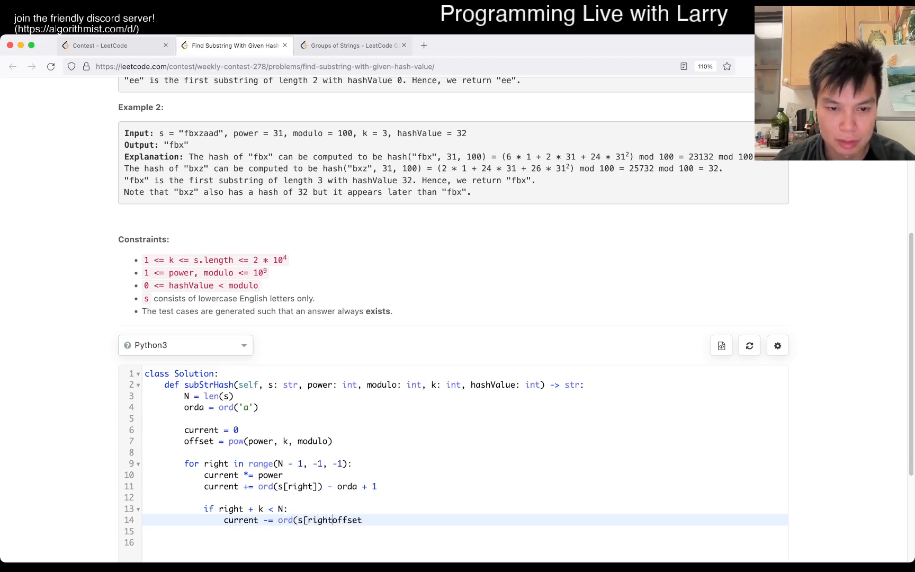
type("+ k]) - orda")
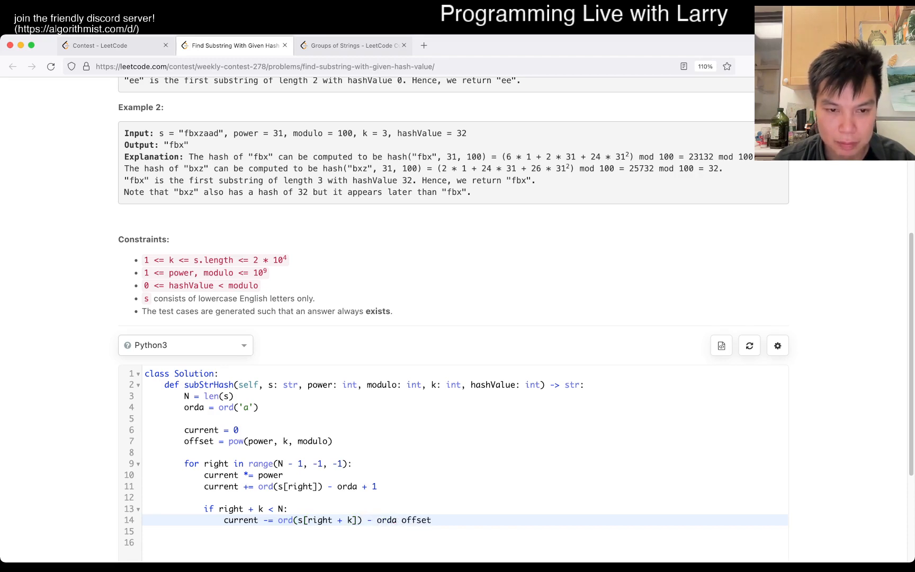
type("+ 1)")
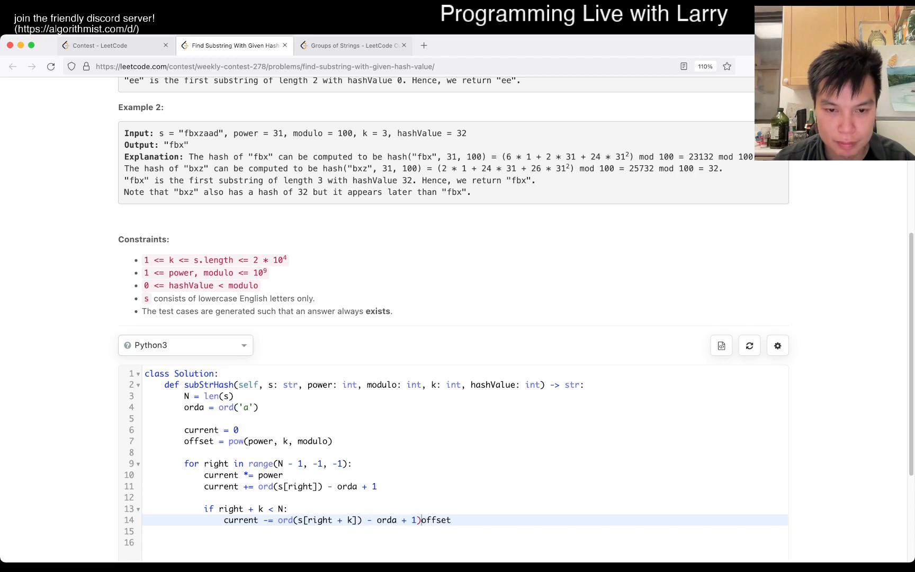
type("*")
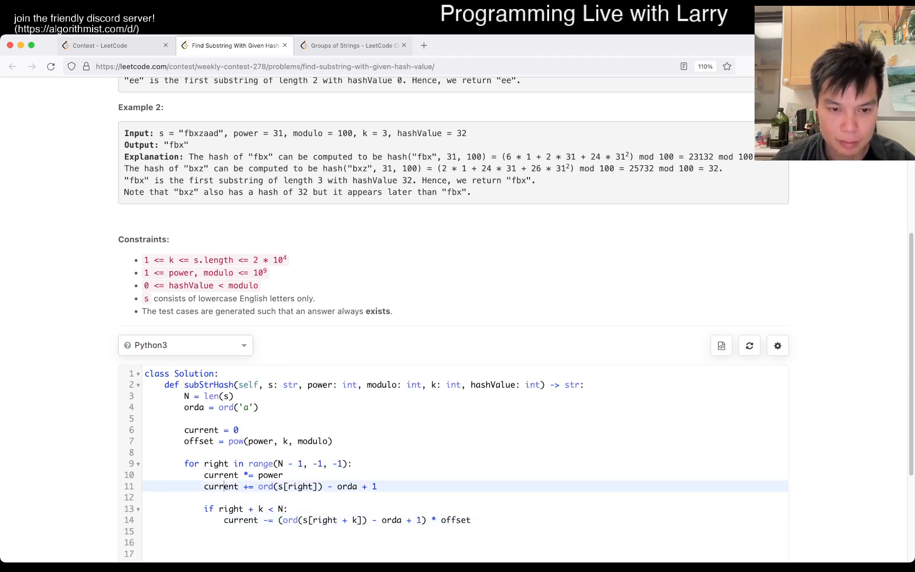
type("current %=")
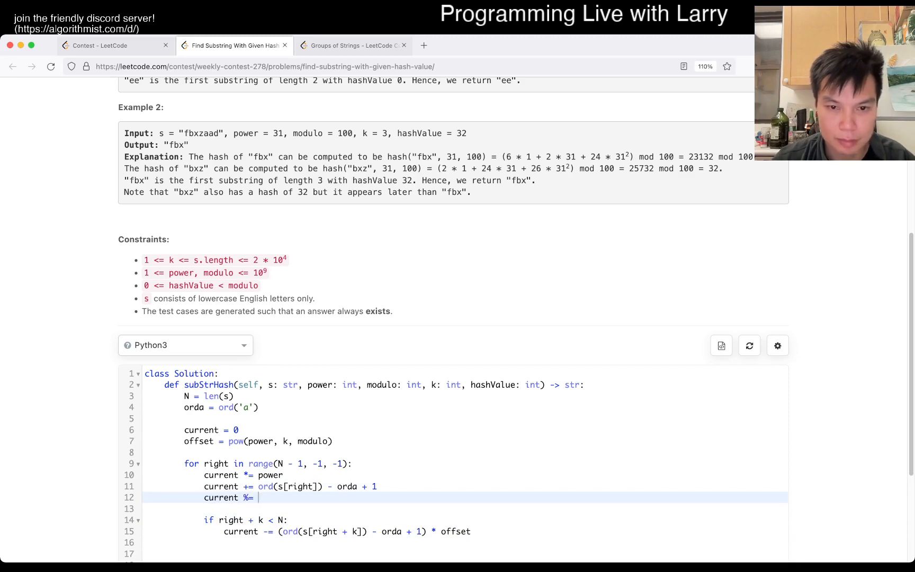
type("modulo")
type("if current ==")
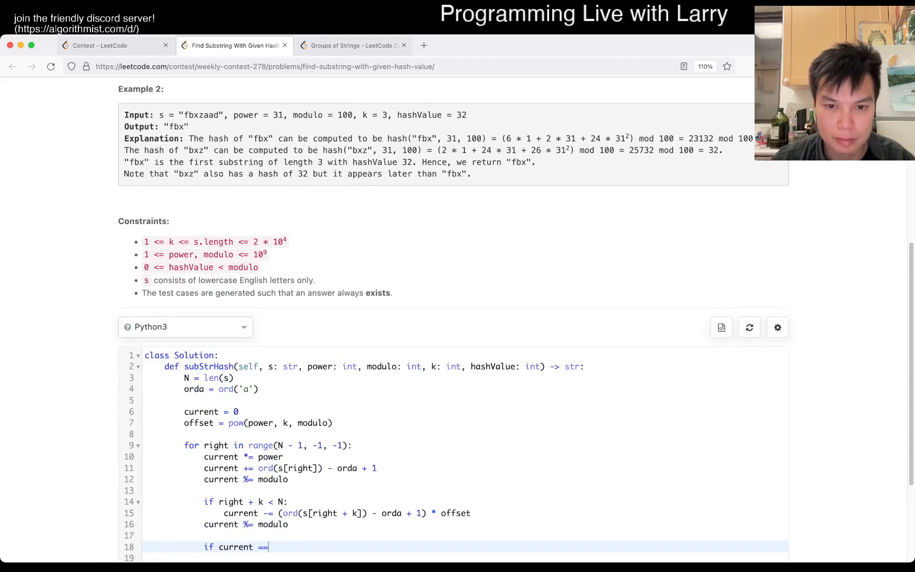
- Add best = None, set best = right on a hash match, and return s[right:right+k]
type("k:")
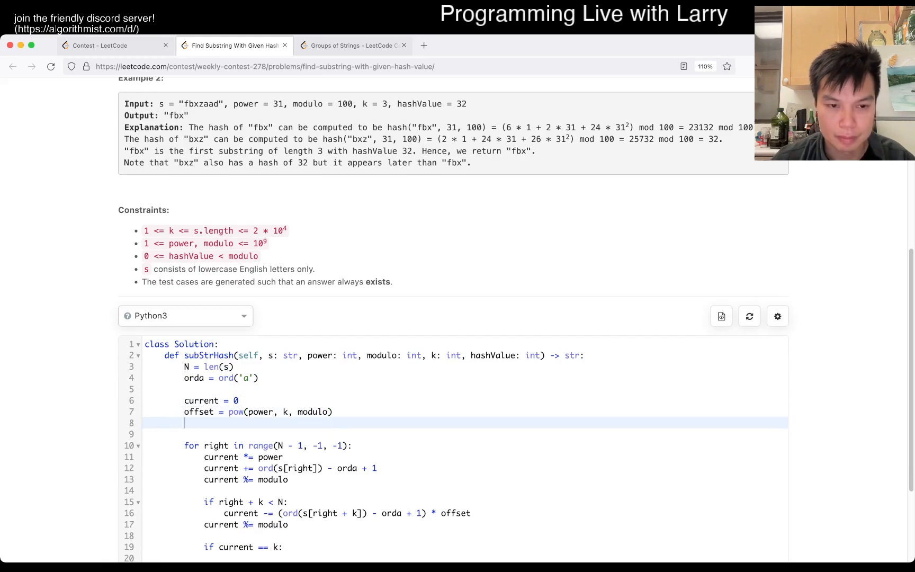
type("best =")
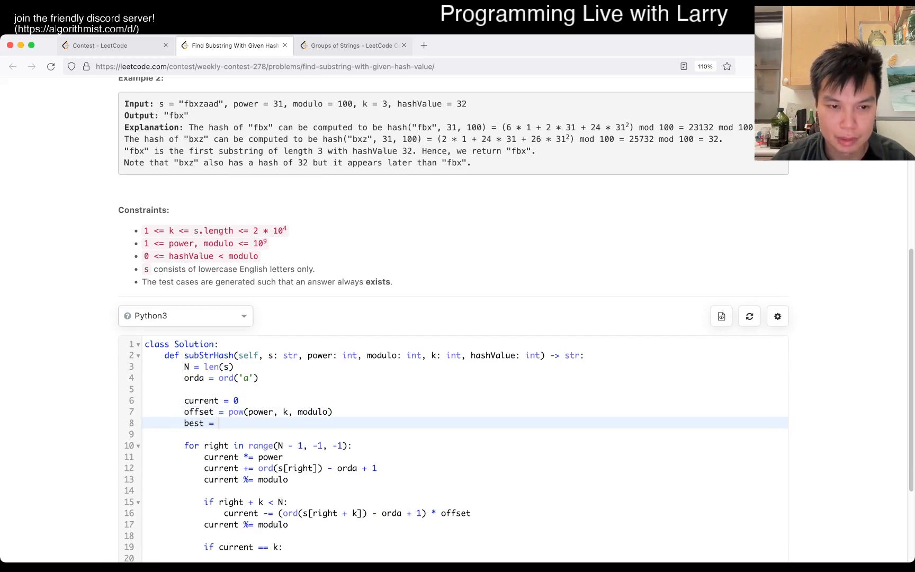
scroll("up", 3)
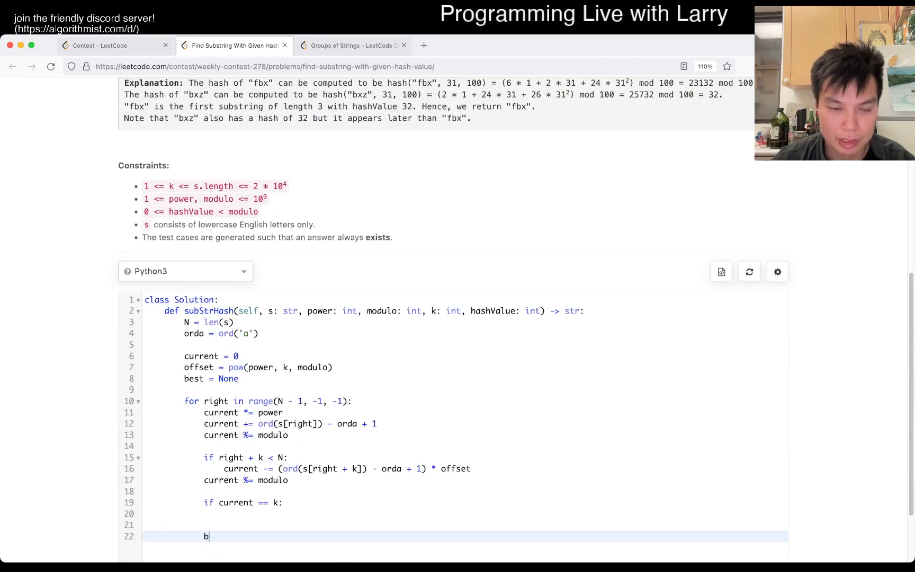
type("est")
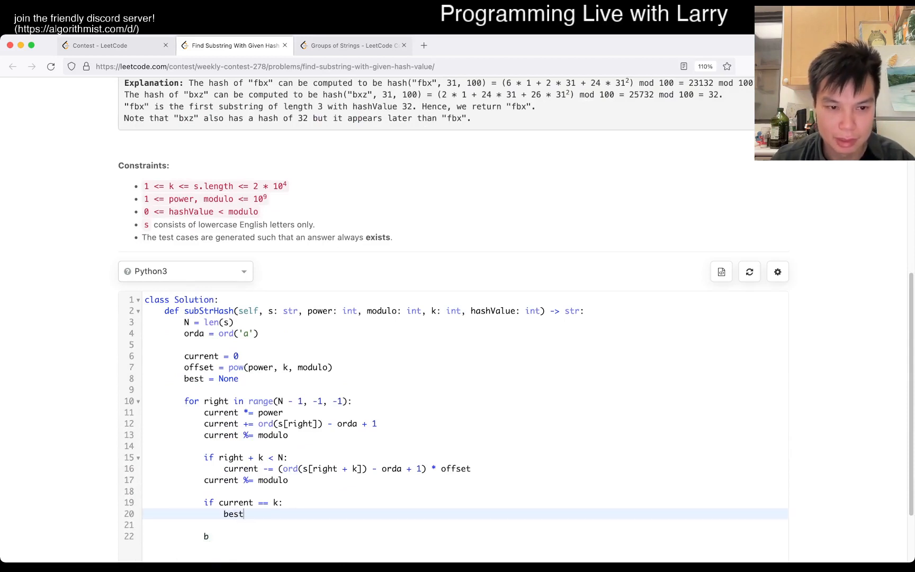
type("= right")
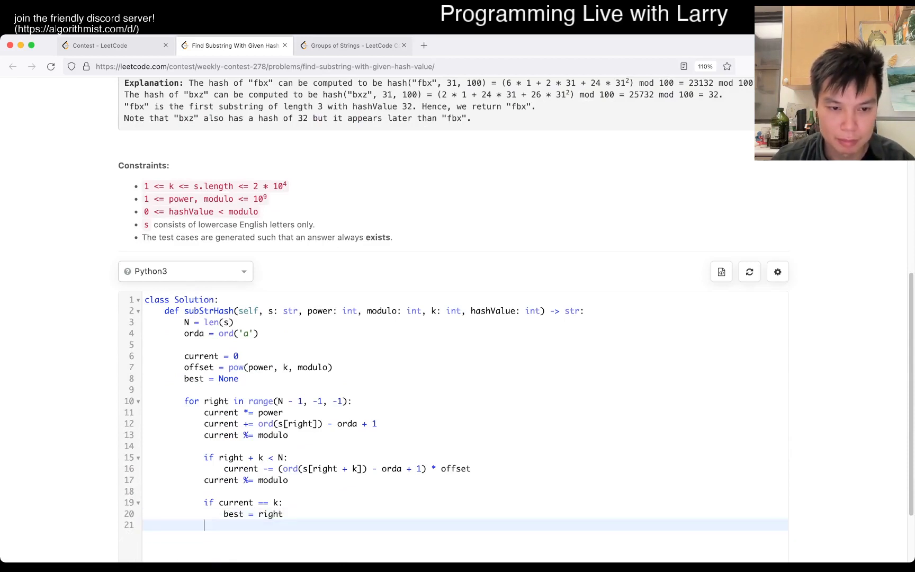
type("return s[right")
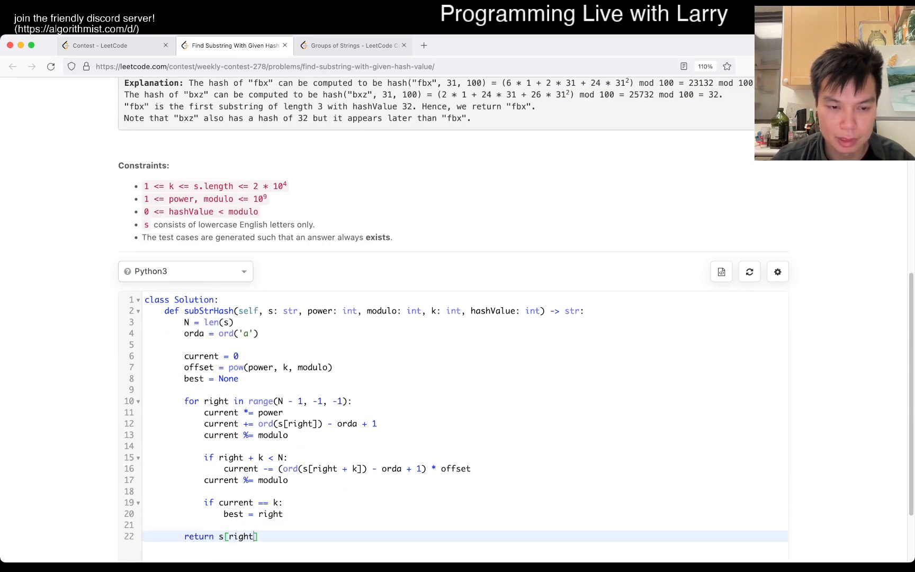
type(":")
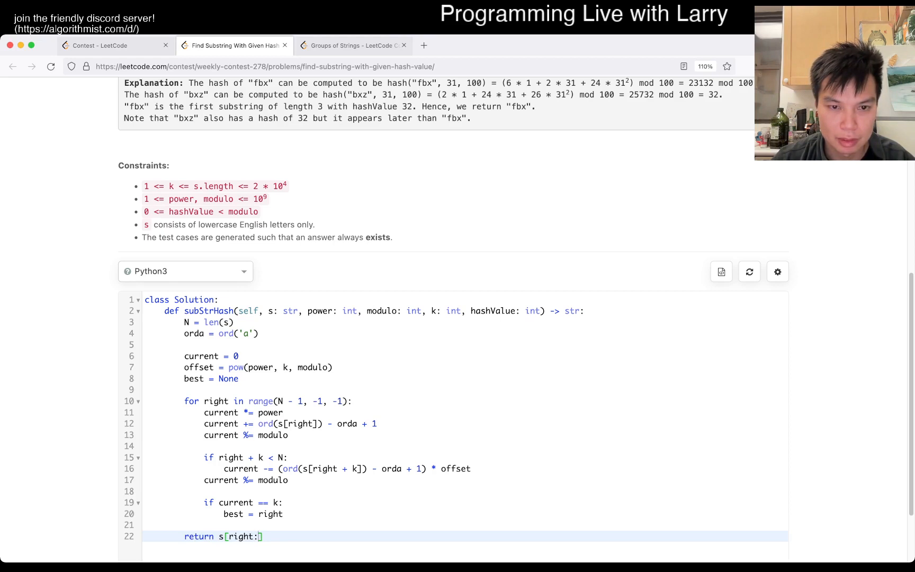
type("right+k")
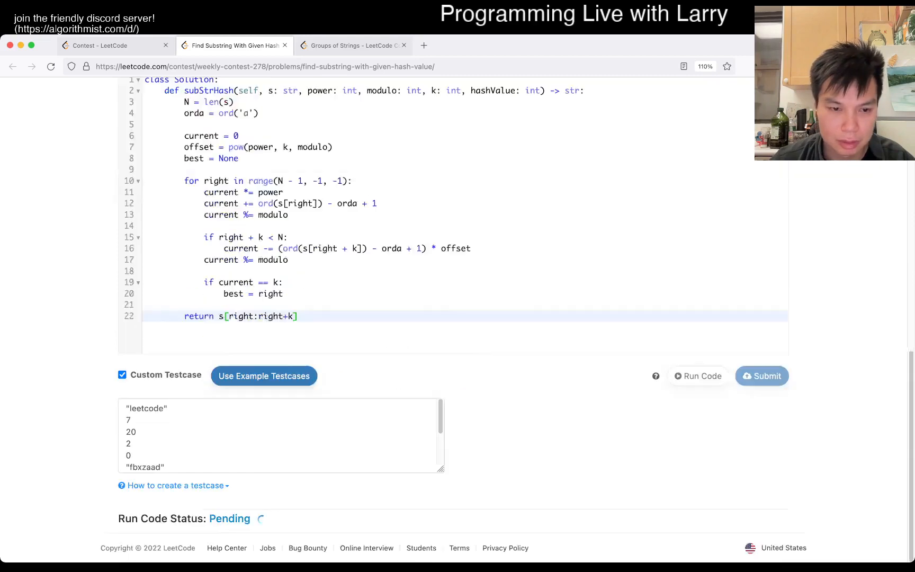
- Run both examples, getting answers "le" and "fbx", and return to the code
left_click(698, 376)
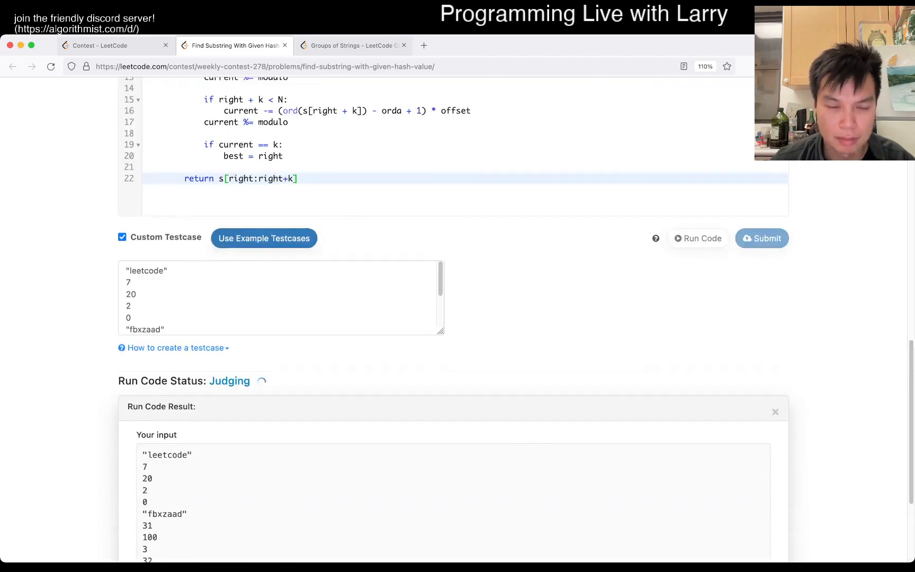
scroll("up", 3)
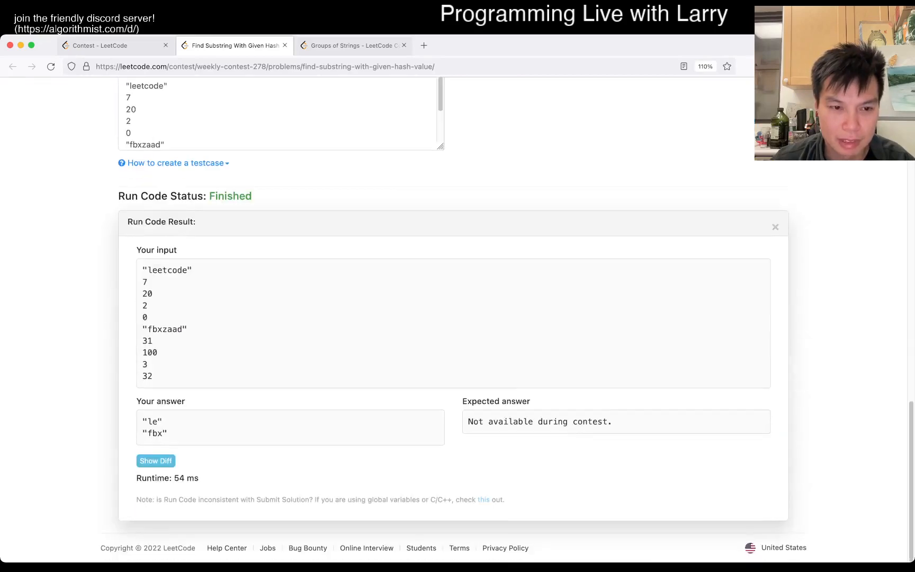
scroll("up", 3)
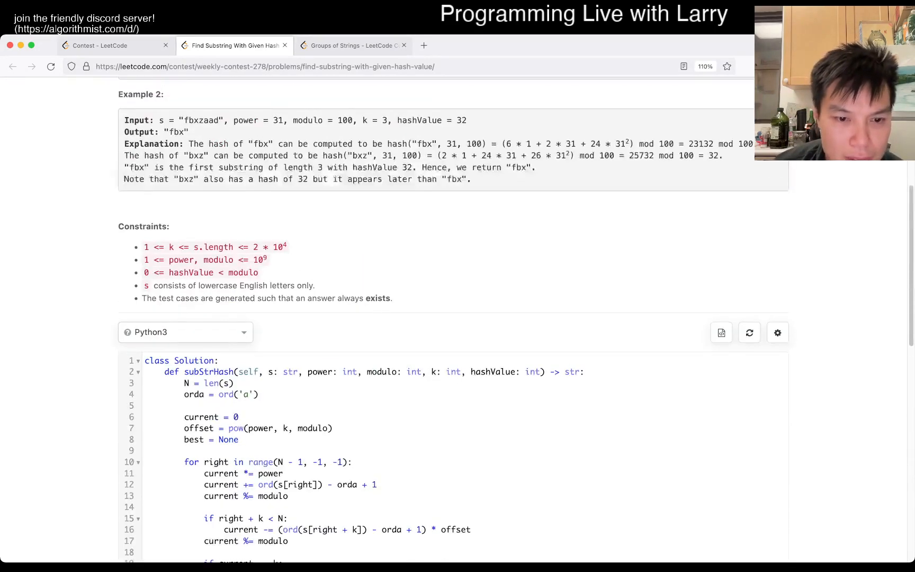
scroll("up", 3)
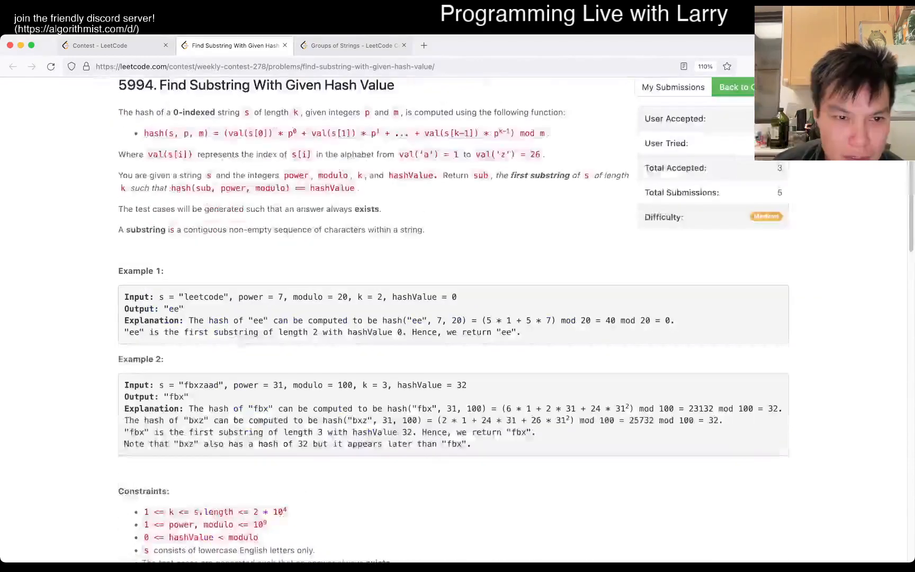
scroll("down", 3)
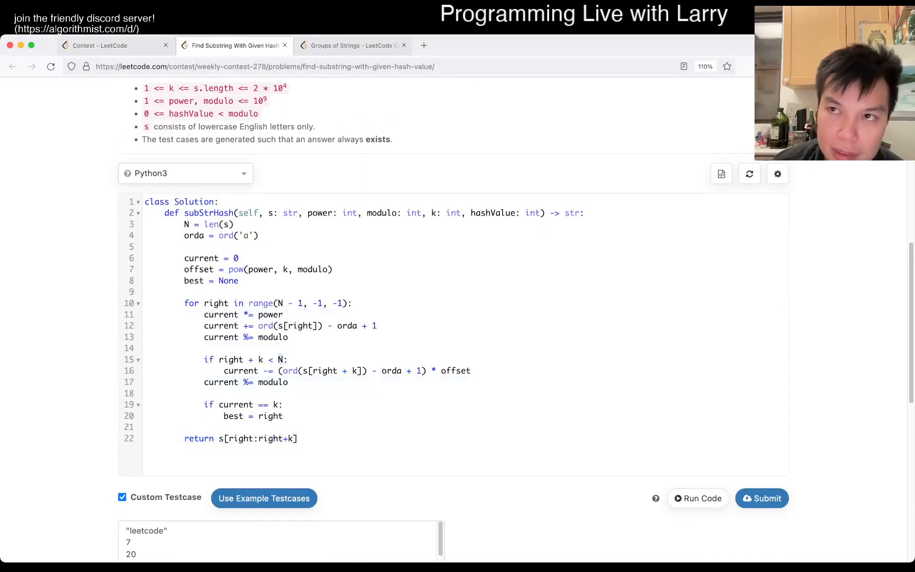
- Extend the hash-match if condition with 'and right + k <= N'
left_click(293, 371)
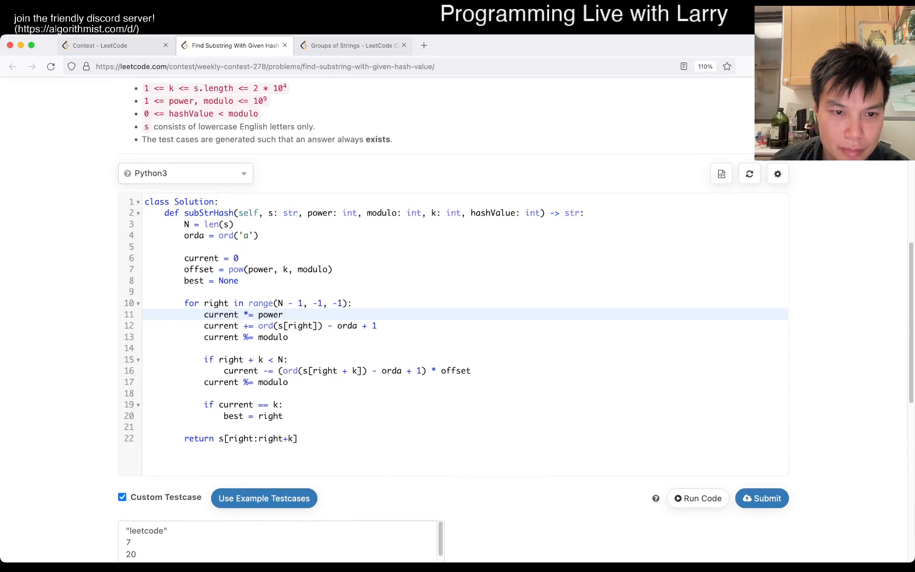
left_click(251, 405)
type(" and ")
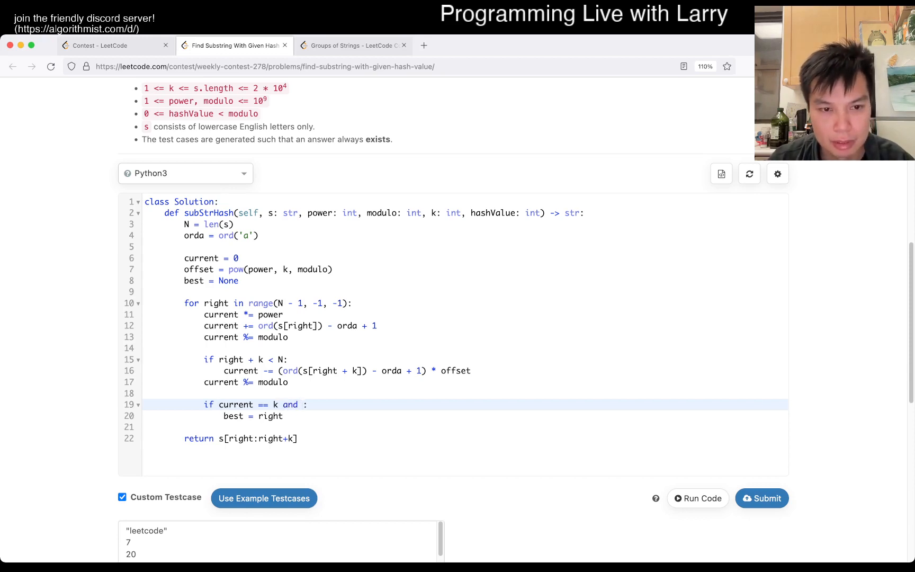
type("right + k")
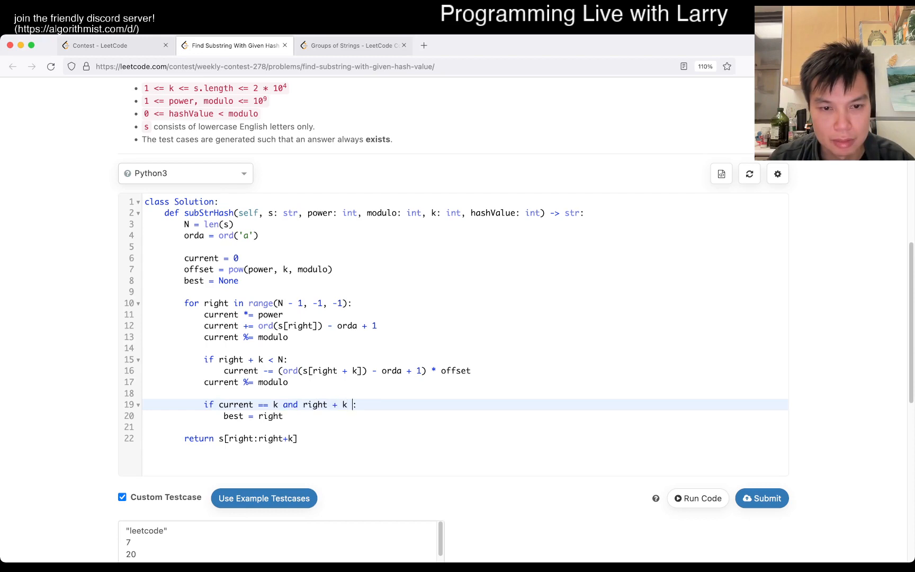
type("<= N:")
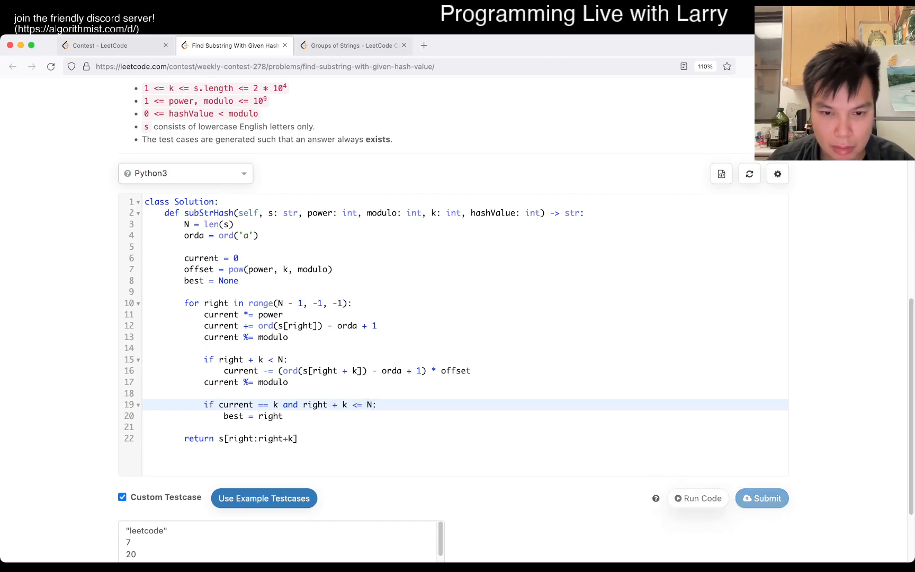
left_click(698, 498)
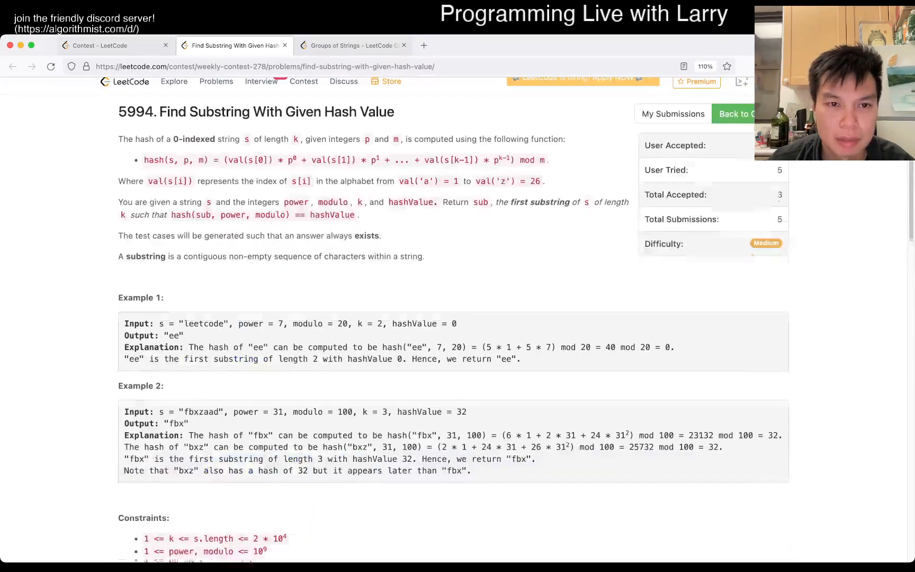
scroll("up", 3)
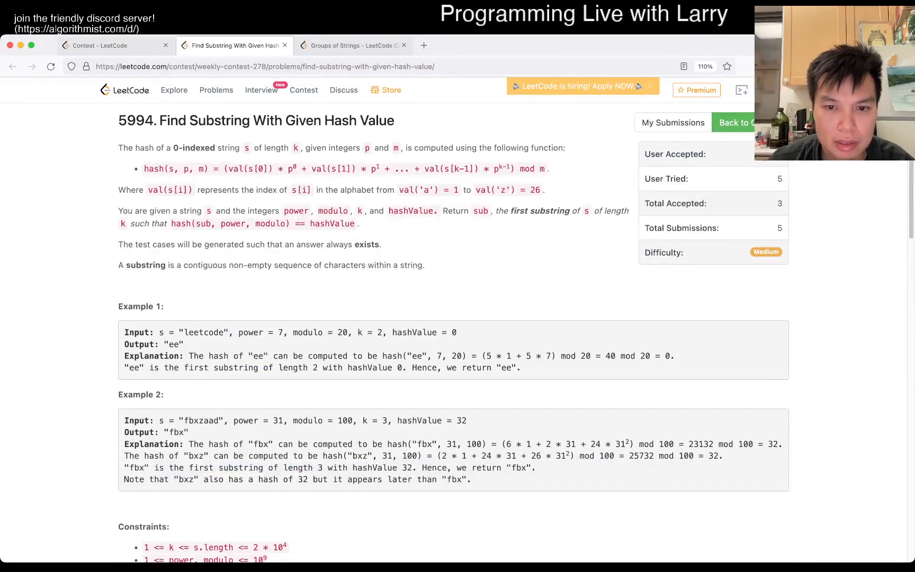
scroll("down", 3)
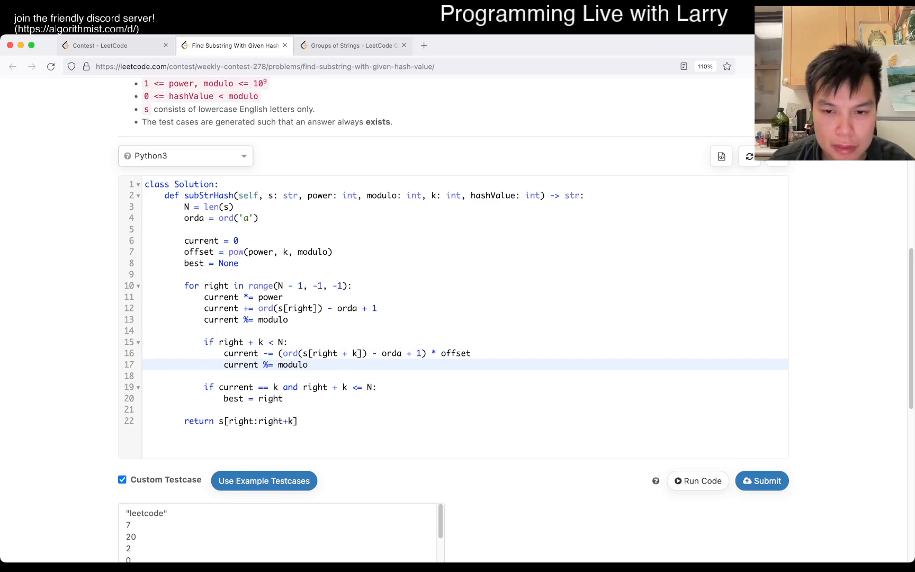
- Rerun the examples, then add print(right, current) inside the for loop
left_click(697, 481)
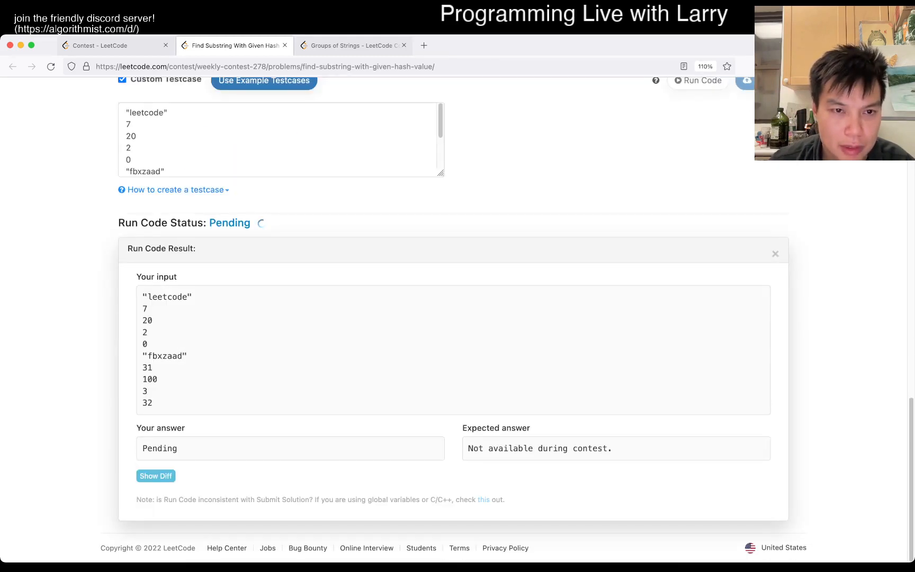
scroll("up", 3)
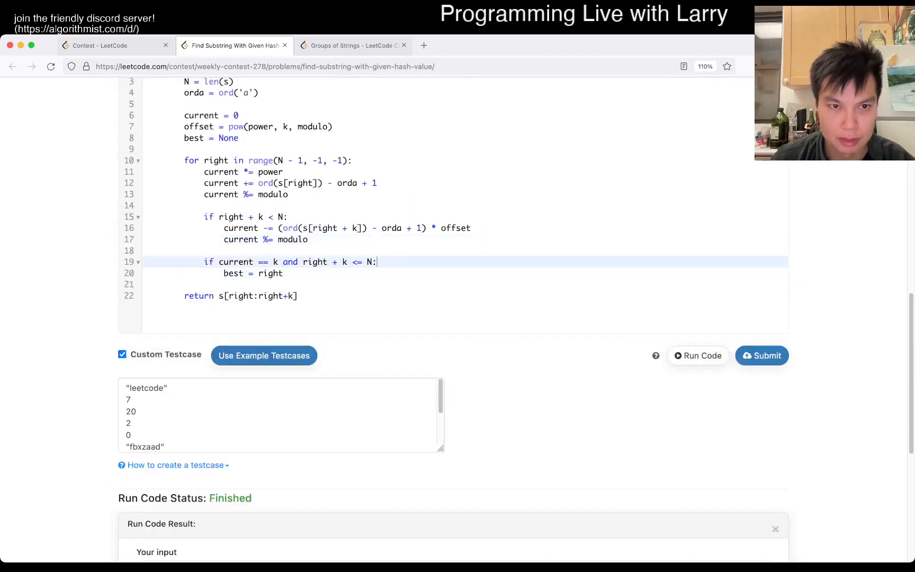
type("print(right, current")
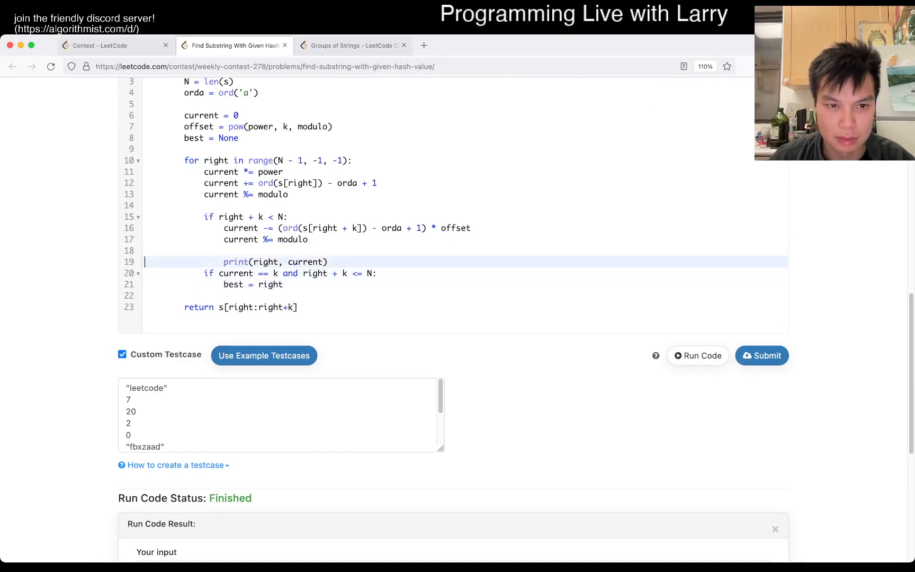
- Run the debug-printing solution and scroll down to the printed right/current pairs
left_click(697, 356)
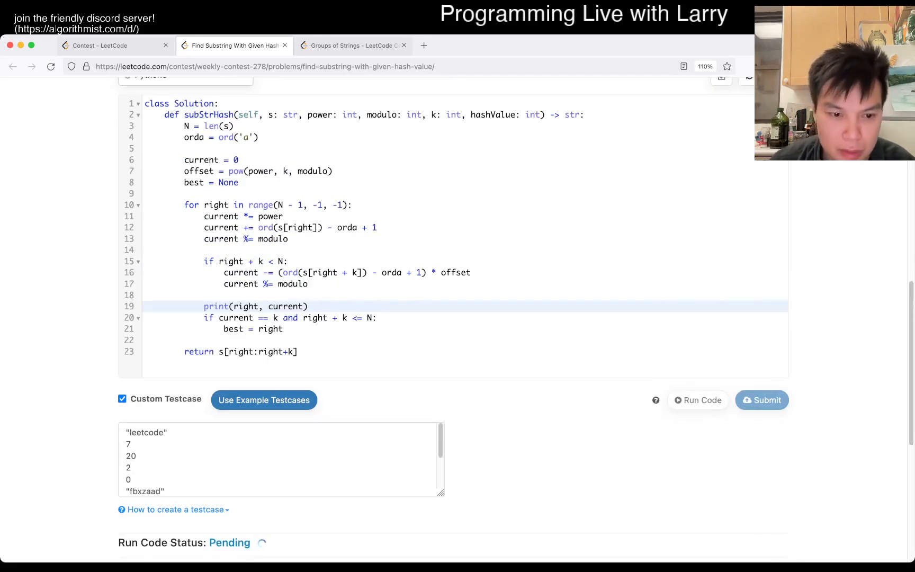
left_click(698, 400)
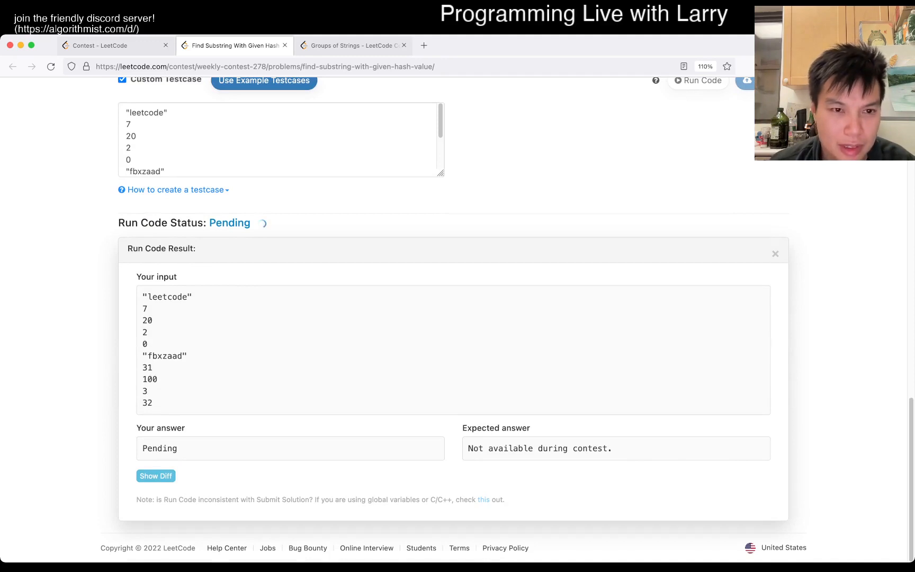
scroll("up", 3)
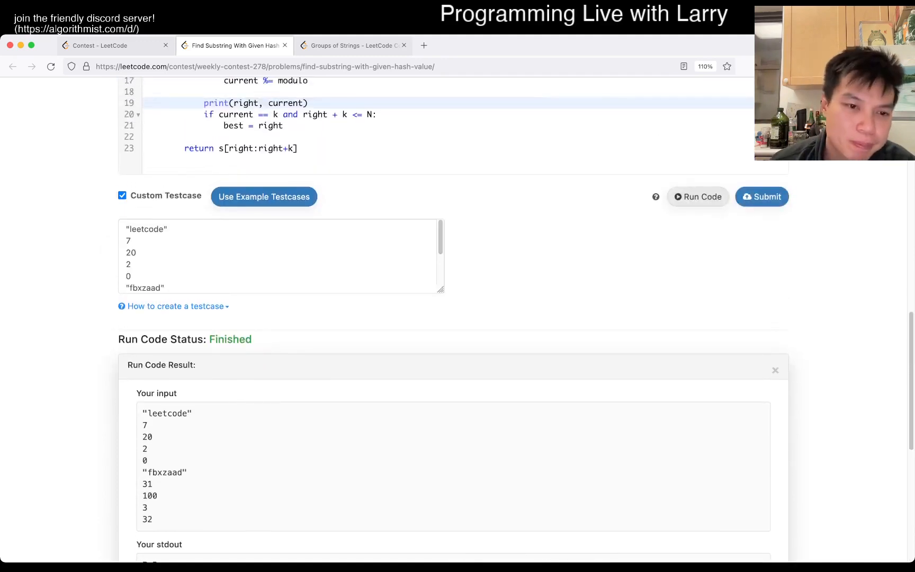
scroll("down", 3)
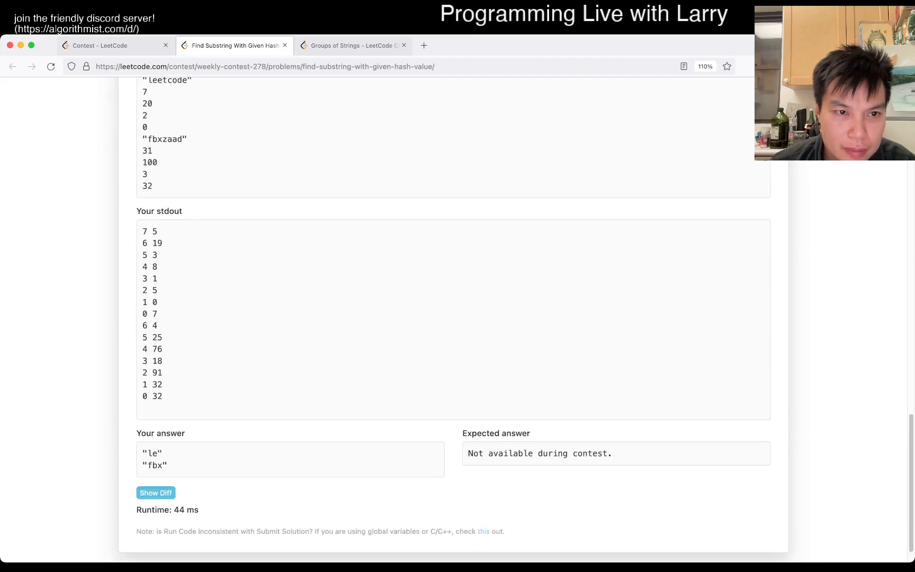
scroll("up", 3)
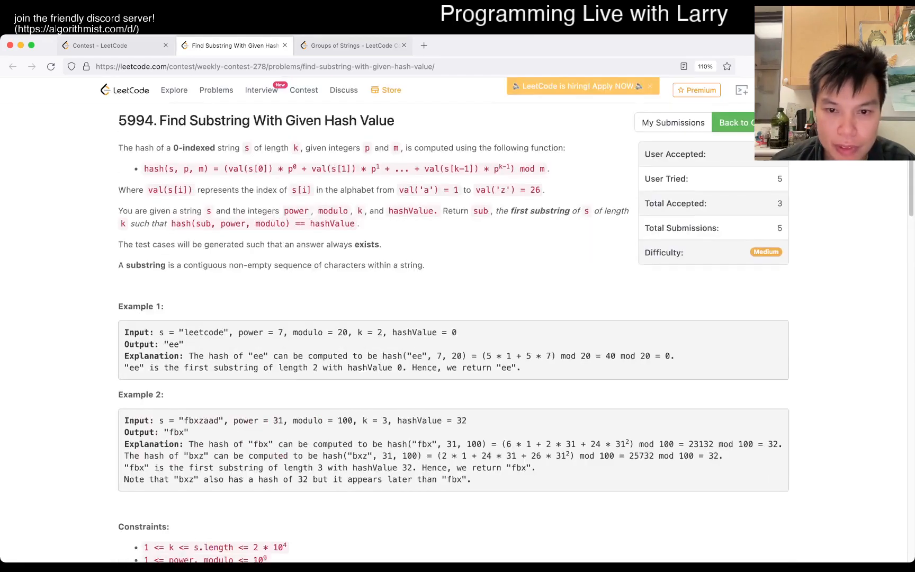
scroll("down", 3)
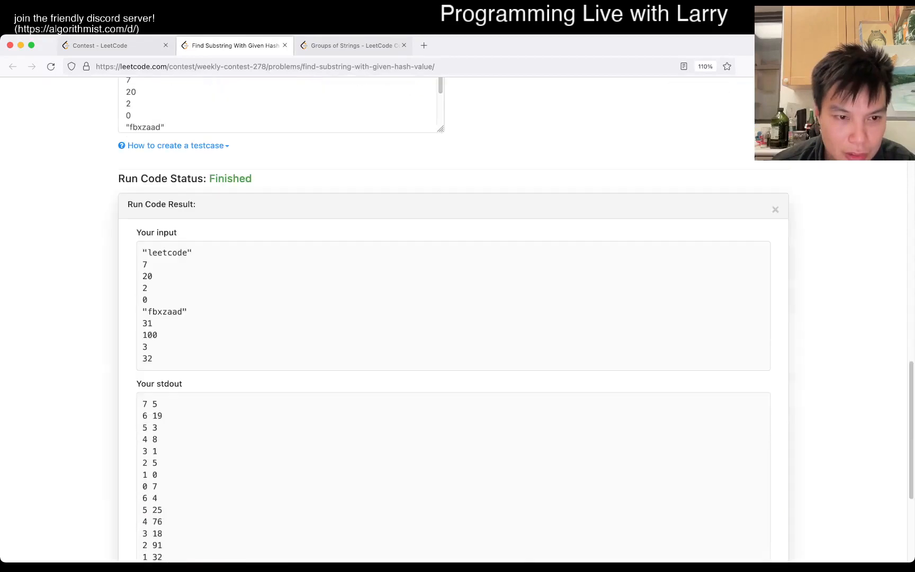
scroll("down", 3)
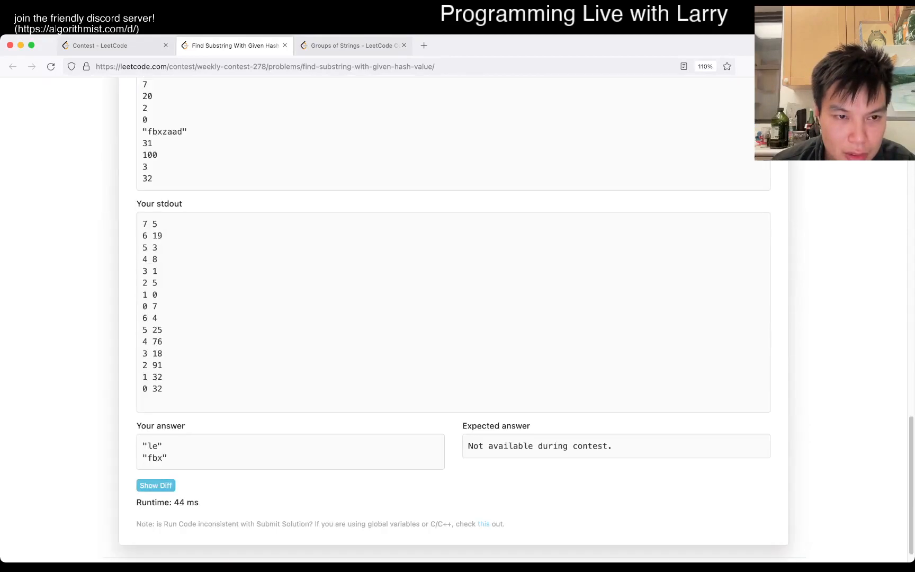
- Select the '1 0' stdout line and scroll back up to the editor
double_click(149, 294)
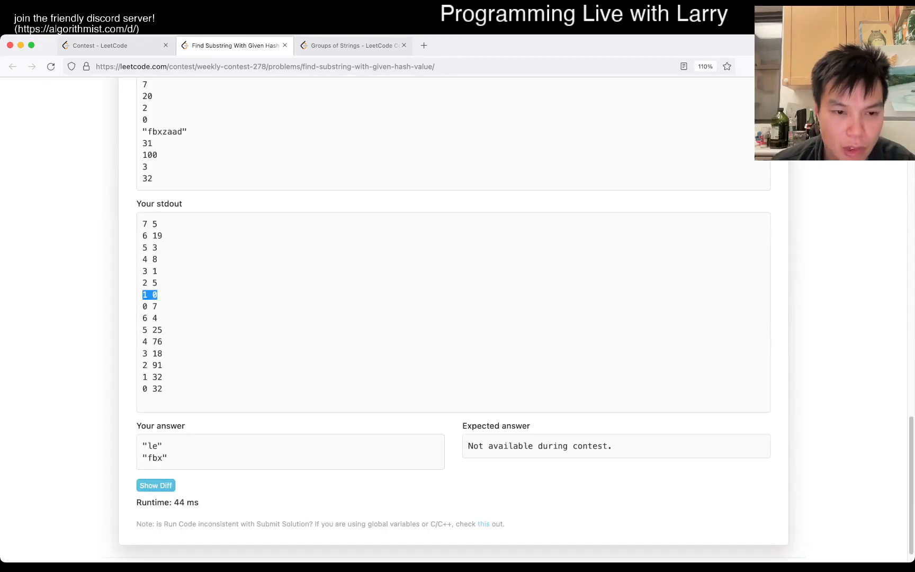
scroll("up", 3)
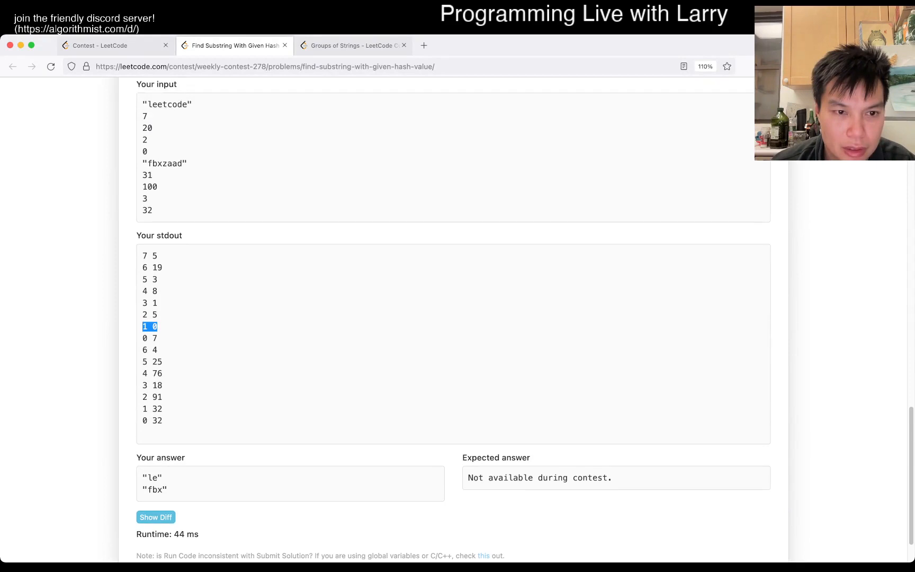
scroll("up", 3)
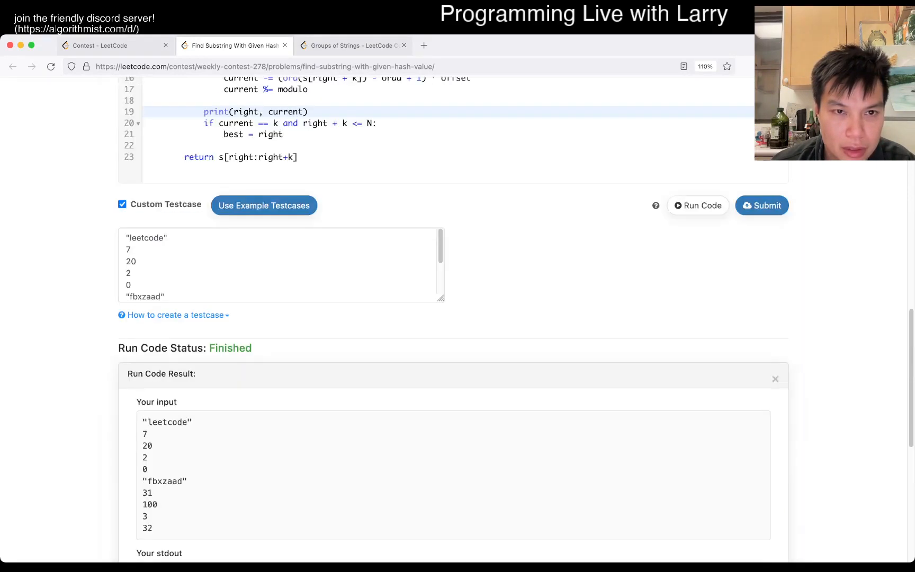
scroll("down", 3)
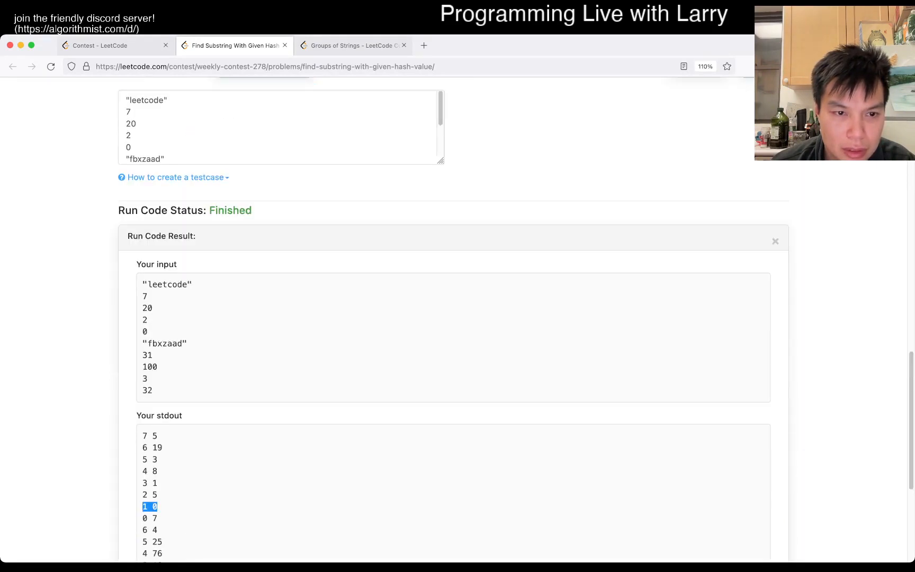
scroll("down", 3)
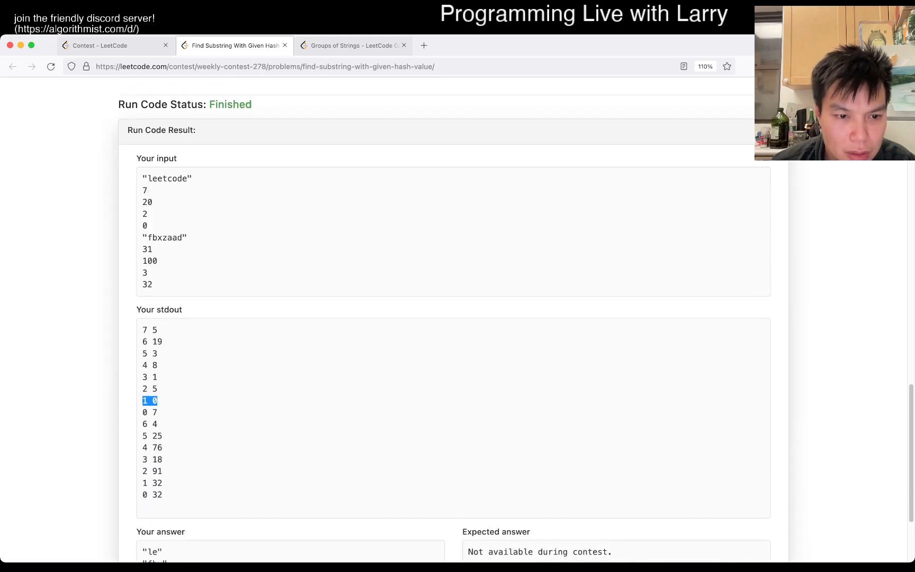
scroll("up", 3)
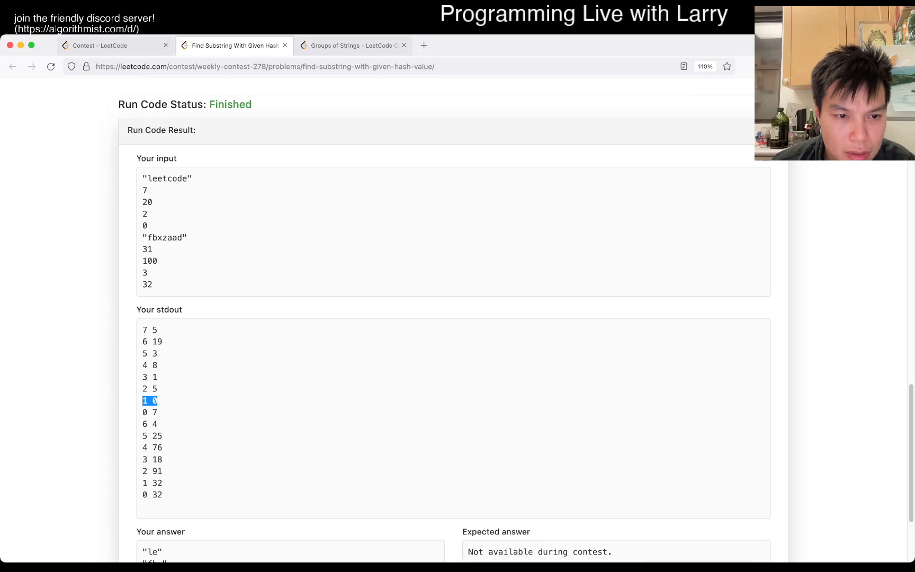
scroll("down", 3)
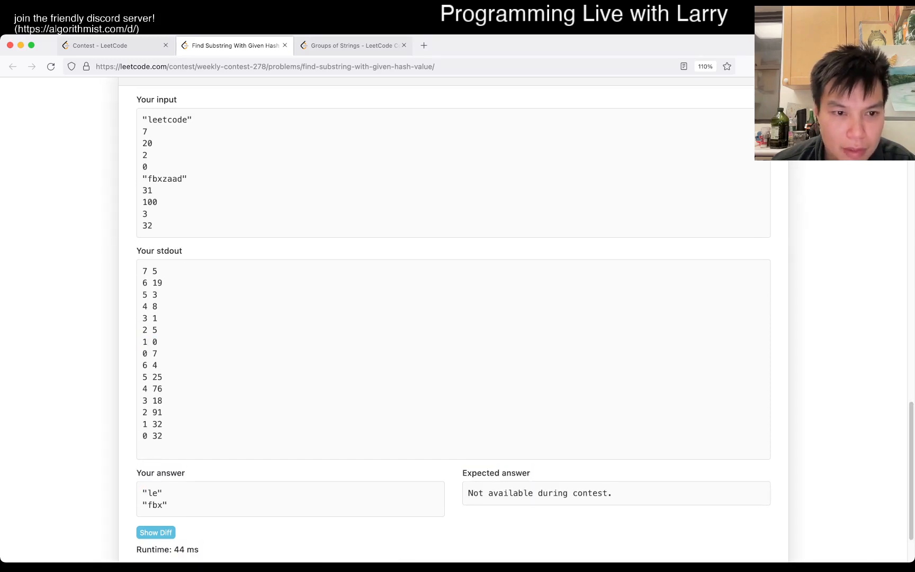
scroll("up", 3)
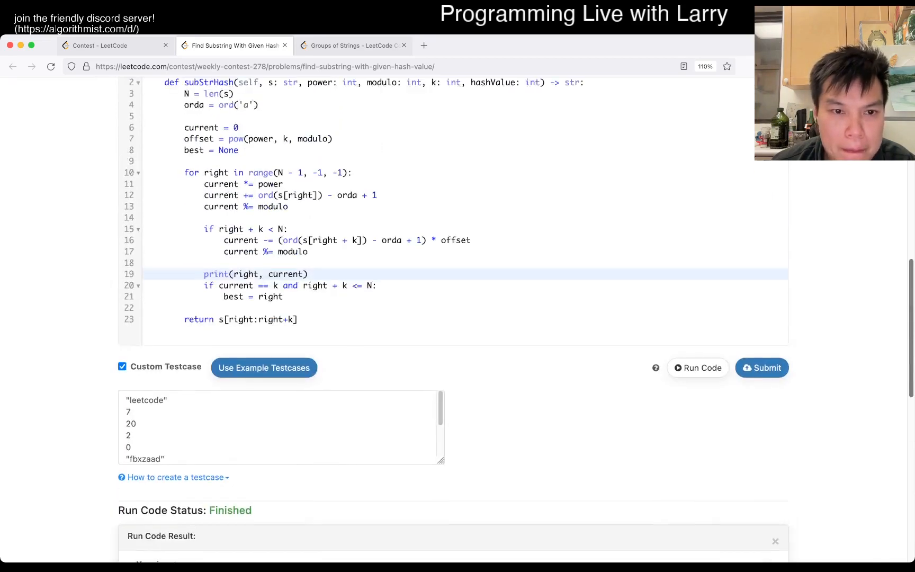
- Remove the print, return s[best:best+k], and run, hitting a NoneType TypeError
scroll("up", 3)
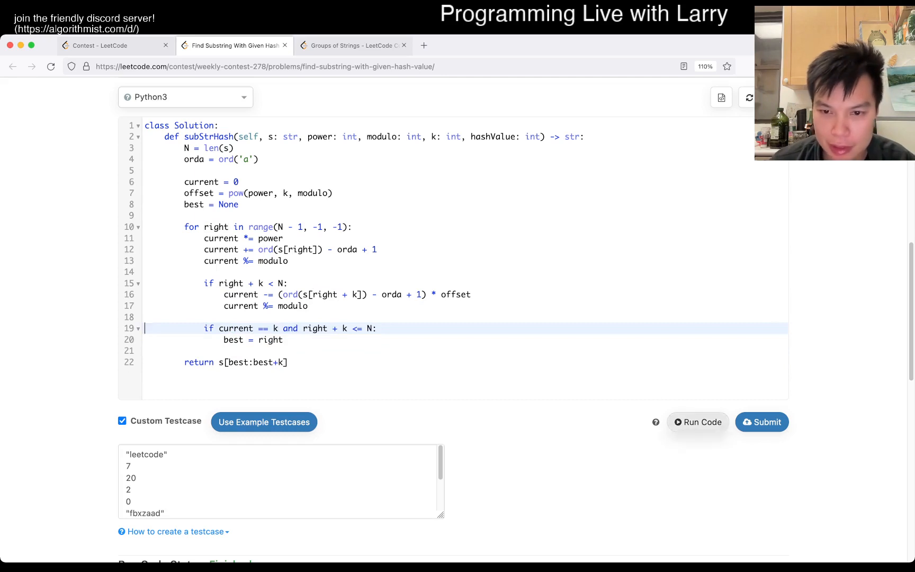
left_click(698, 423)
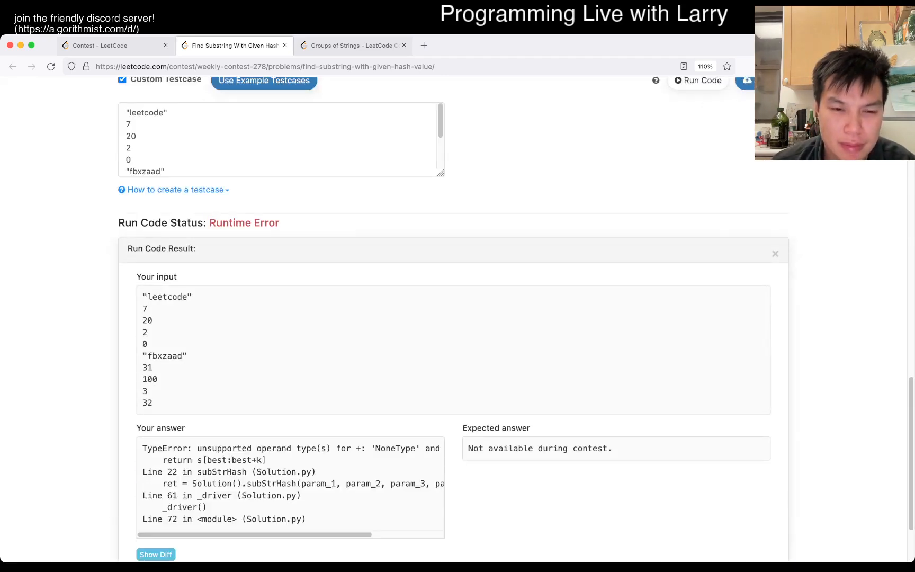
scroll("up", 3)
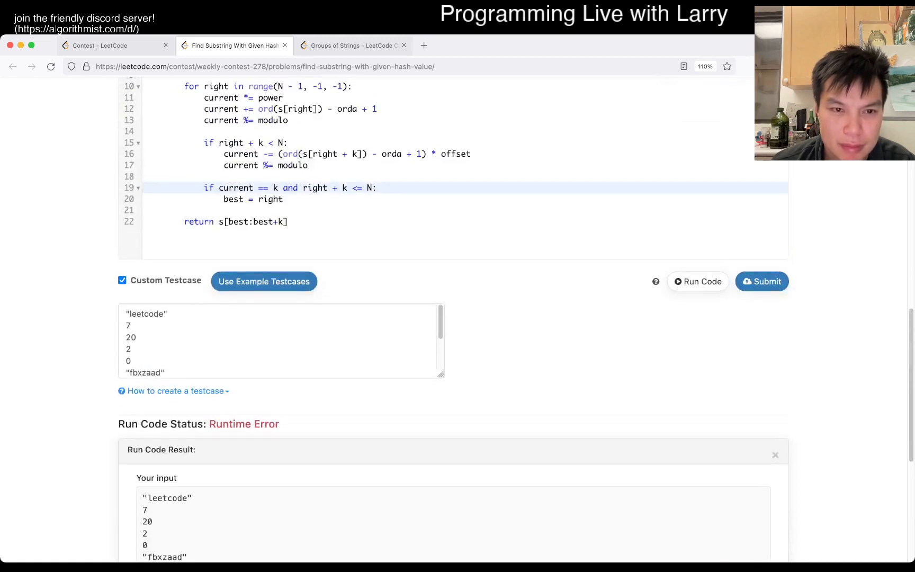
scroll("up", 3)
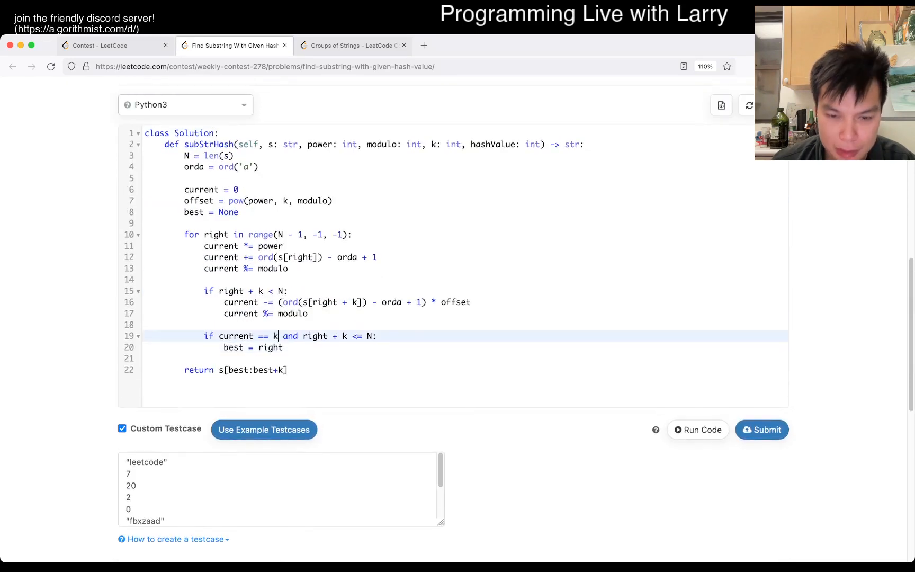
- Compare current with hashValue, rerun, submit for Accepted, and close the tab
type("hashValue")
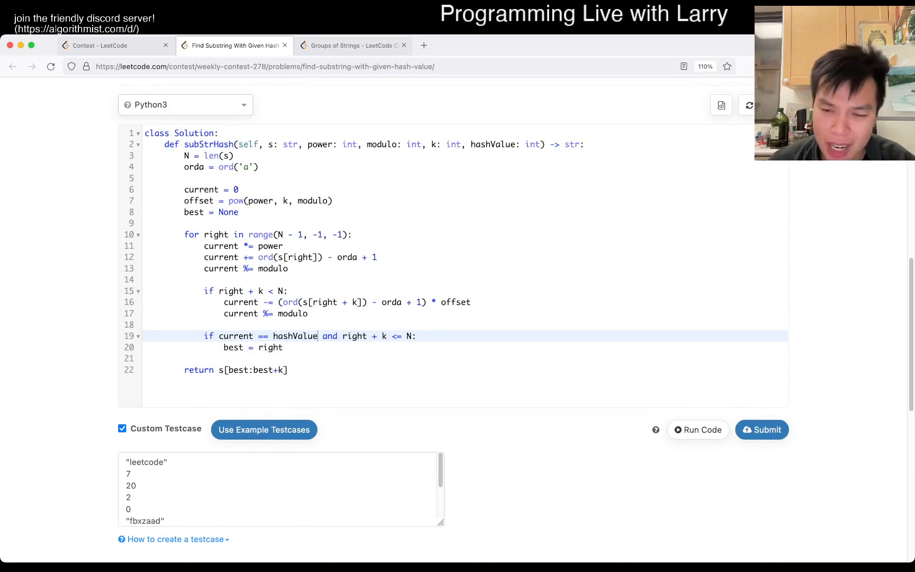
left_click(698, 430)
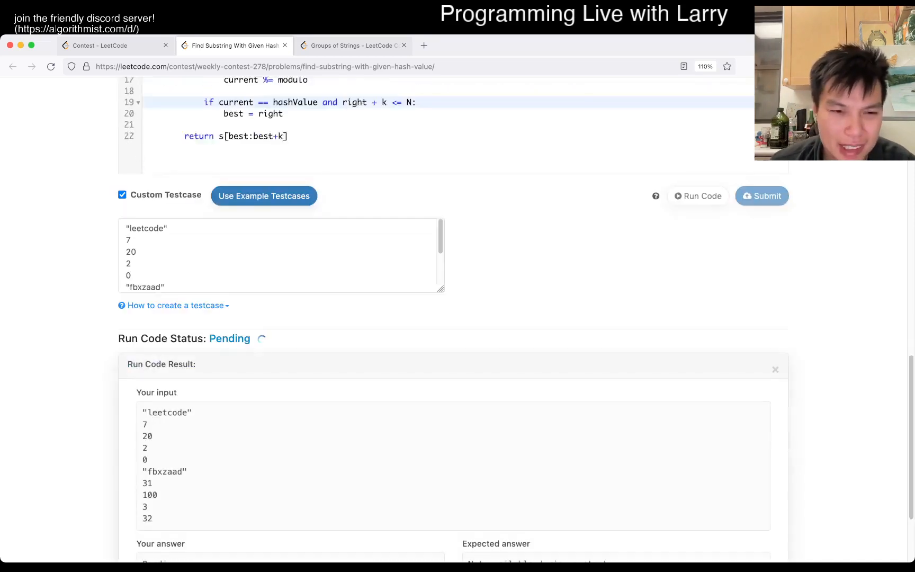
scroll("down", 3)
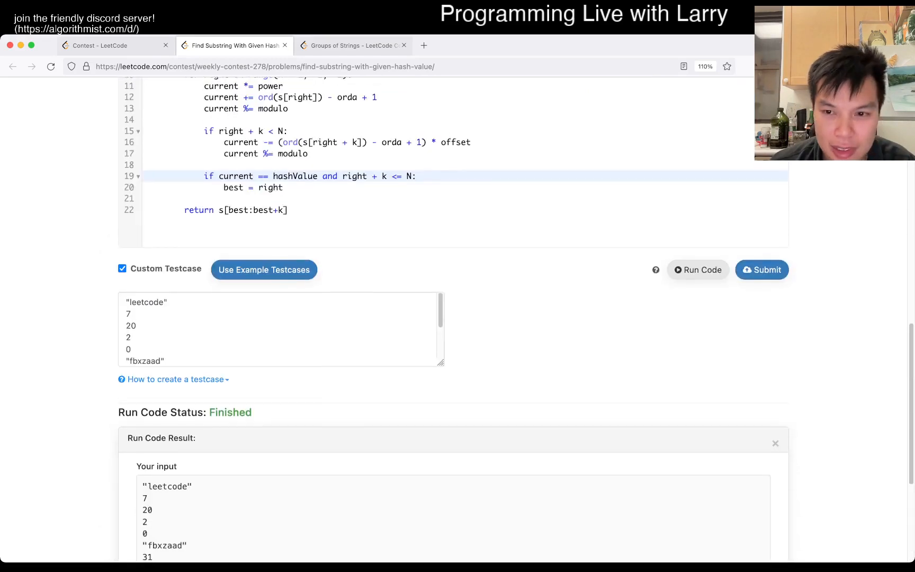
left_click(762, 269)
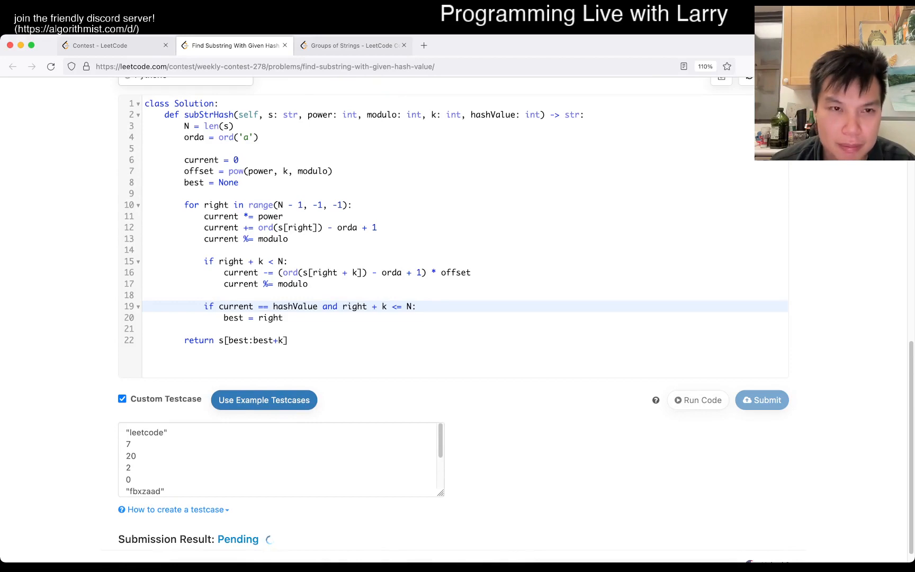
left_click(285, 45)
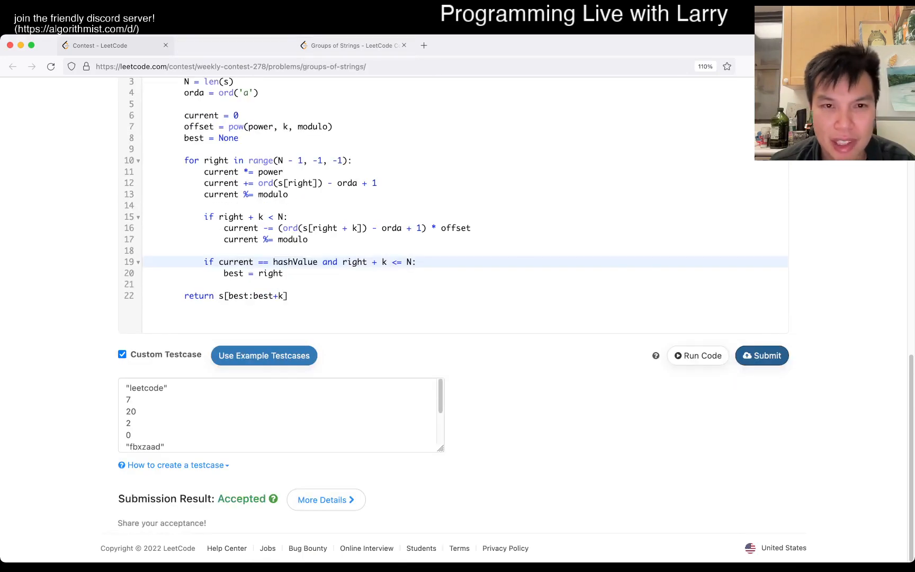